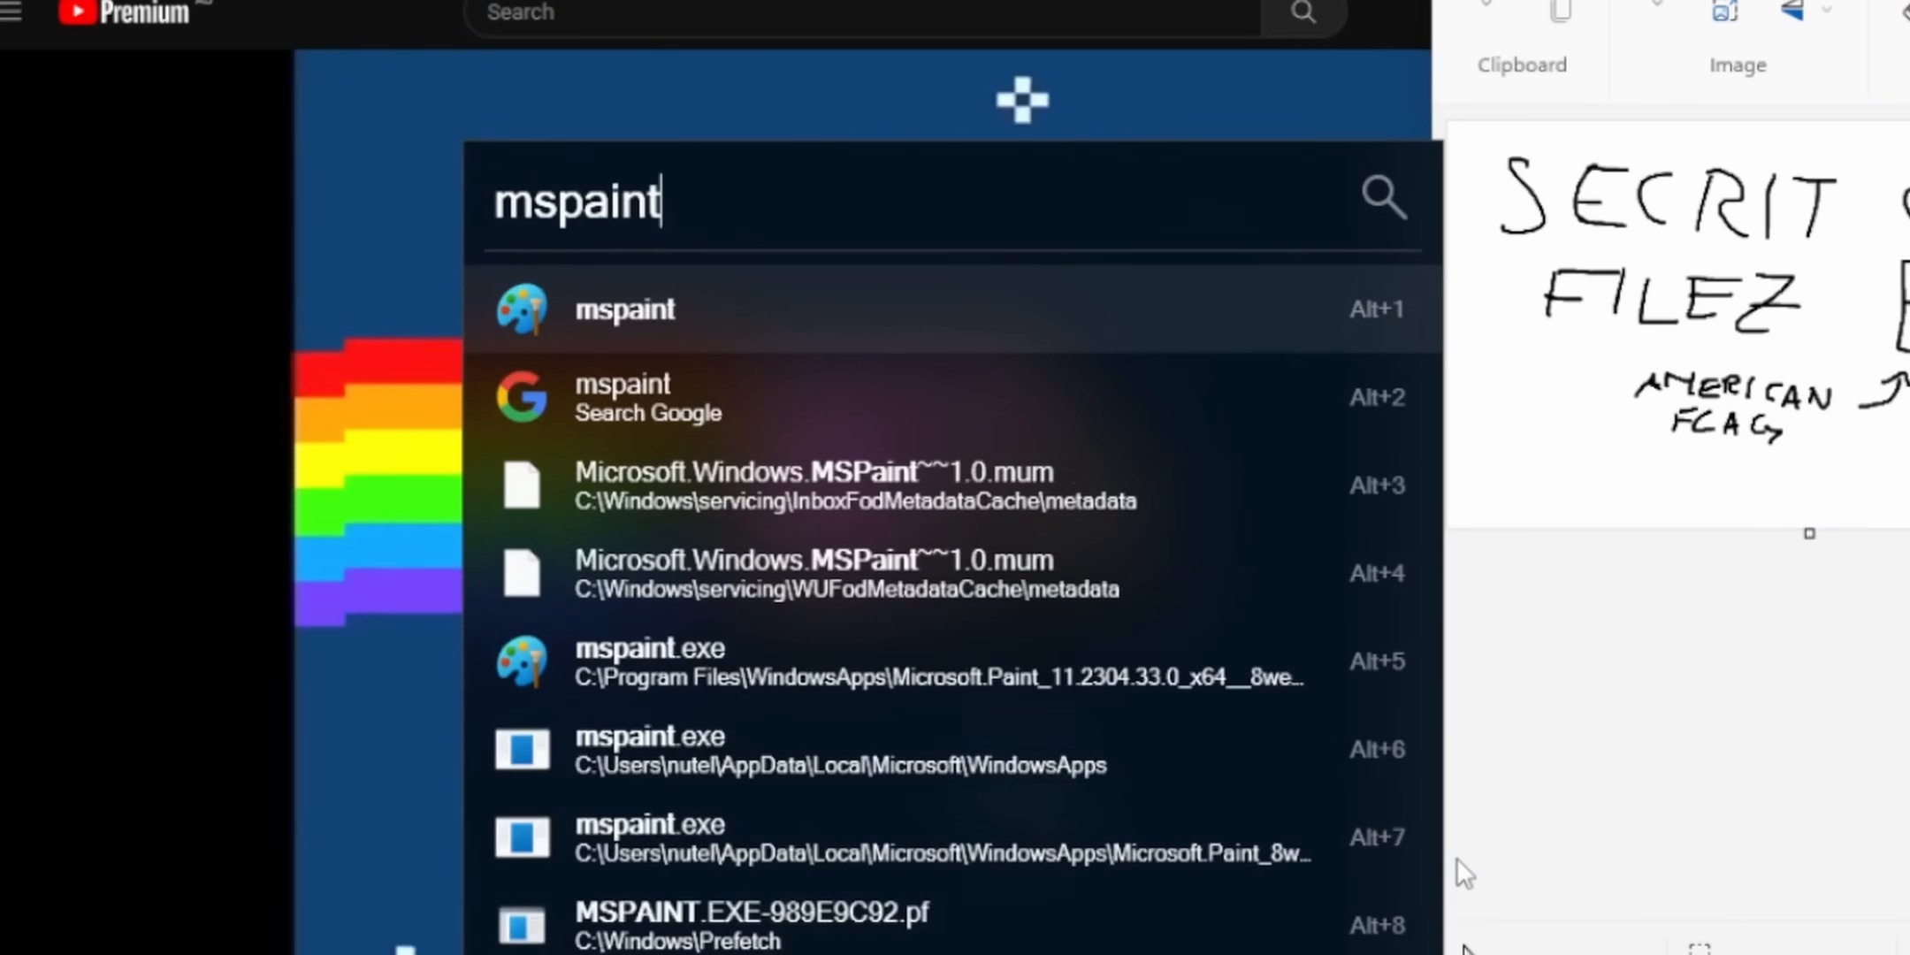
- Run demo queries: a Google protein question, 'nds', an Instagram URL and 'discord'
text(how much protein is there in)
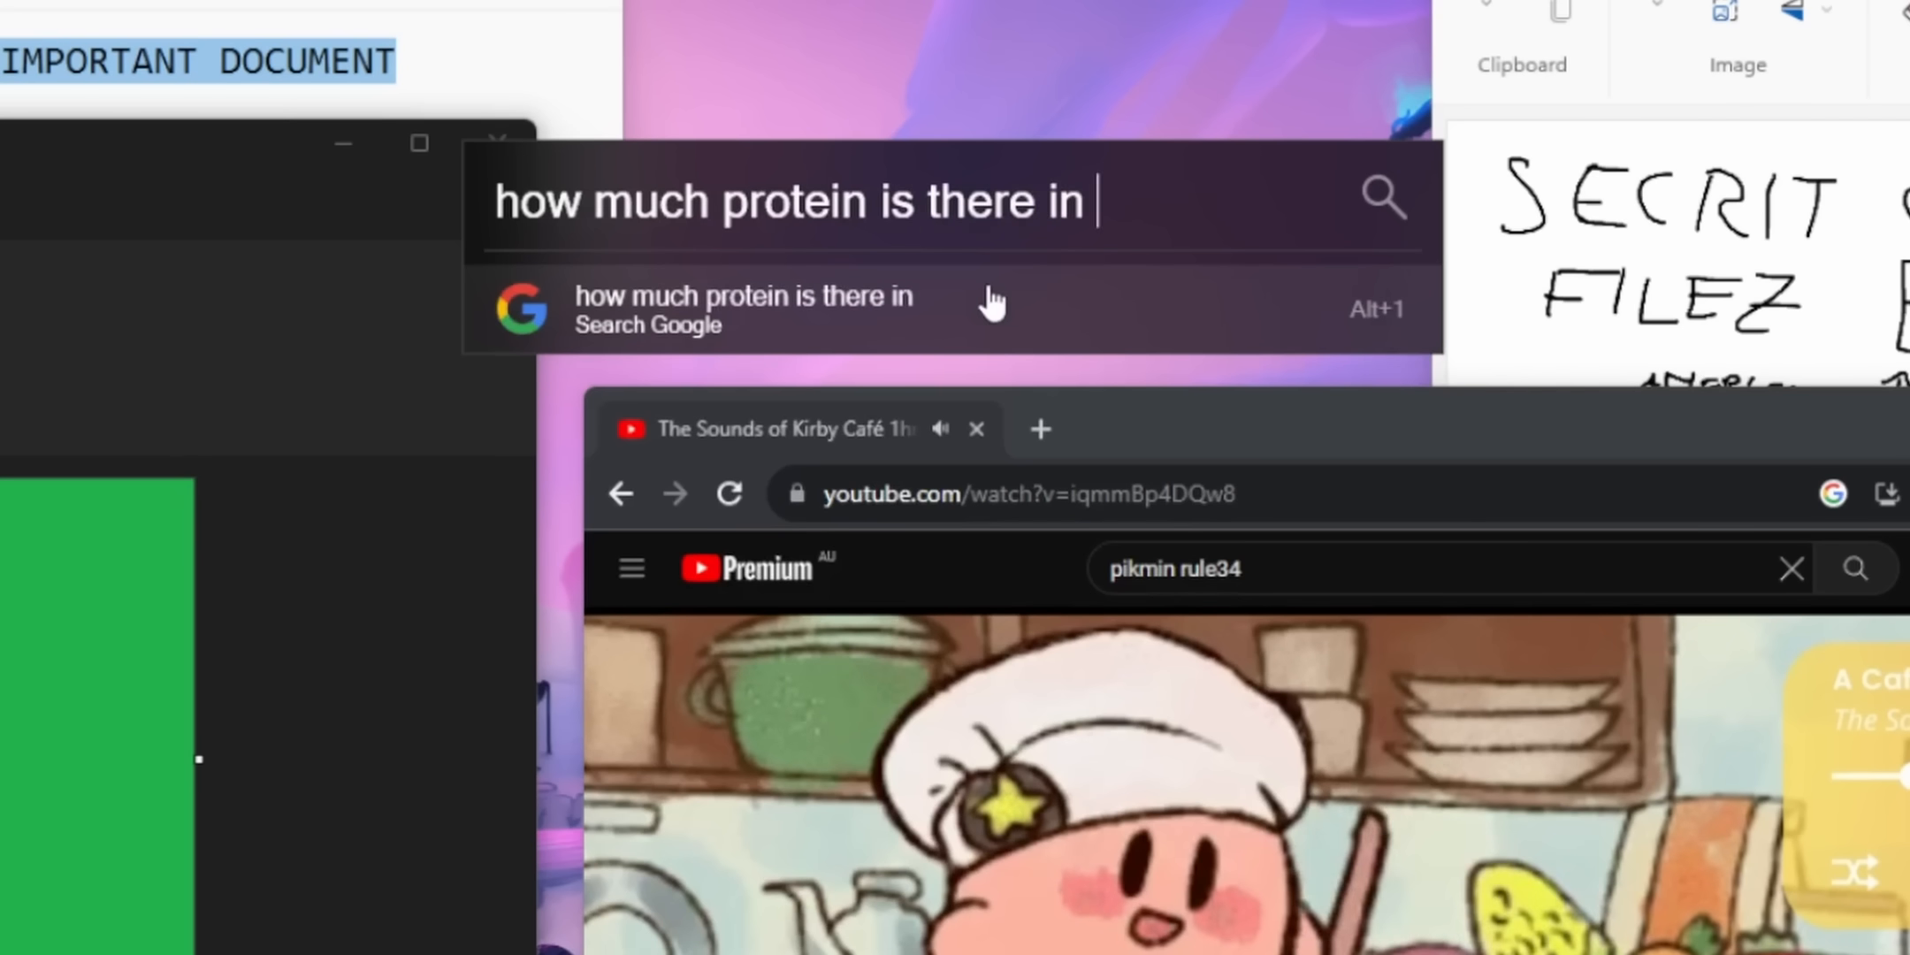
click(743, 308)
text(st apex lege)
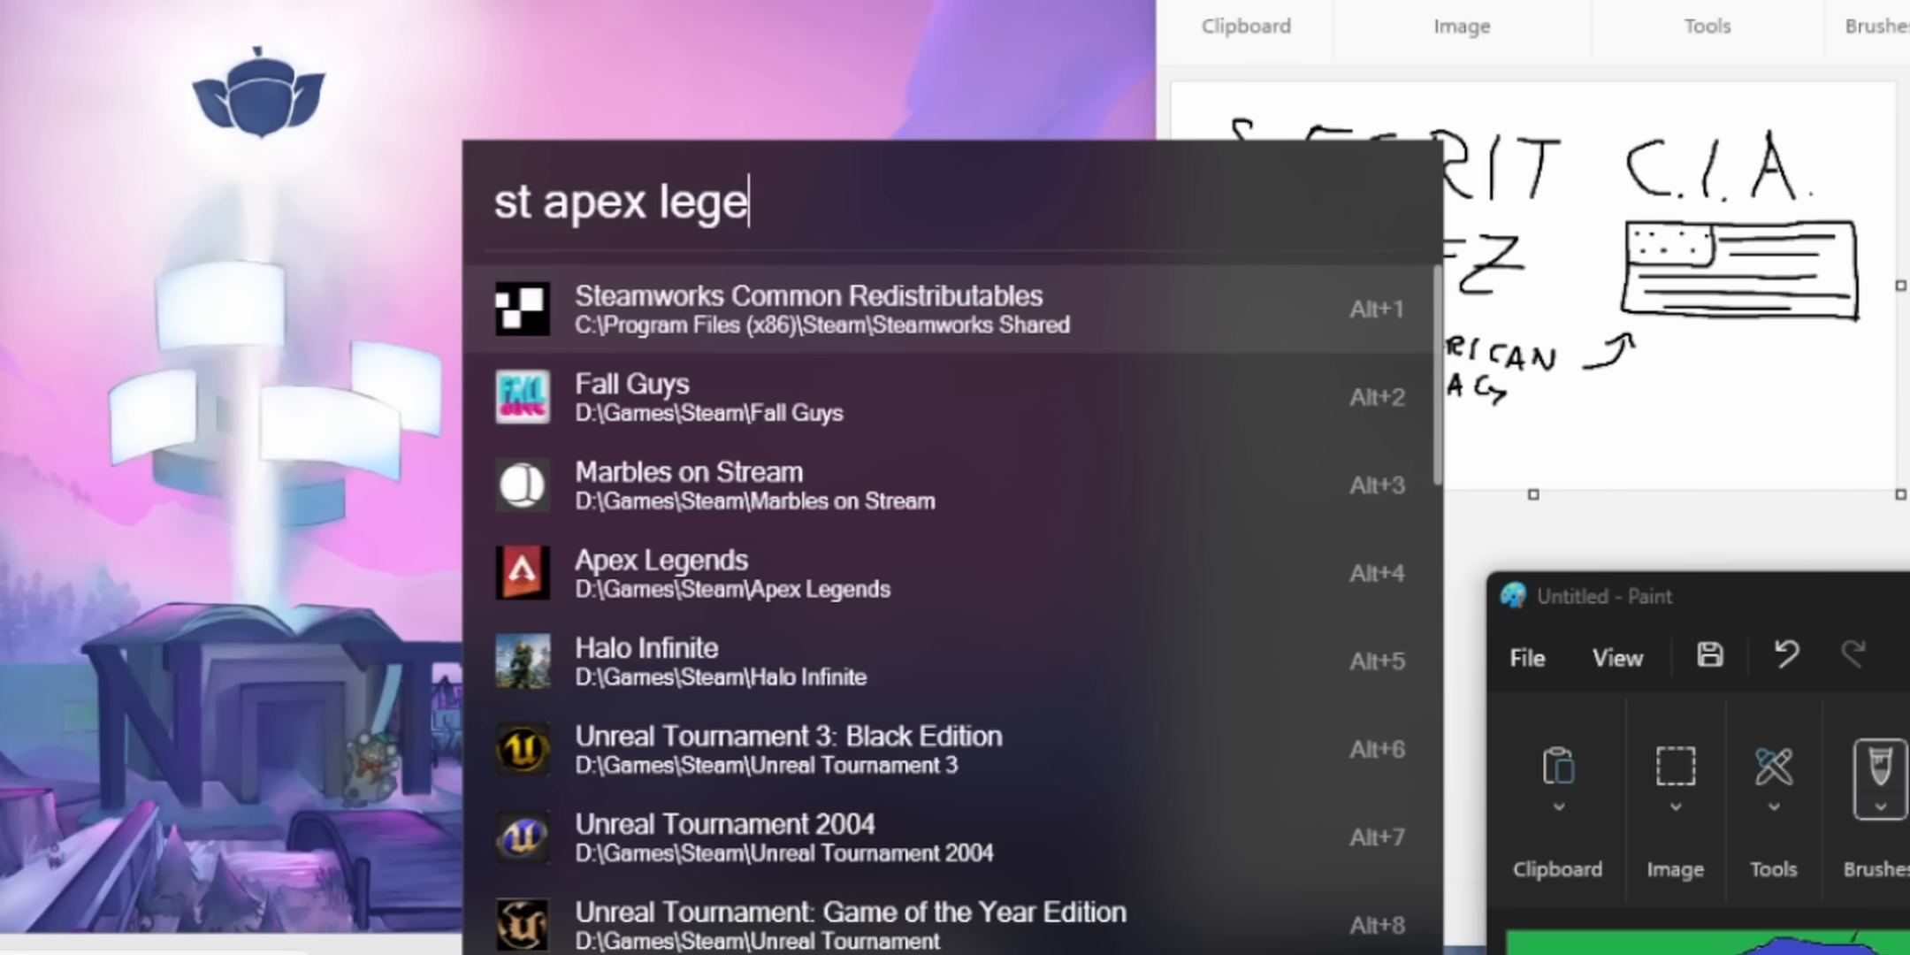
text(nds)
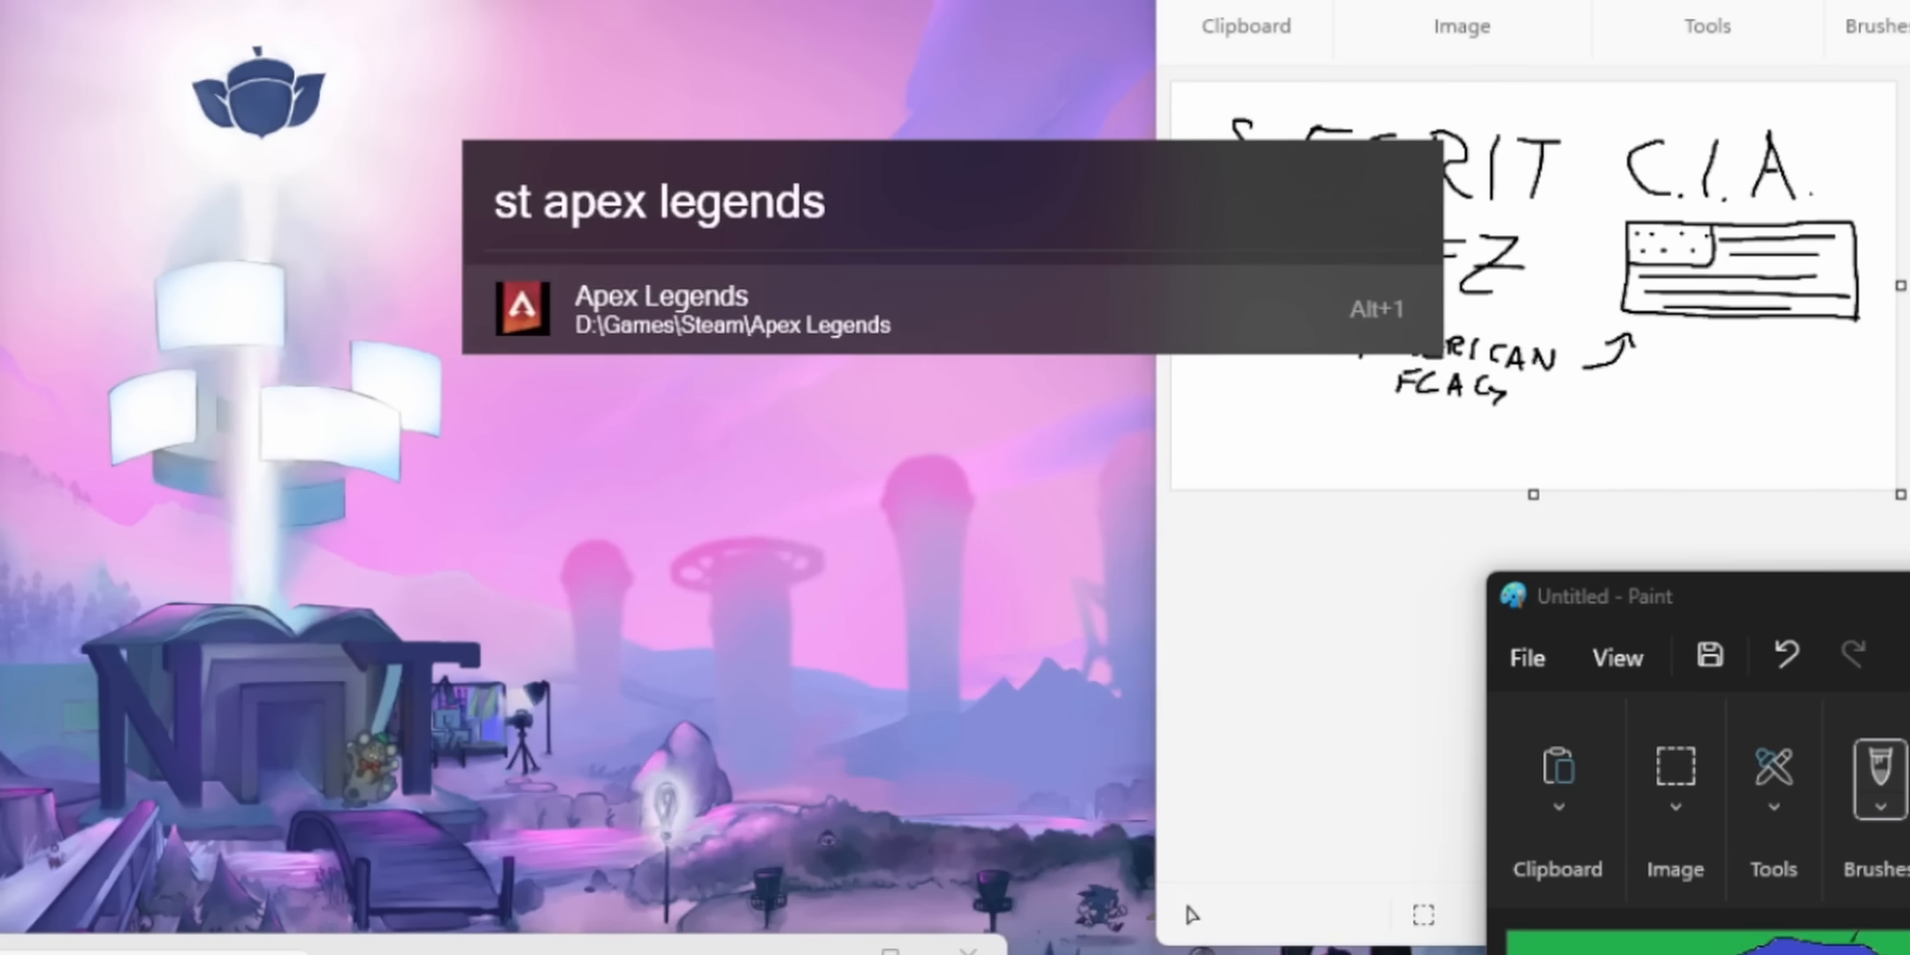
text(https://www.instagram.com/siblingsorcrabs/)
text(kill)
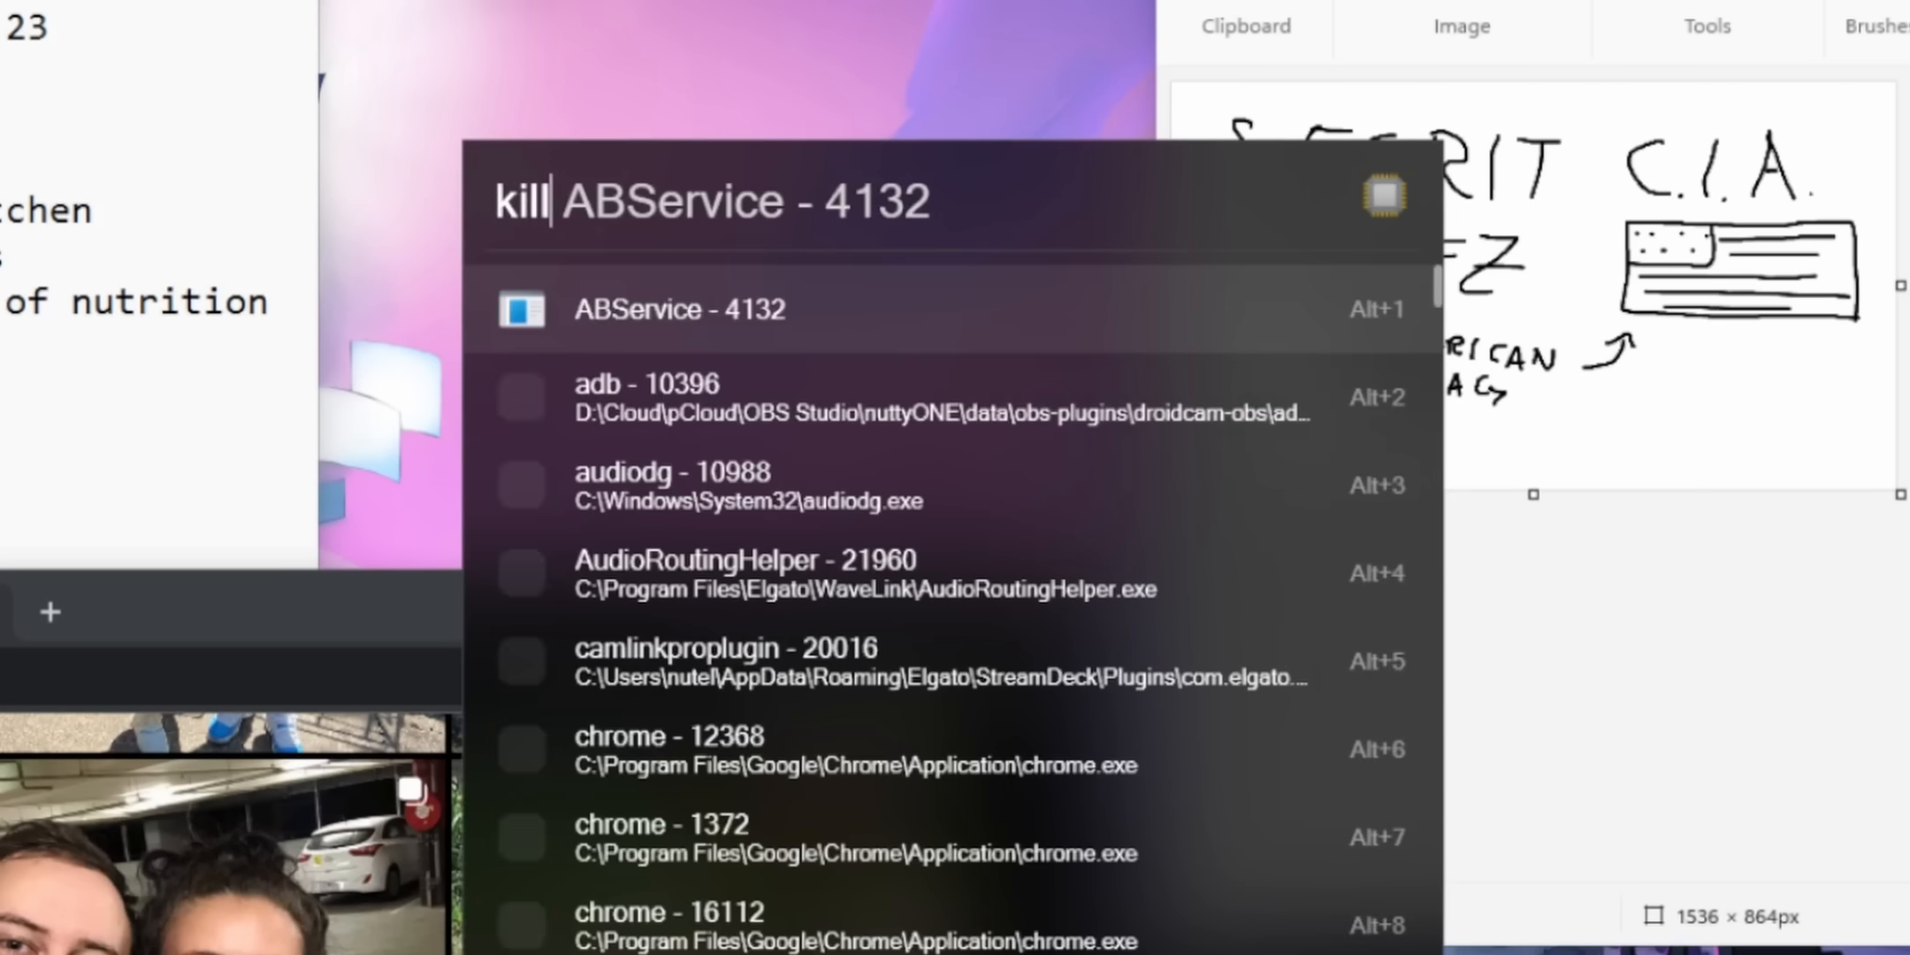
text(discord)
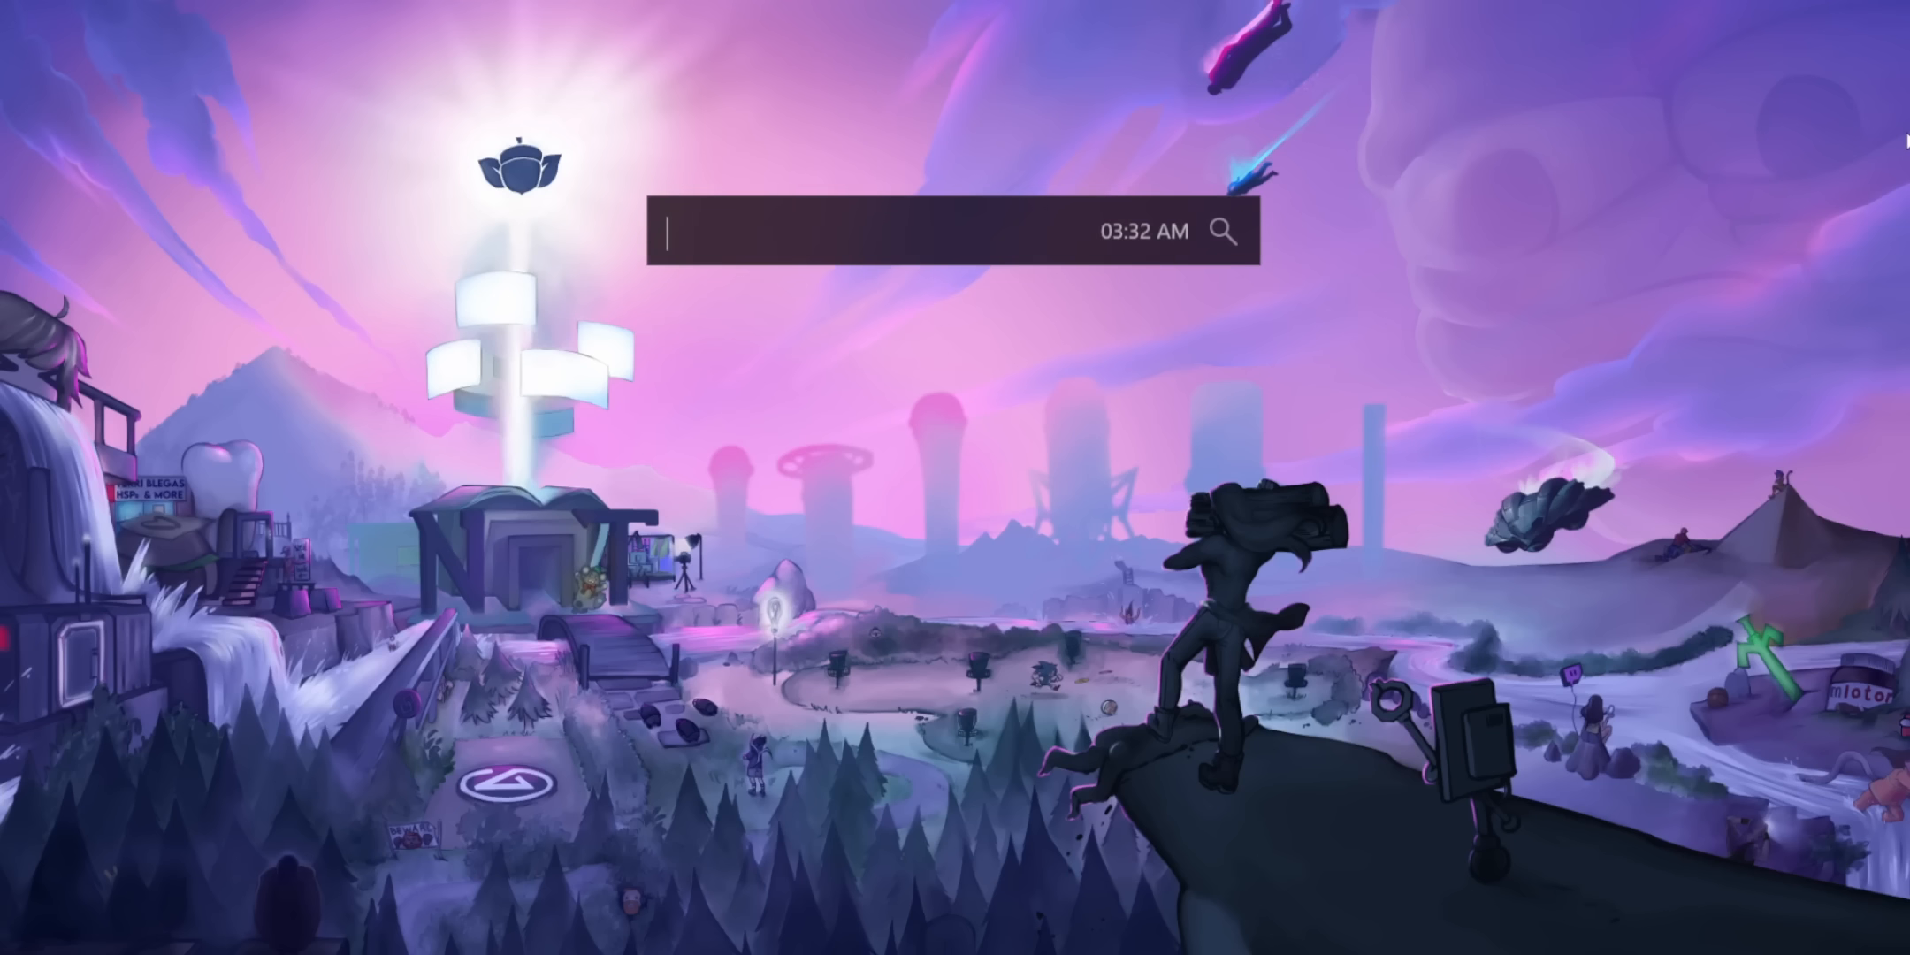
- Search 's tasba' for taskbar settings, then browse down the Plugin Store list
text(s tasba)
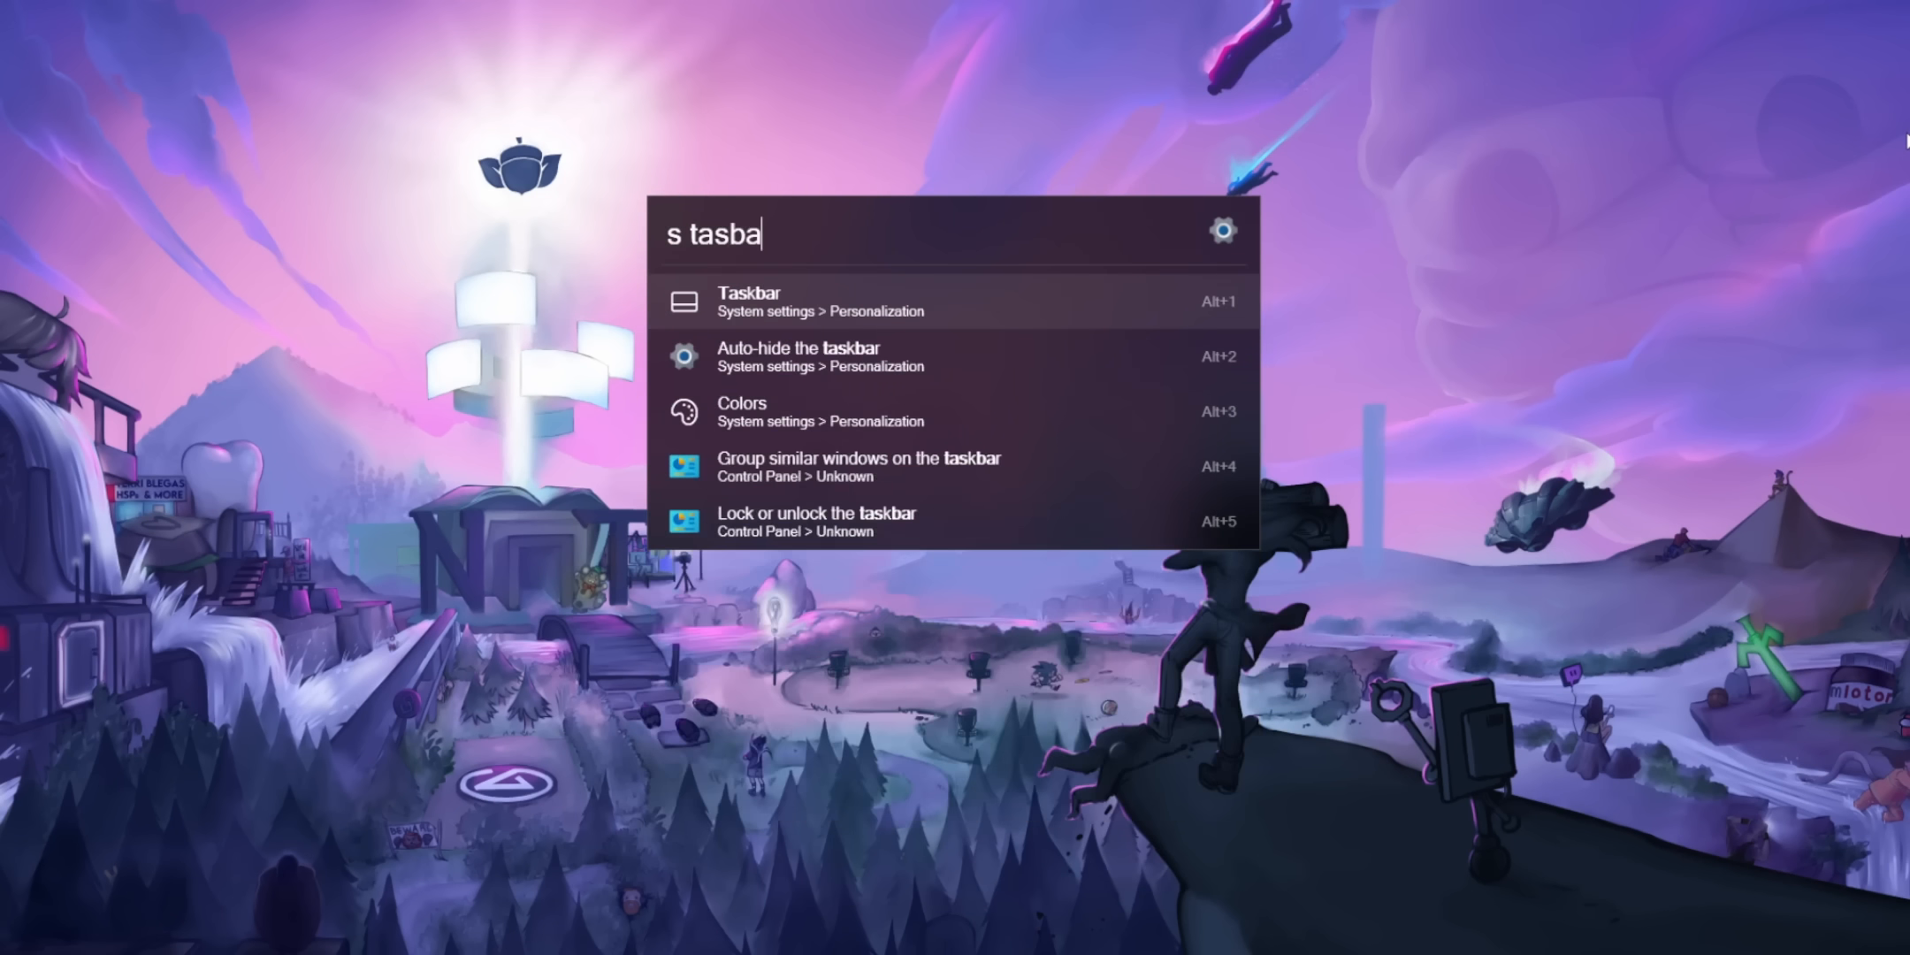
click(749, 300)
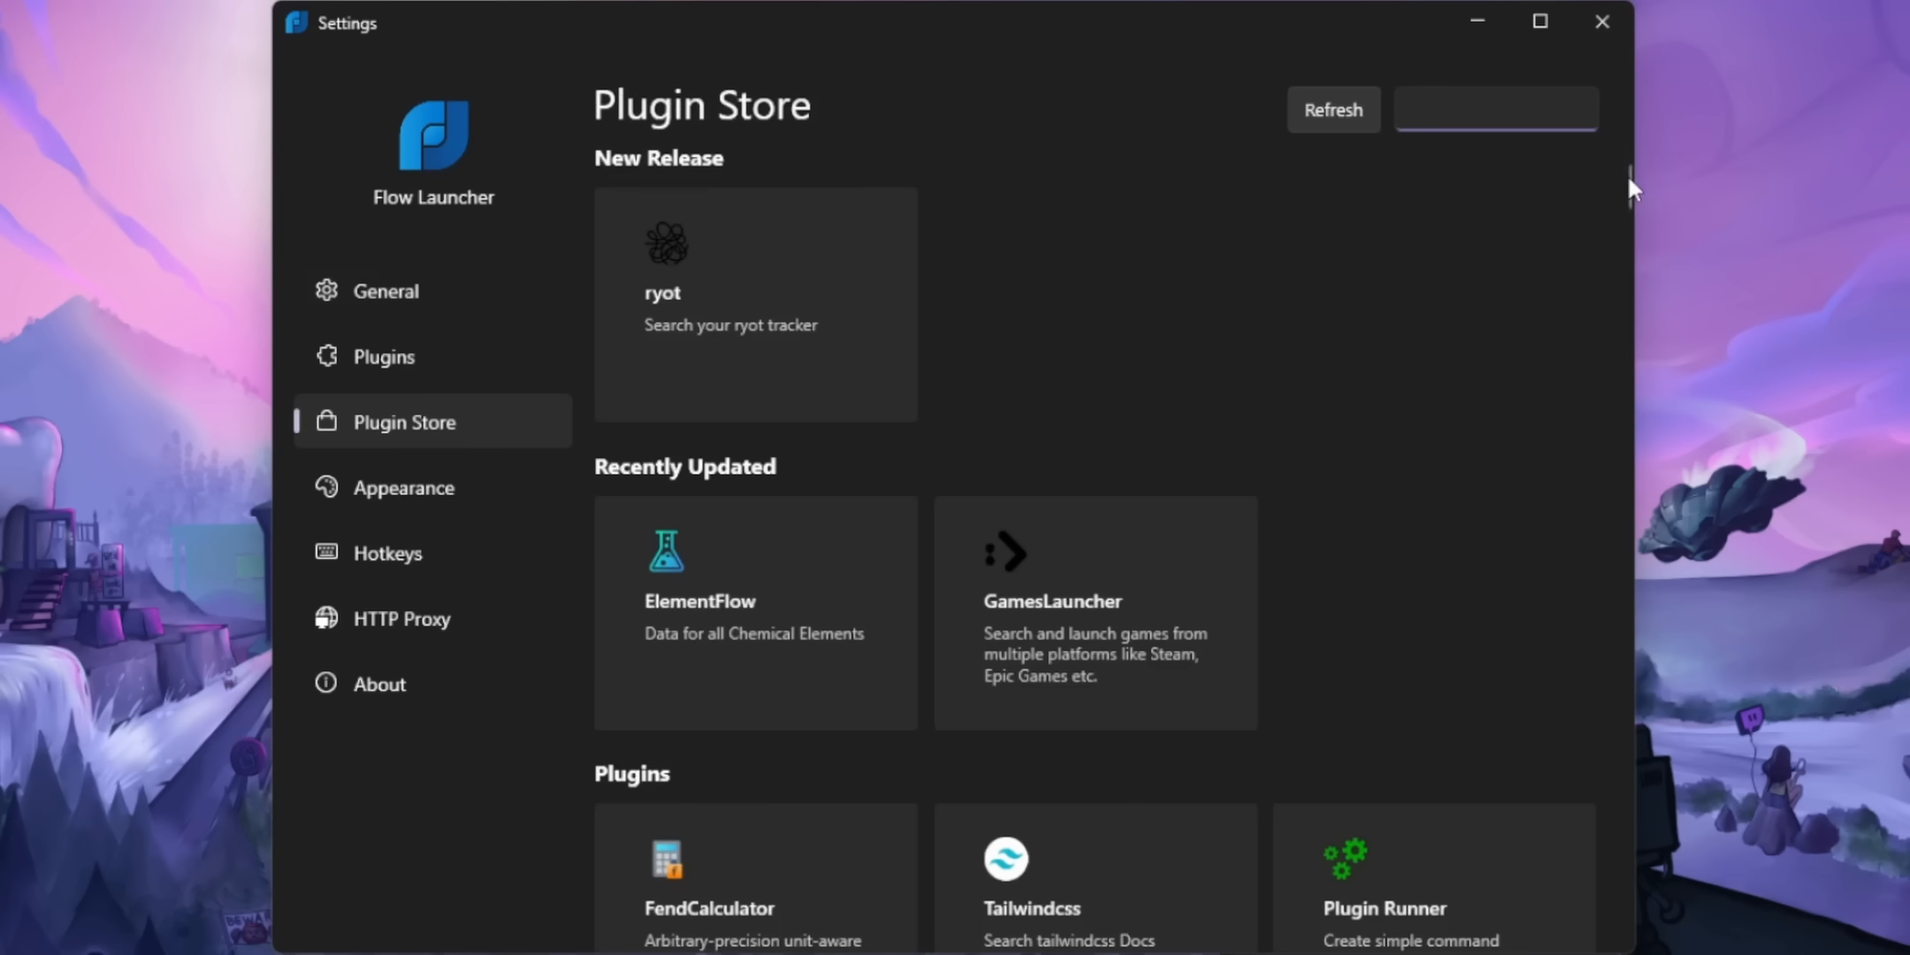
scroll(down, 3)
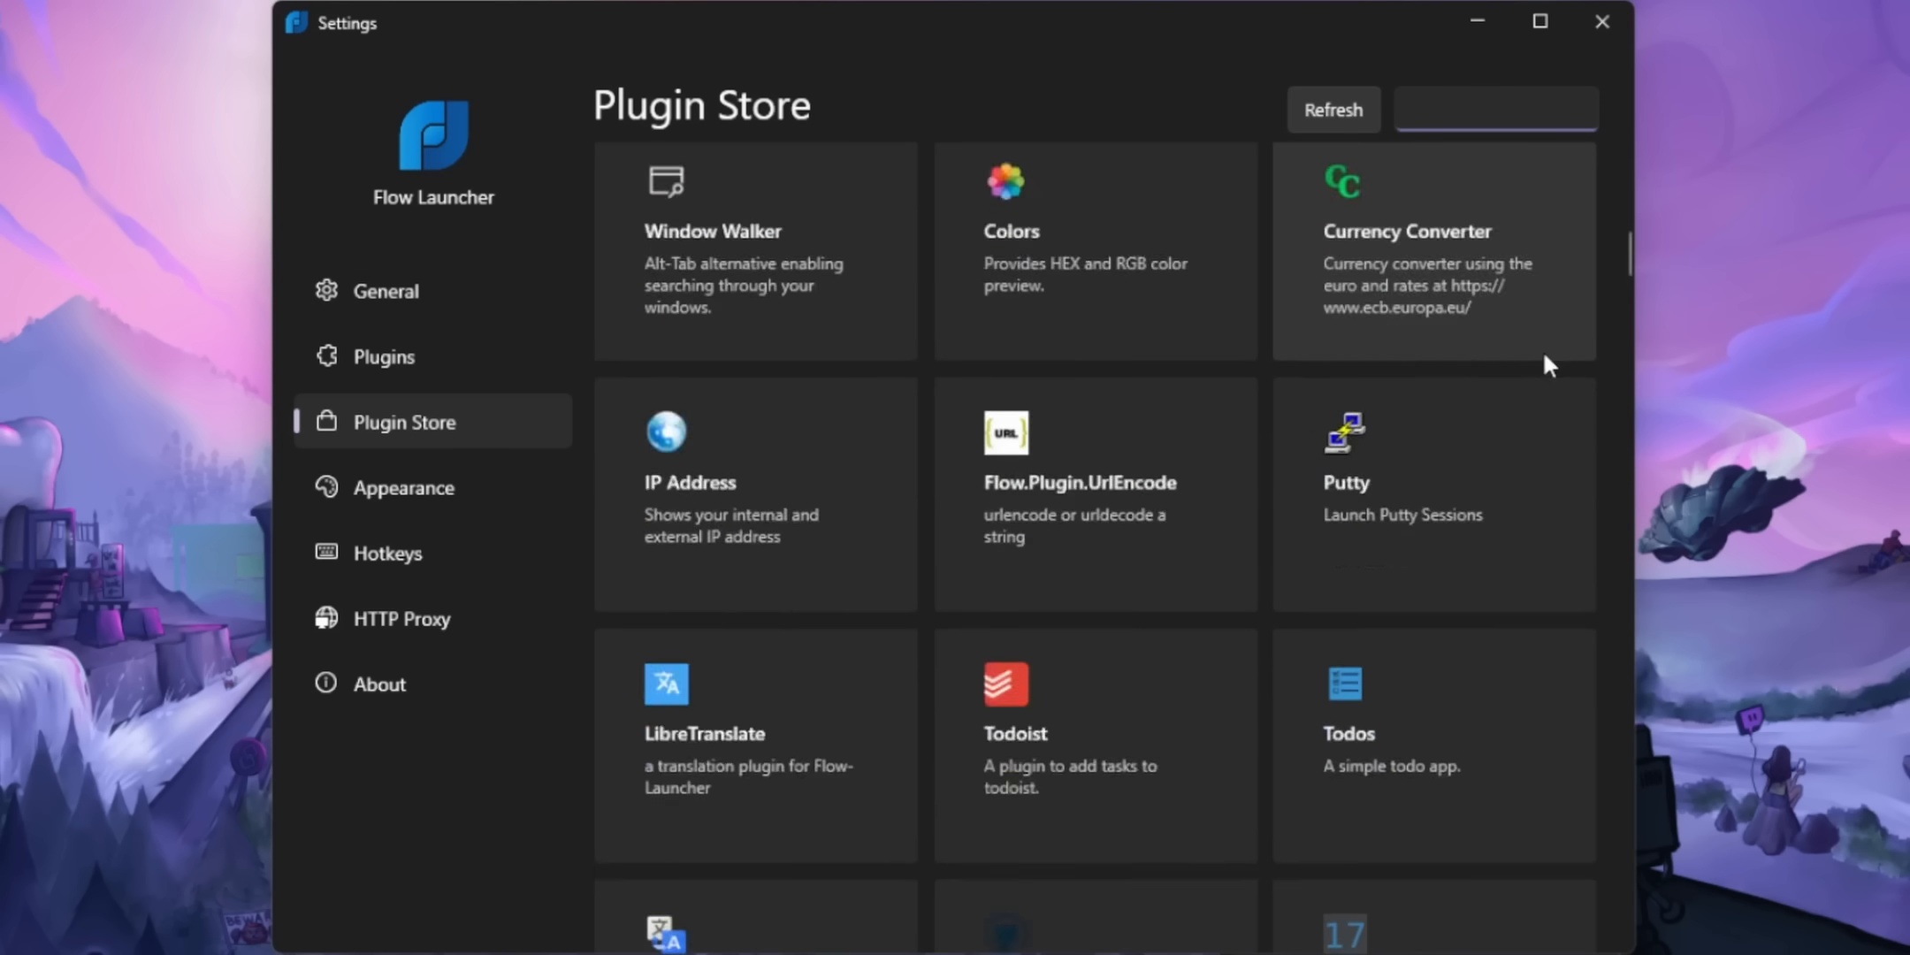
scroll(down, 3)
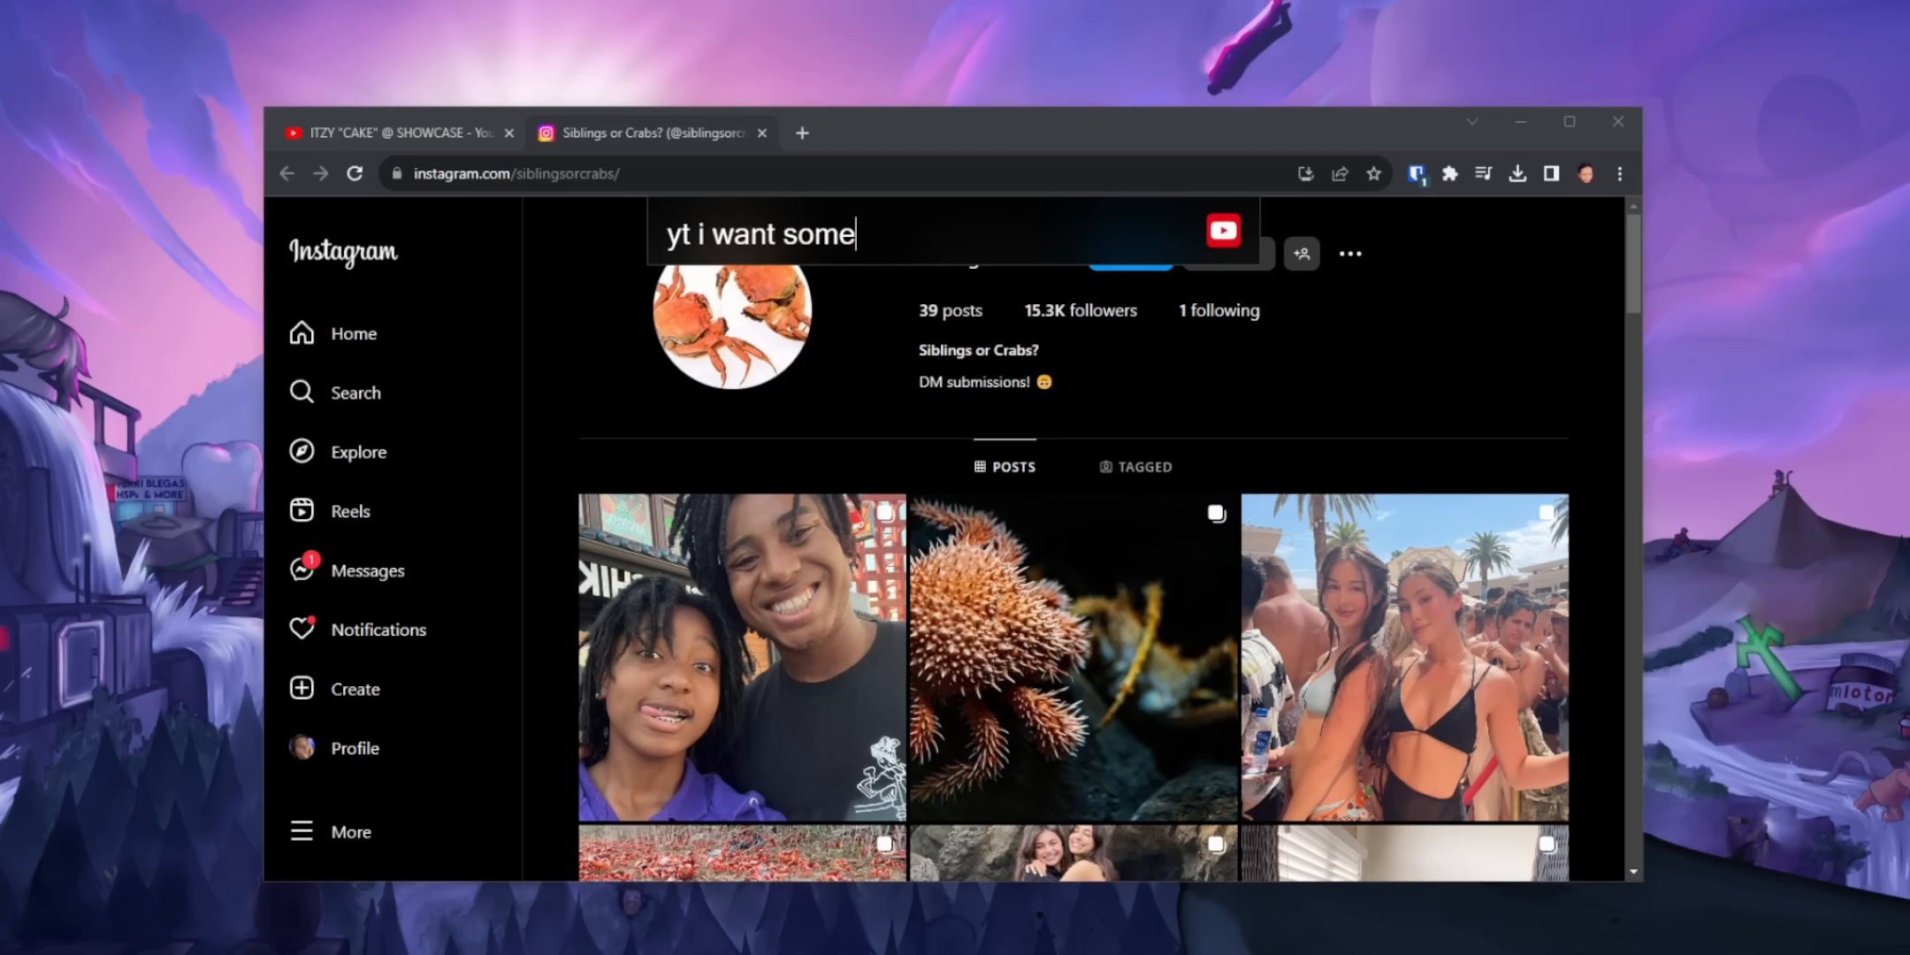
- Search YouTube for 'i want some poundcake' and play the top pound cake video
text(poundcake)
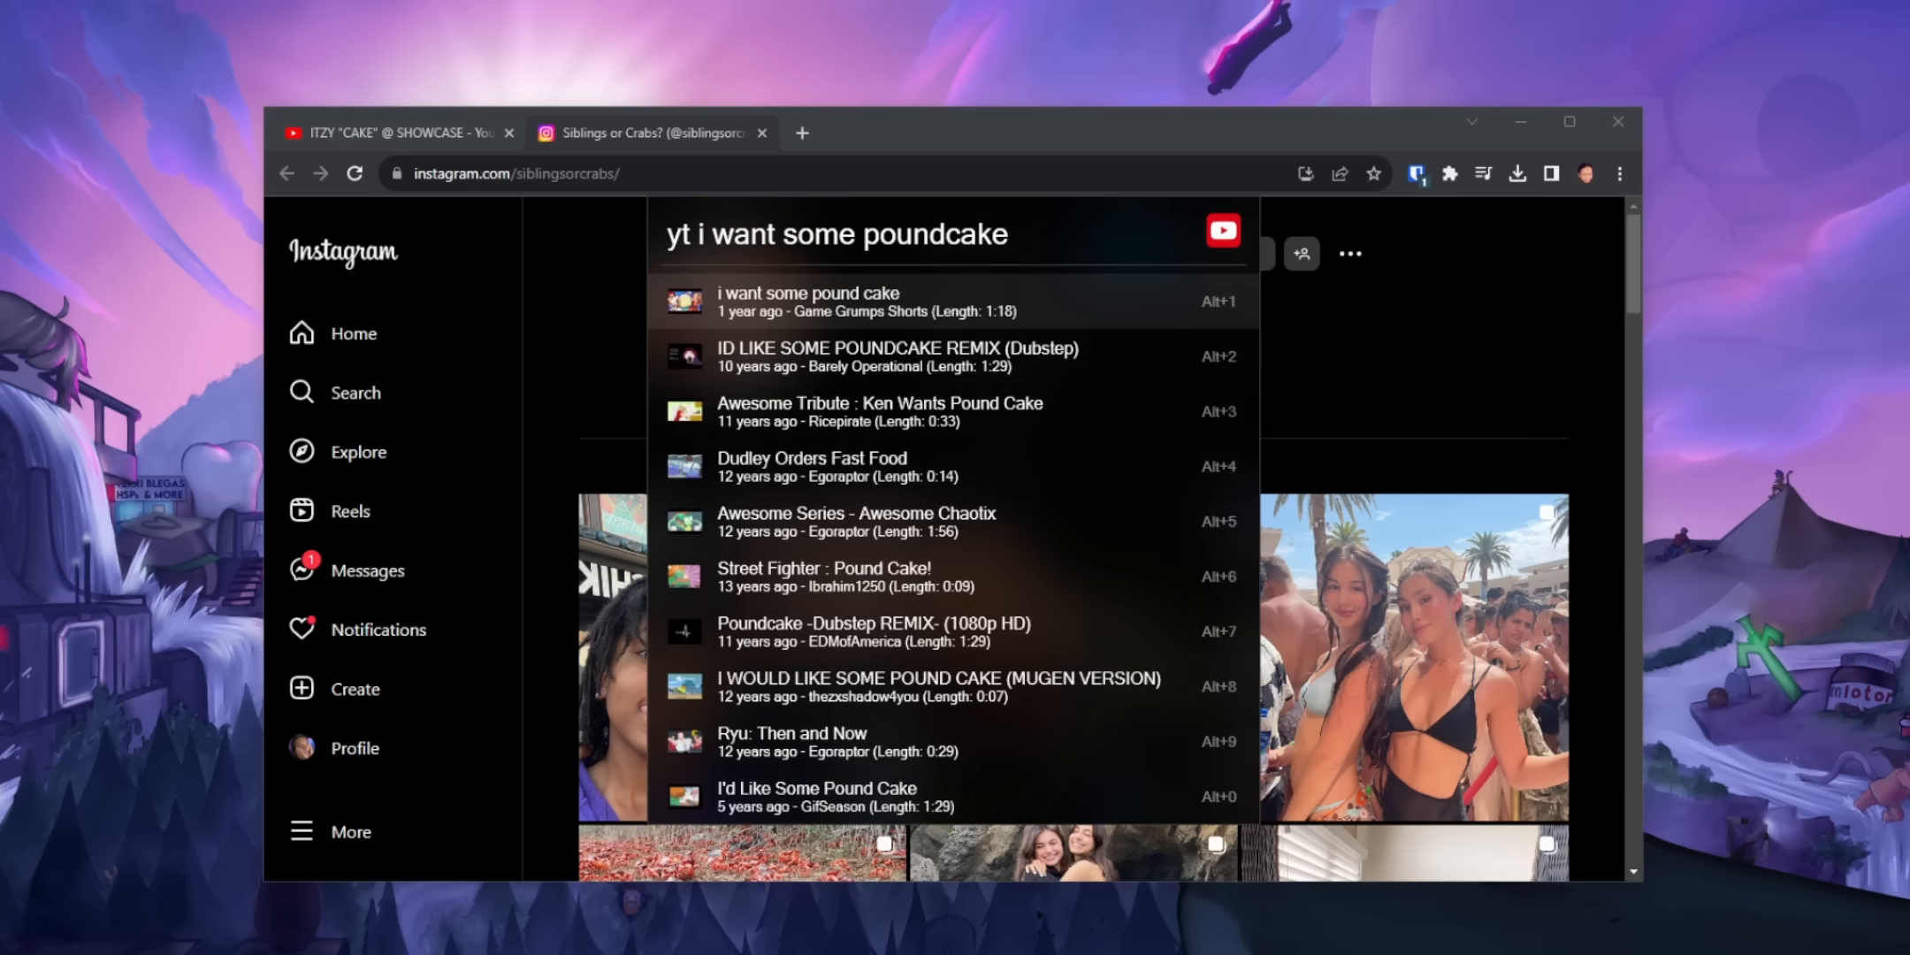
mouse_move(1099, 320)
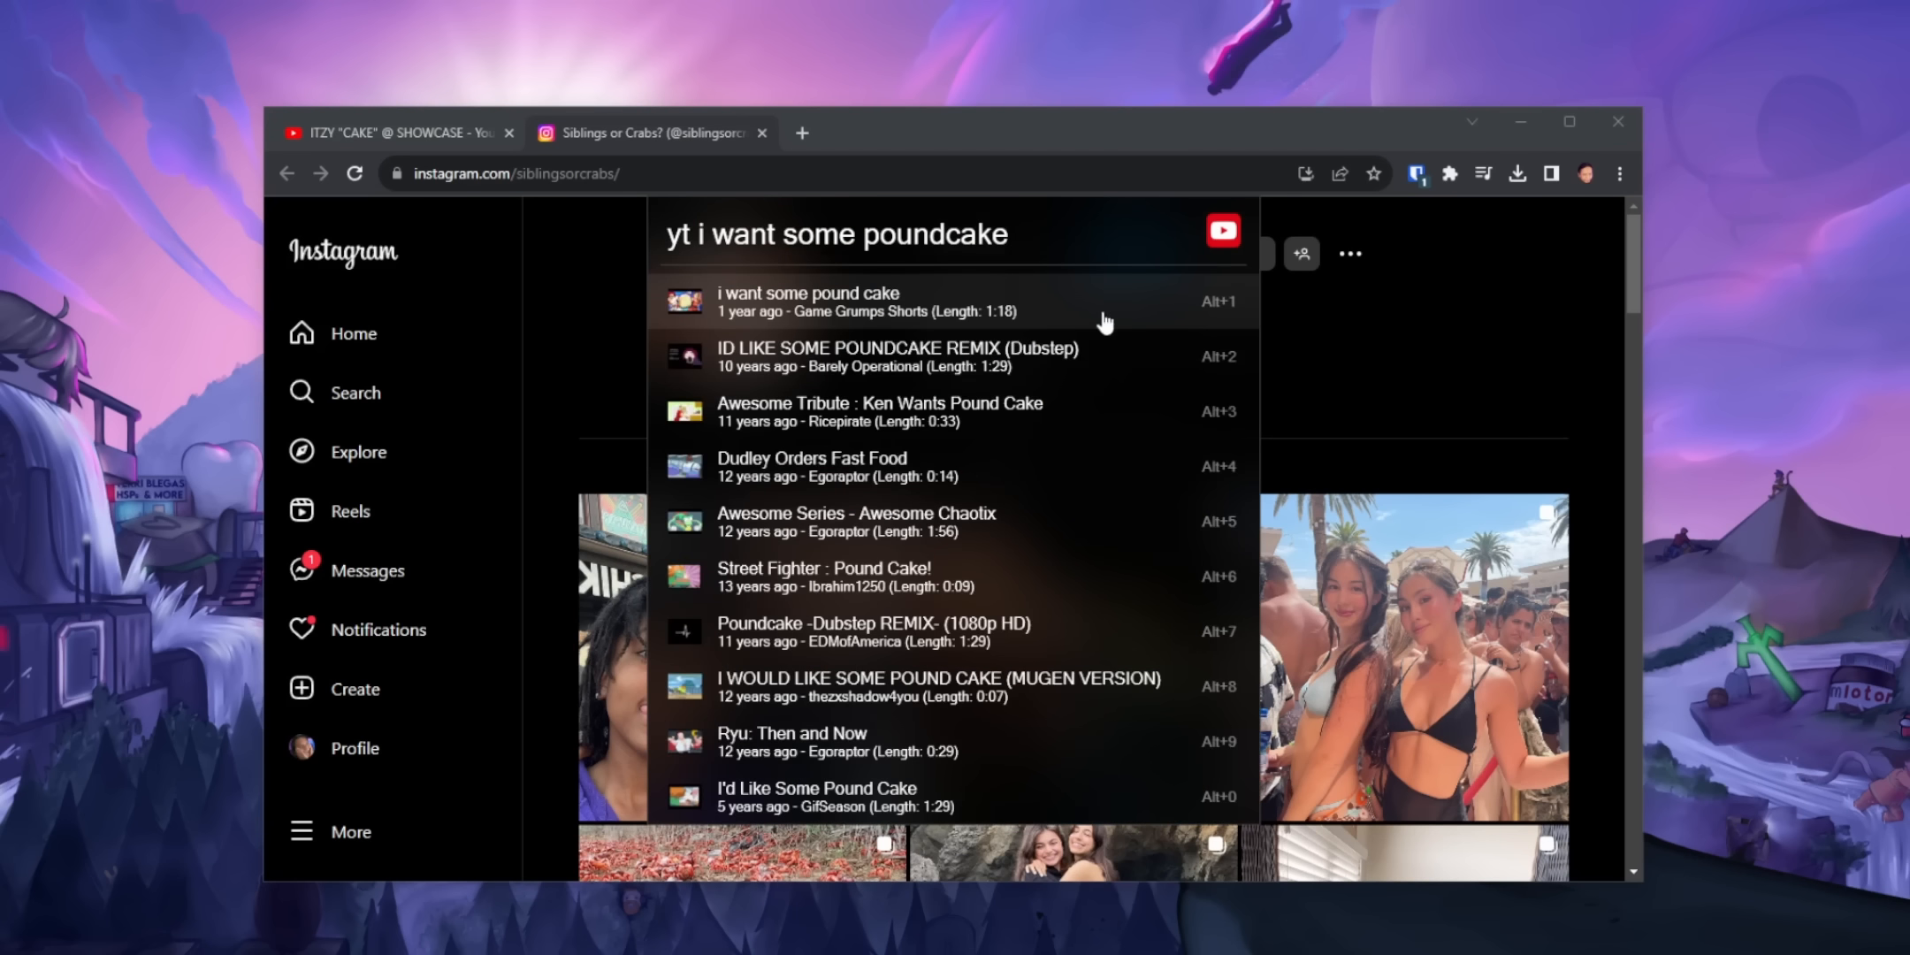
click(807, 300)
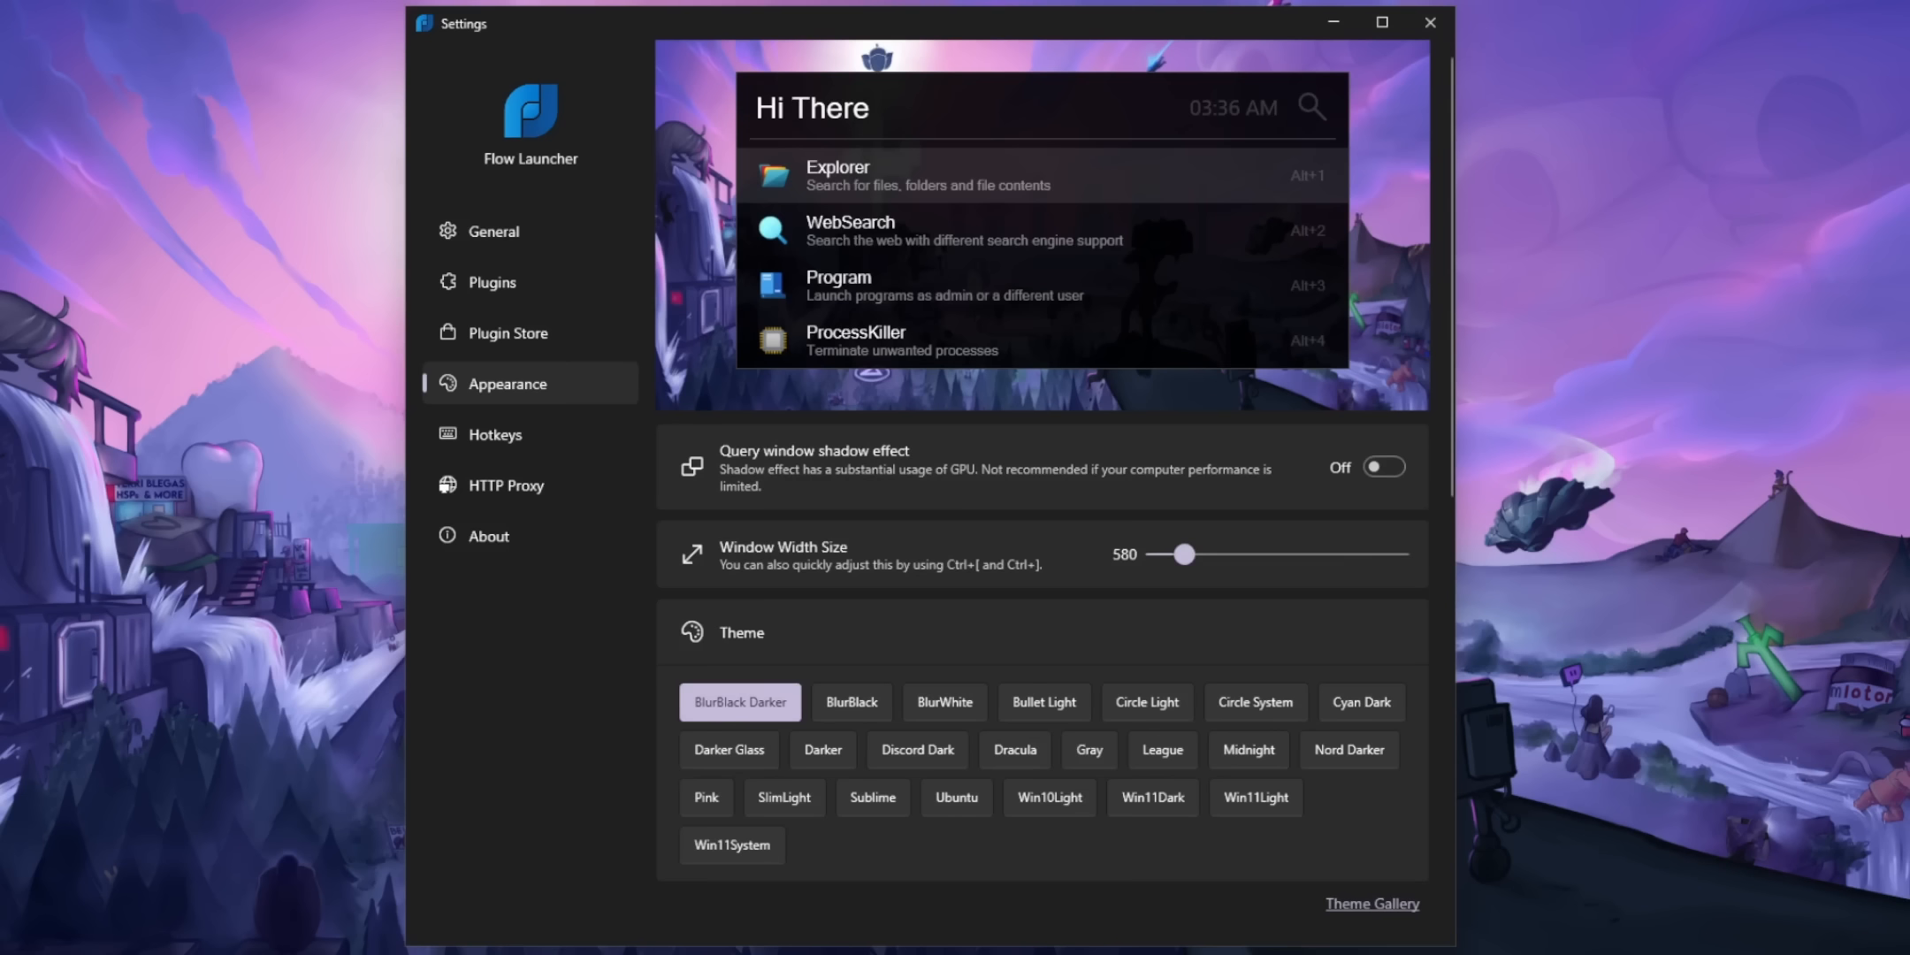
- Switch the launcher to the light BlurWhite theme in Appearance settings
click(944, 702)
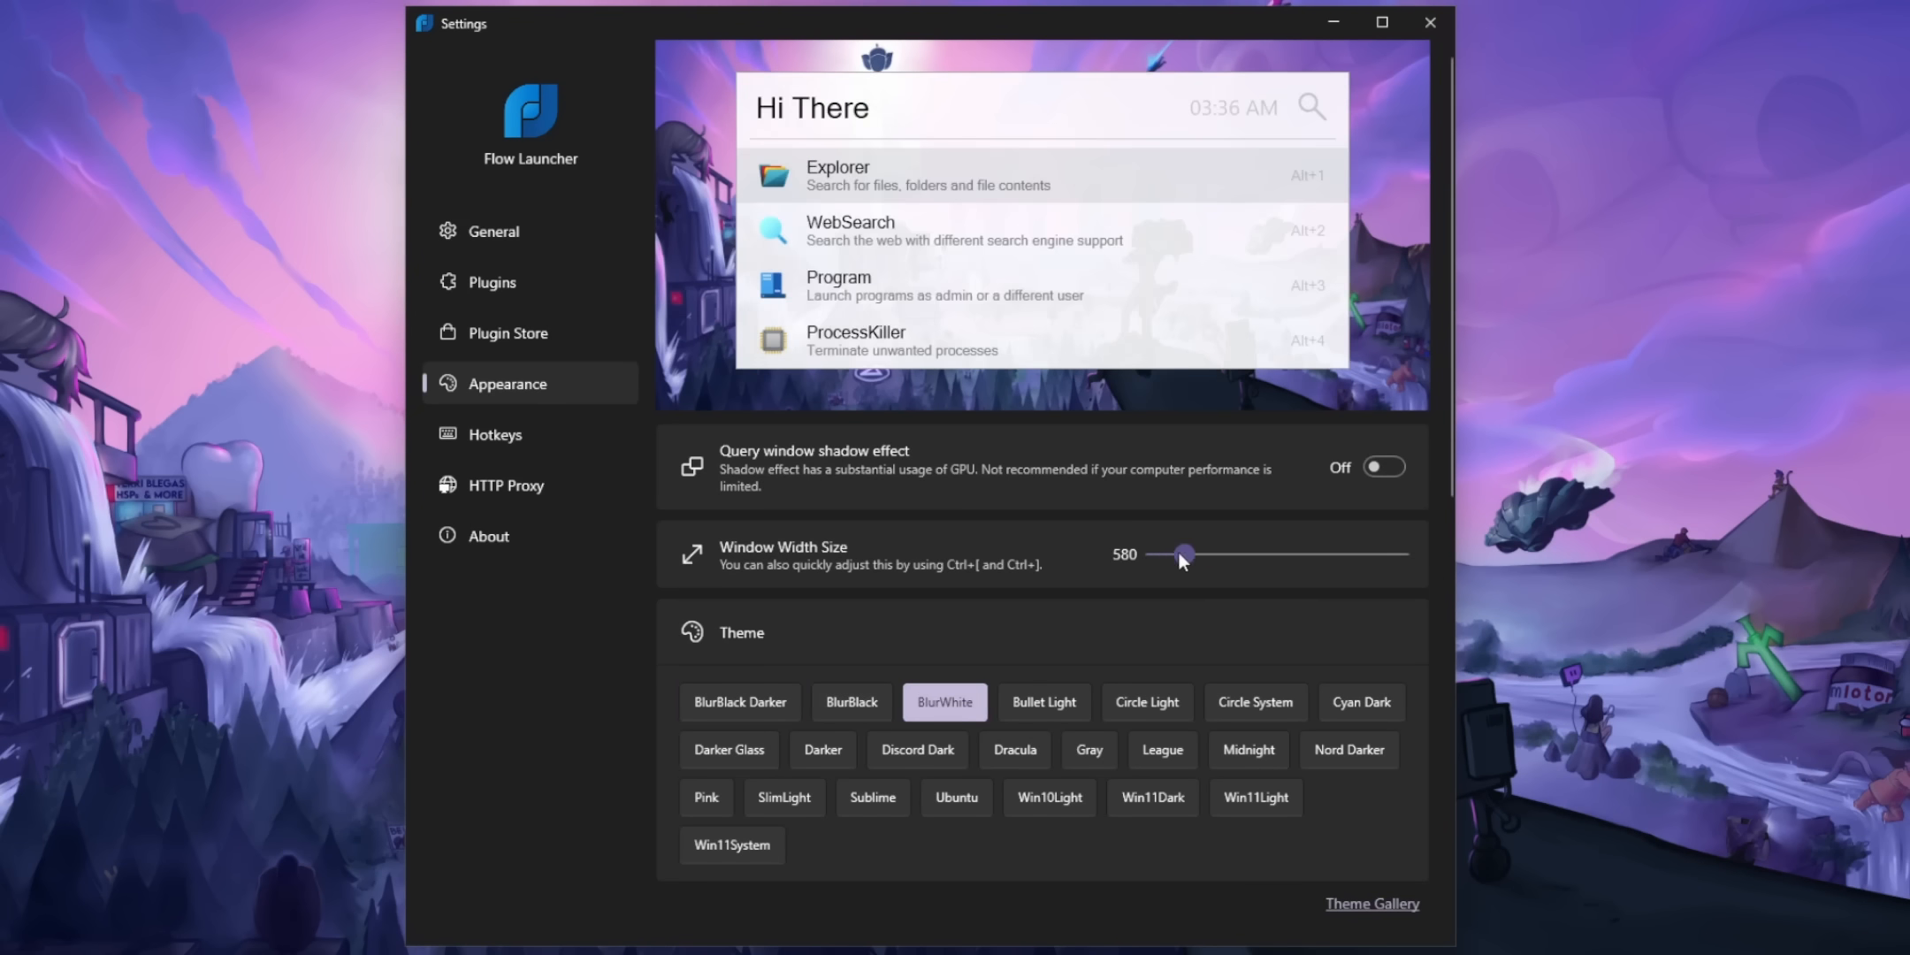
click(1151, 798)
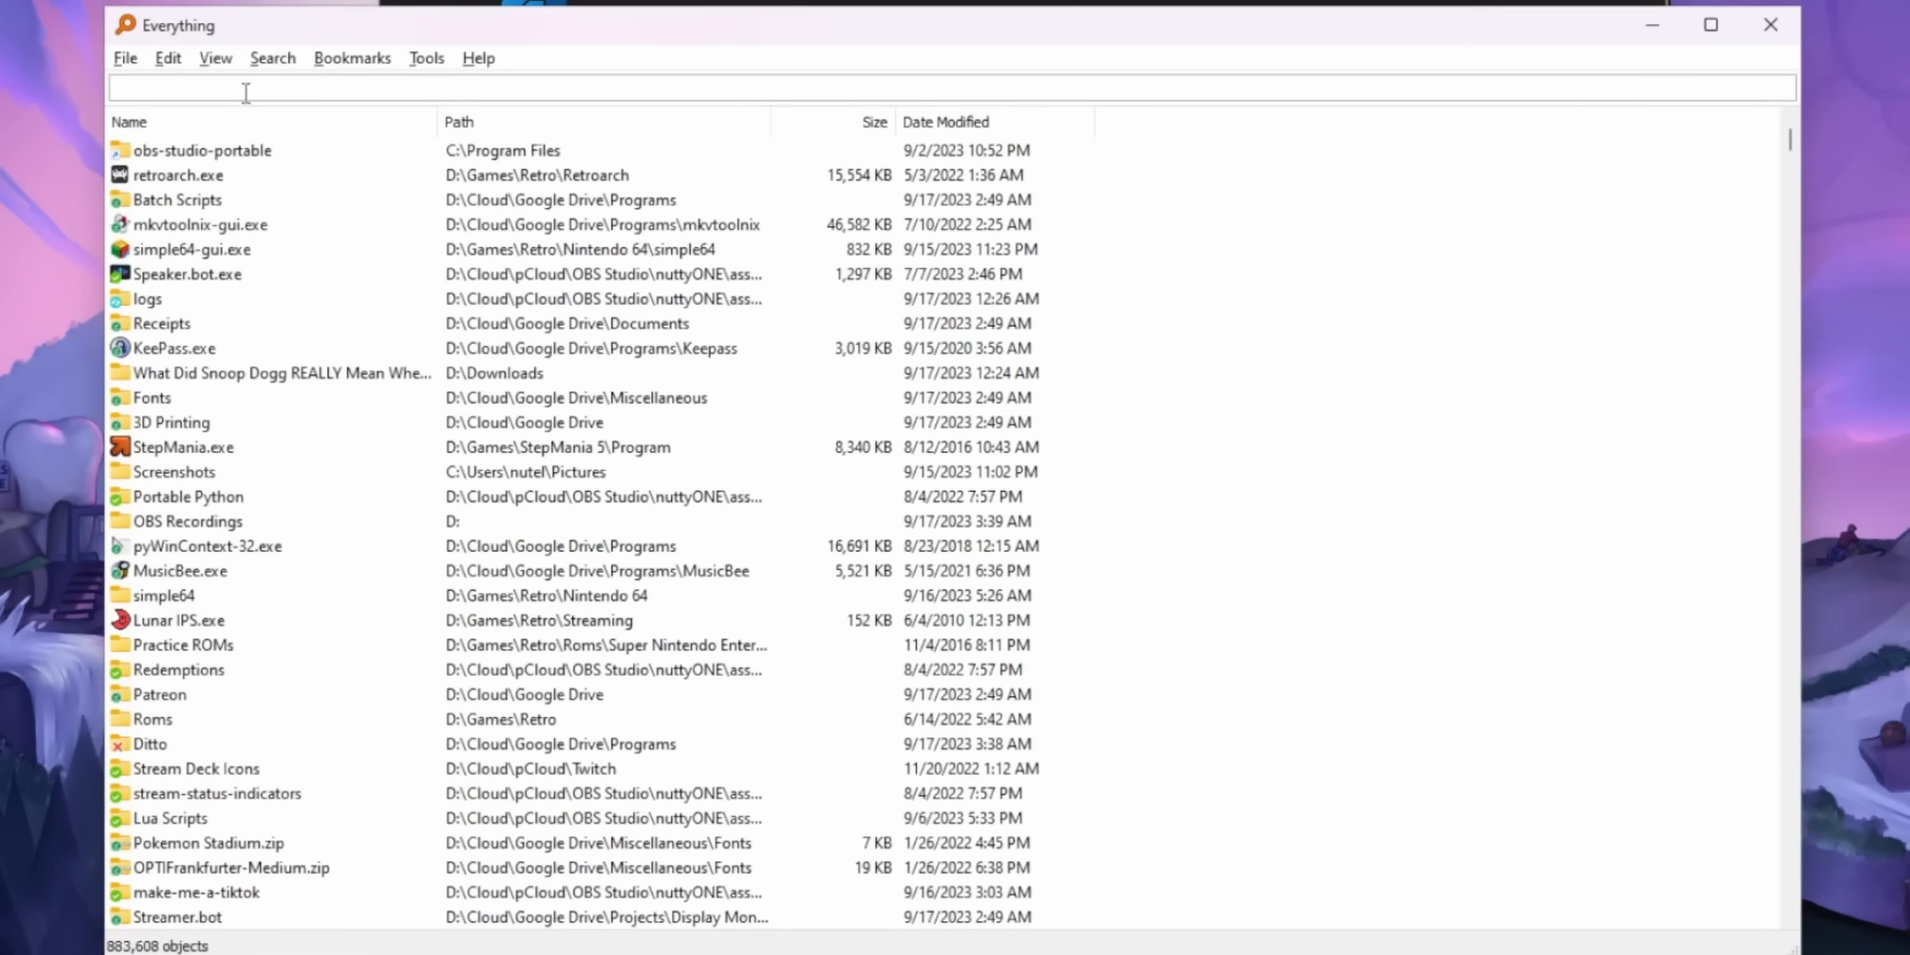
- Filter Everything to Snoop Dogg matches and open one of the results
text(snoop do)
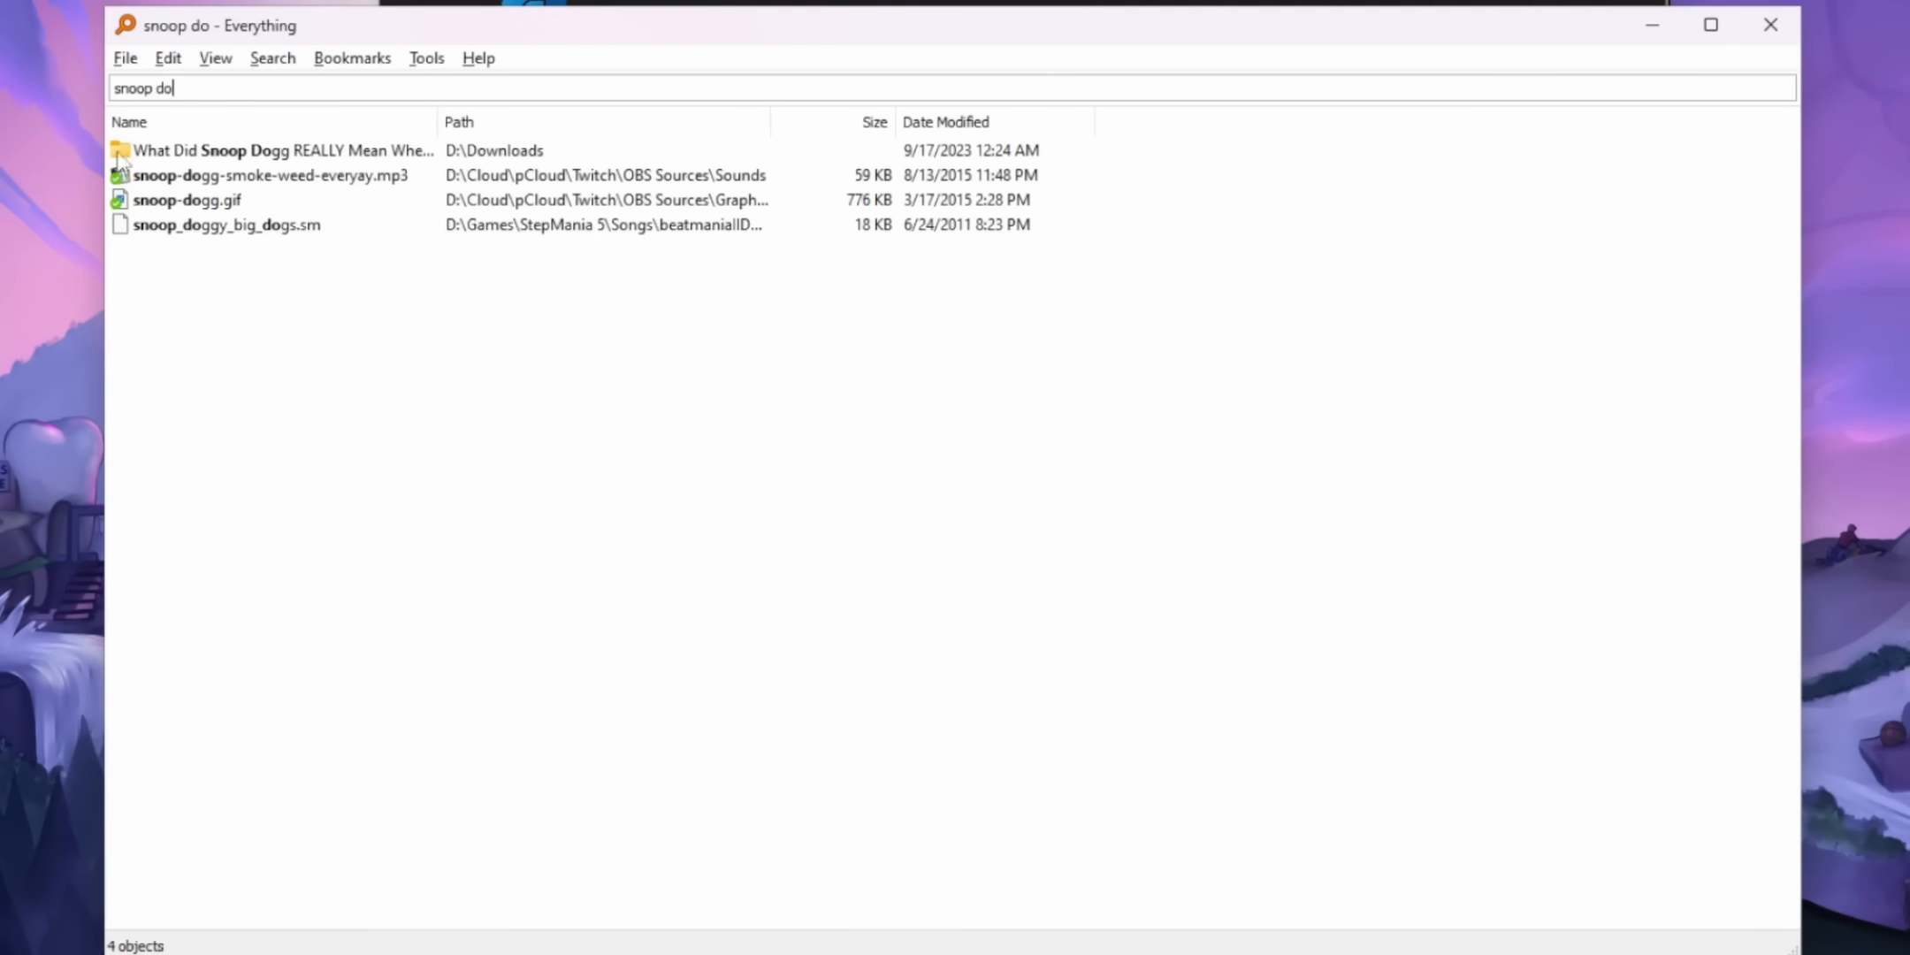
double_click(280, 150)
text(yt egoraptor)
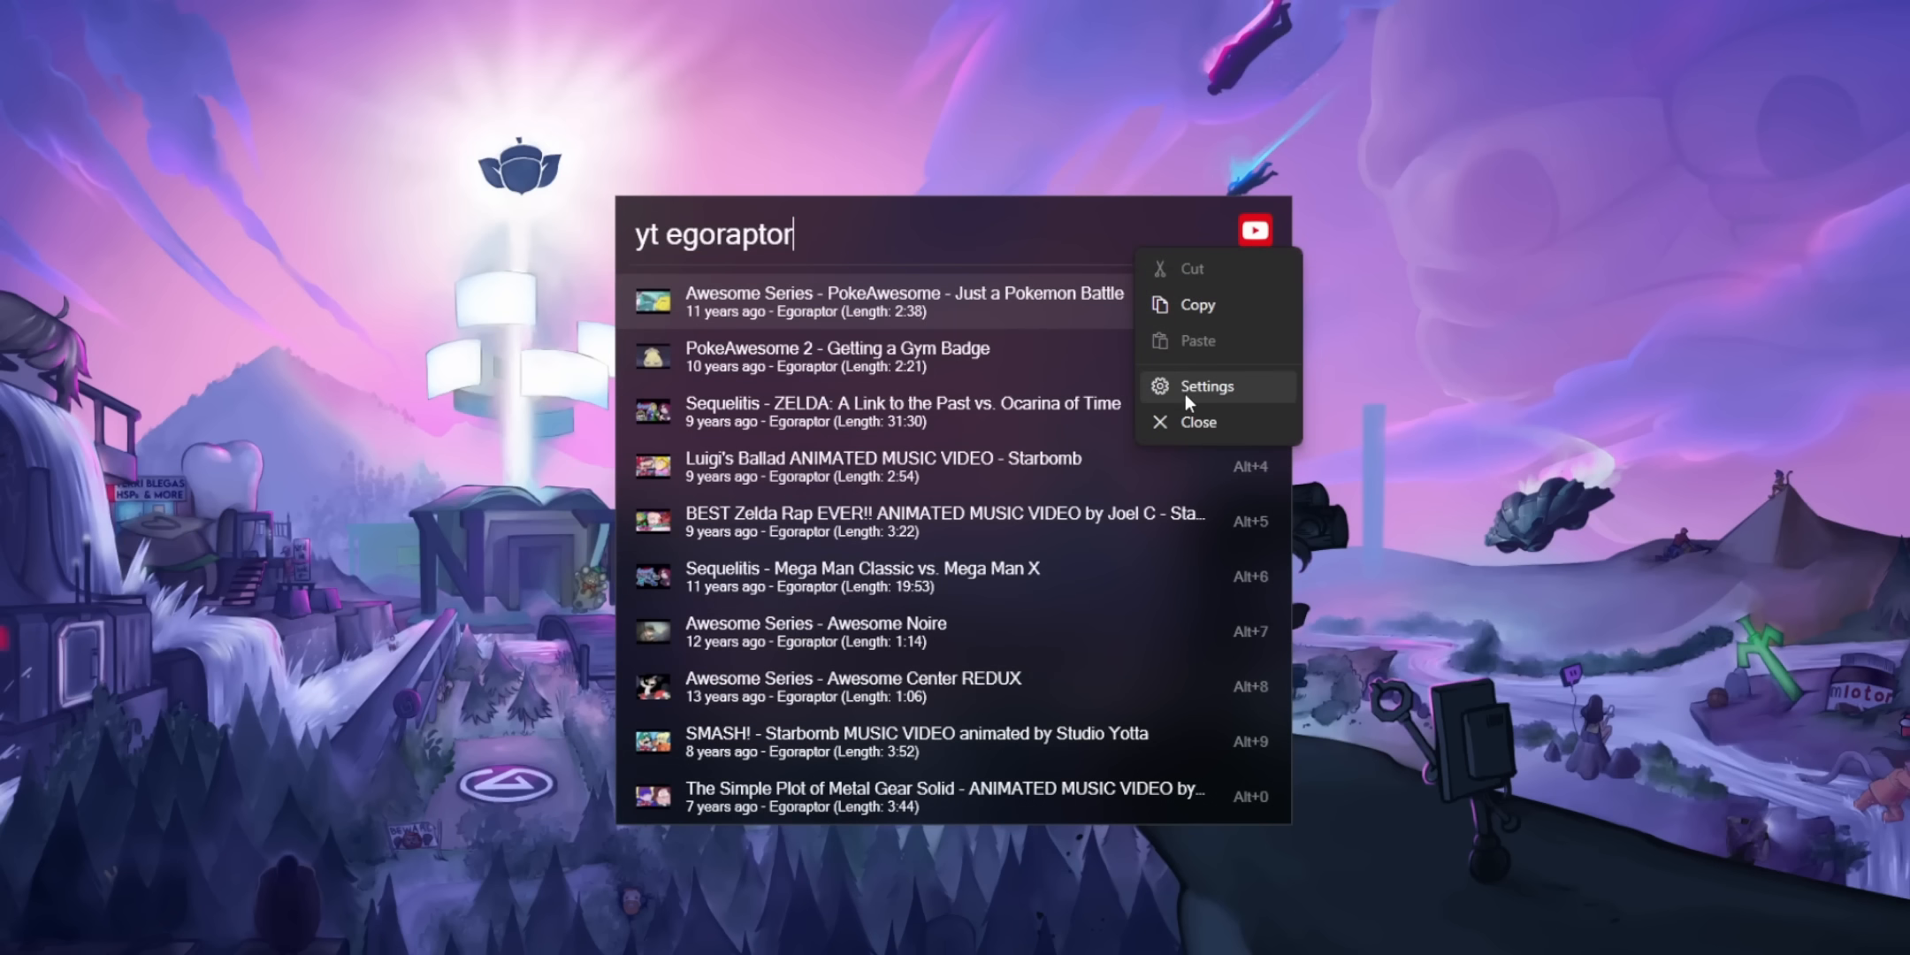
- Set the Explorer plugin's index and content search engines to Everything
click(1204, 385)
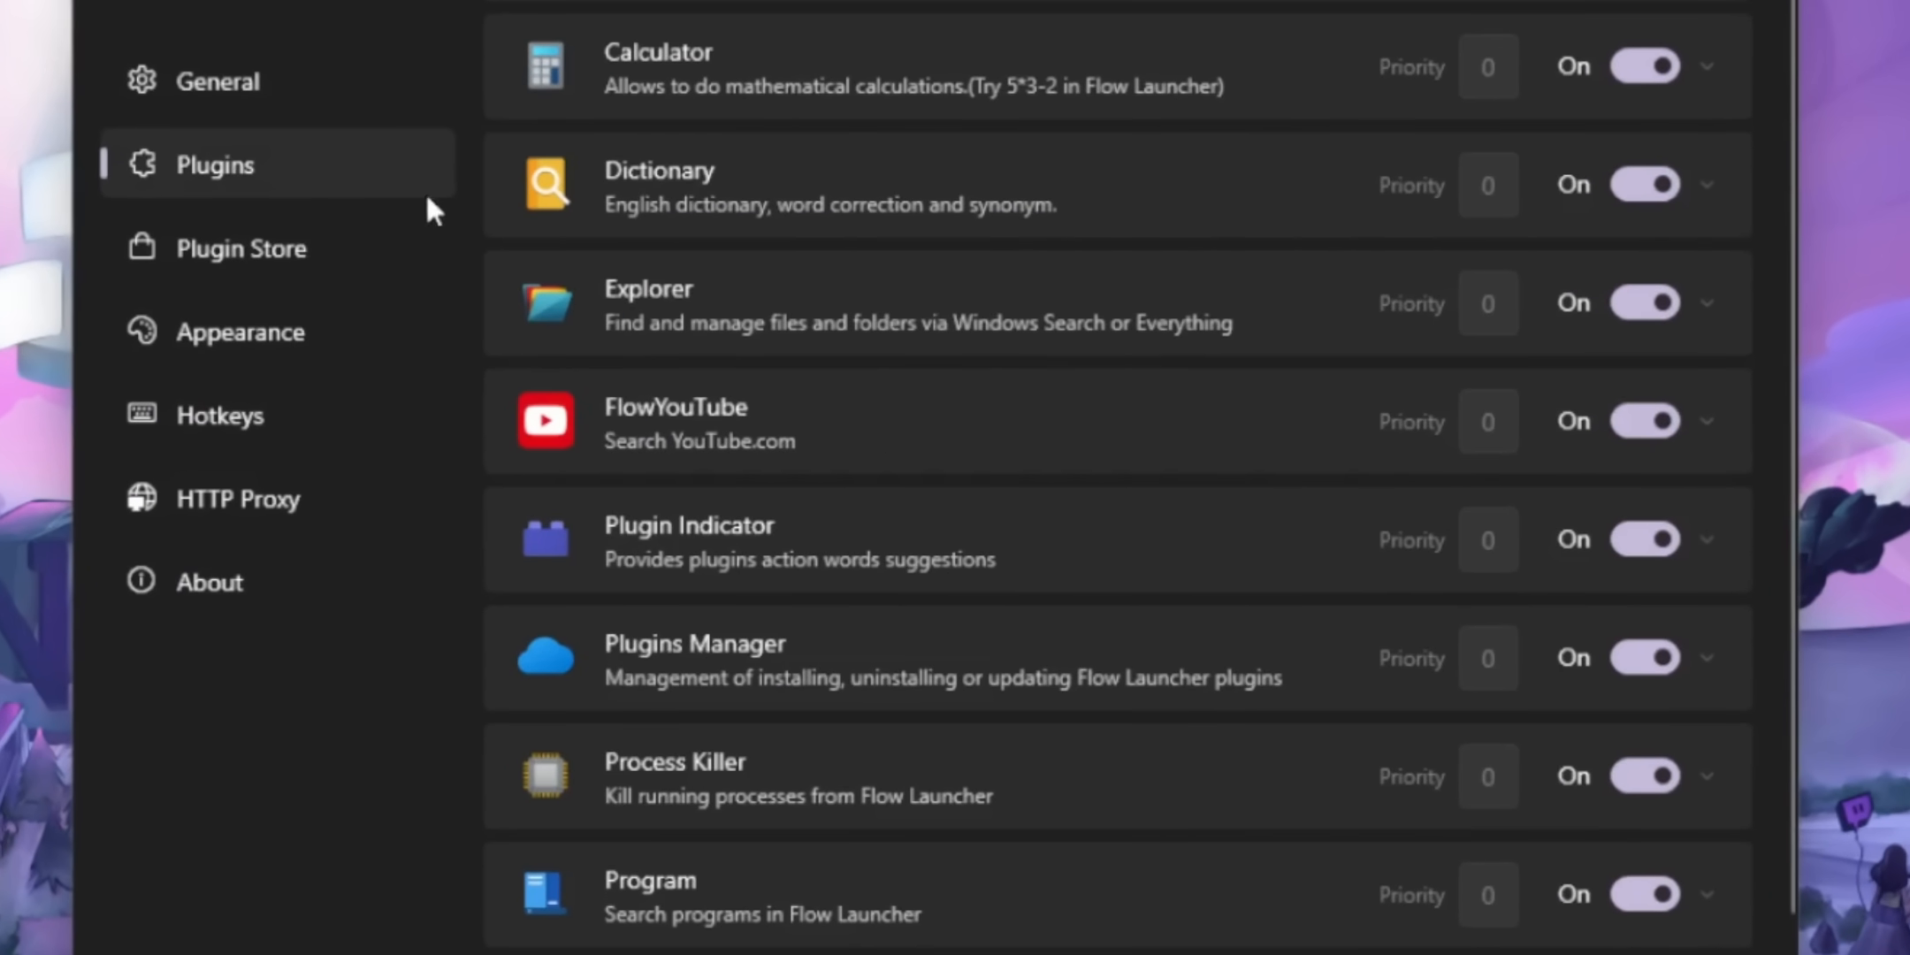
click(647, 288)
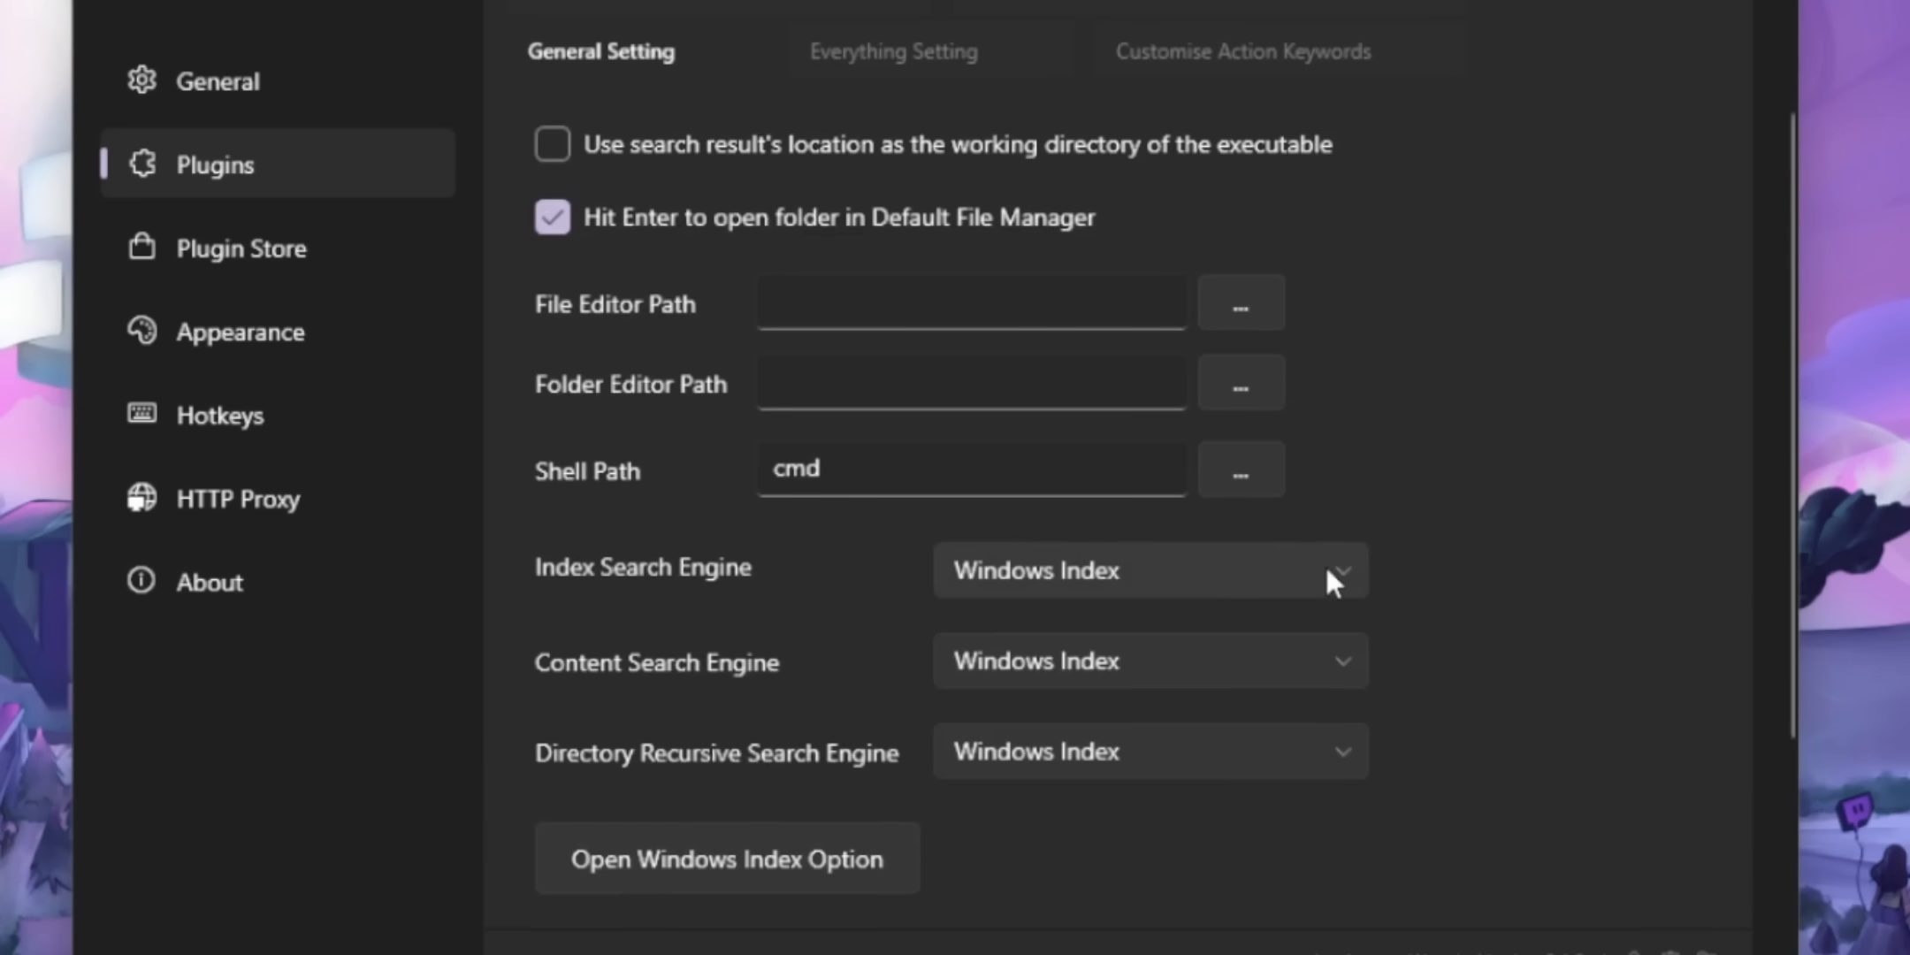
click(1150, 660)
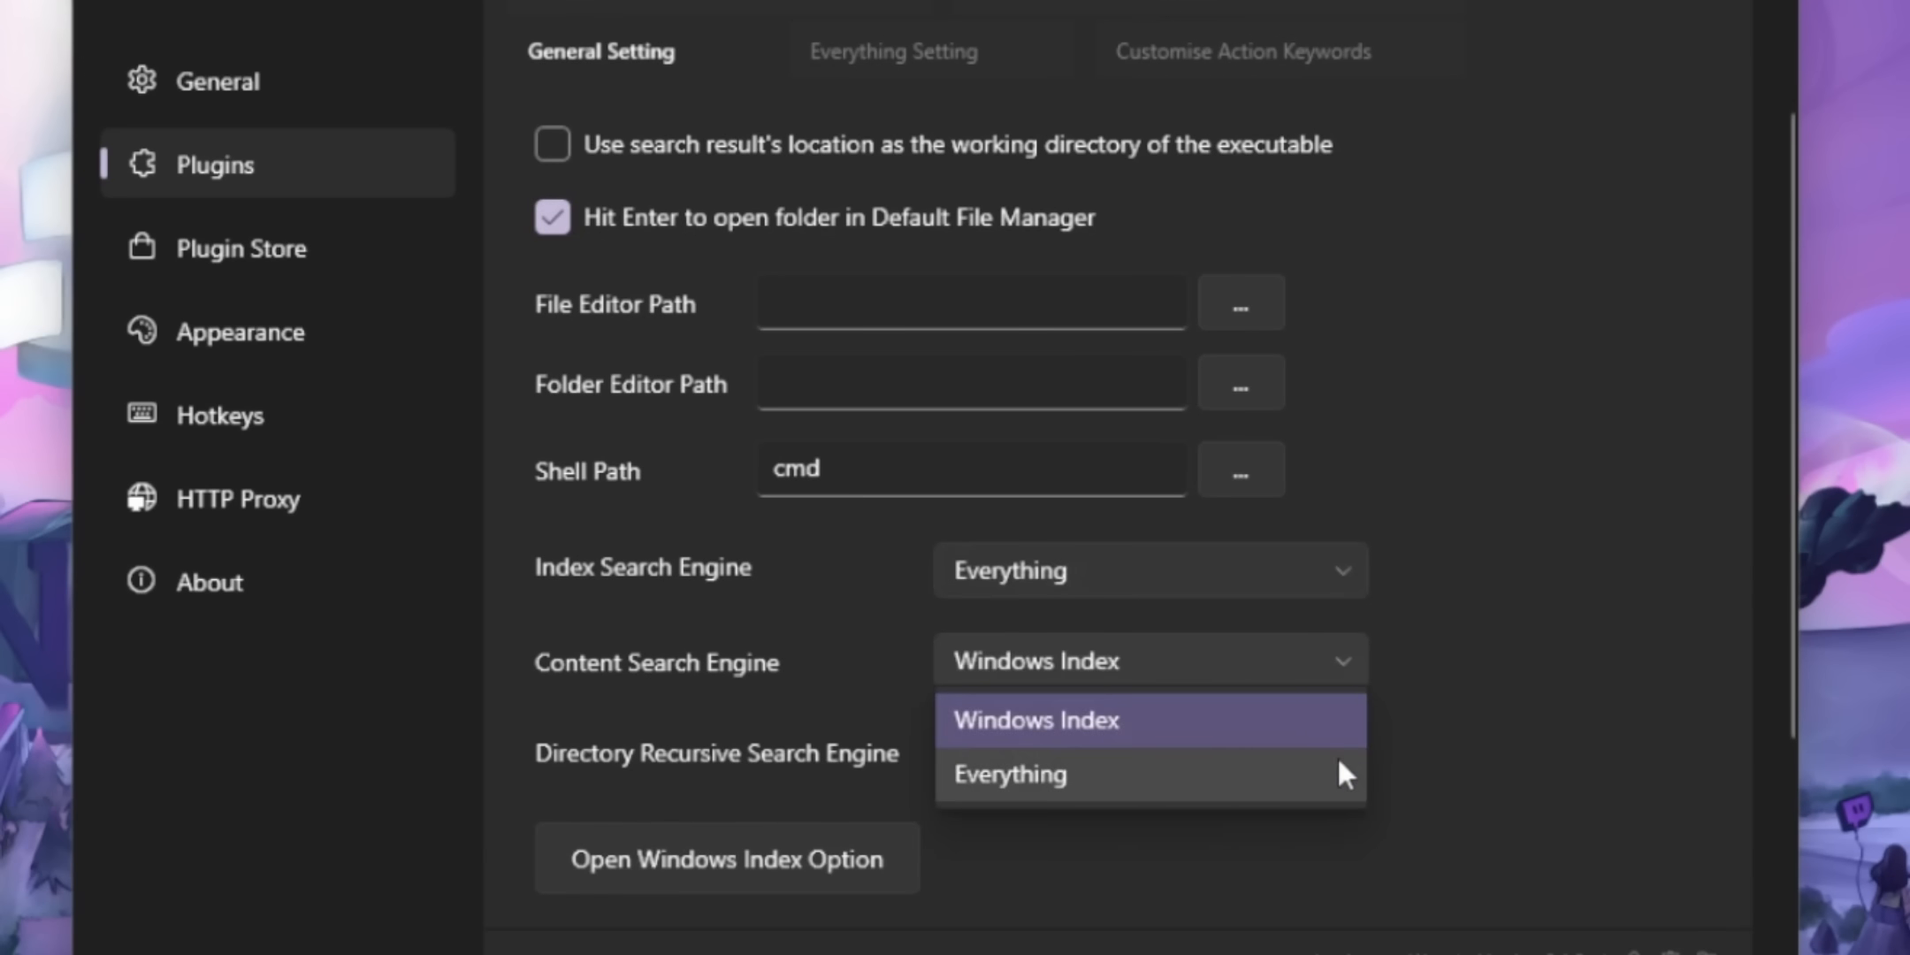
click(1008, 773)
text(por)
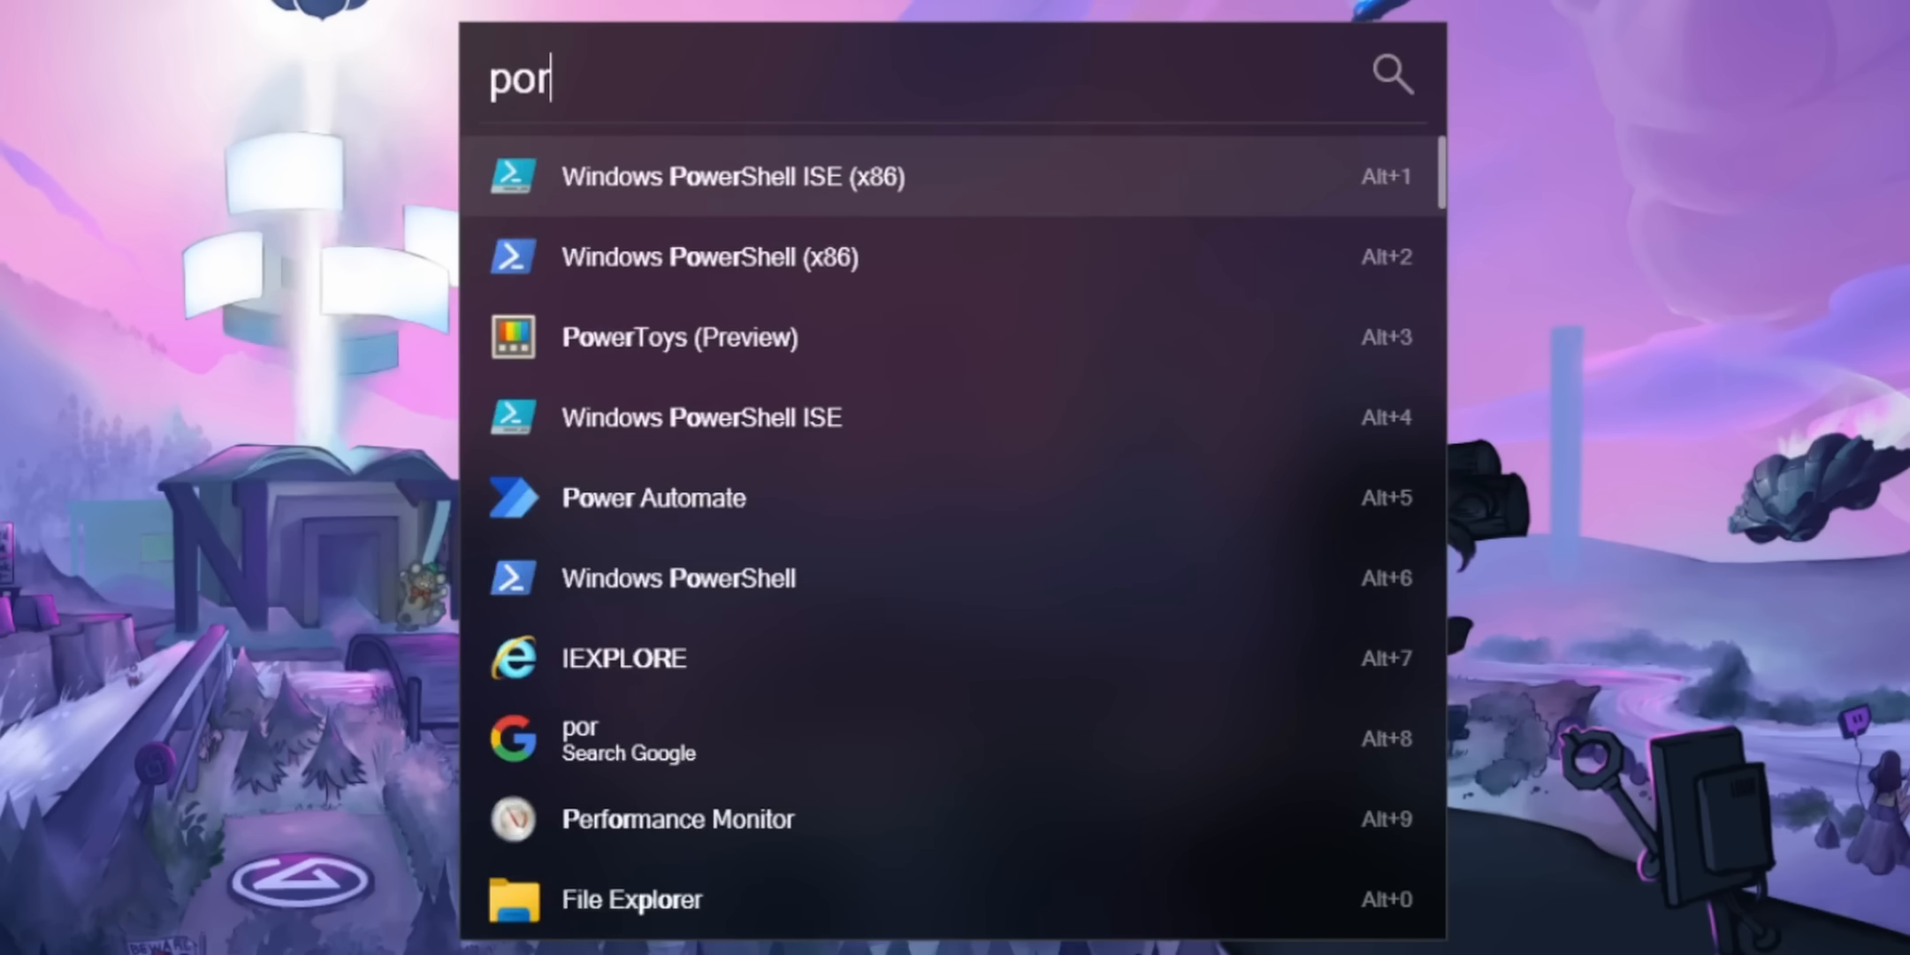
- Search 'portable' and pick one of the matching portable folders
text(tab)
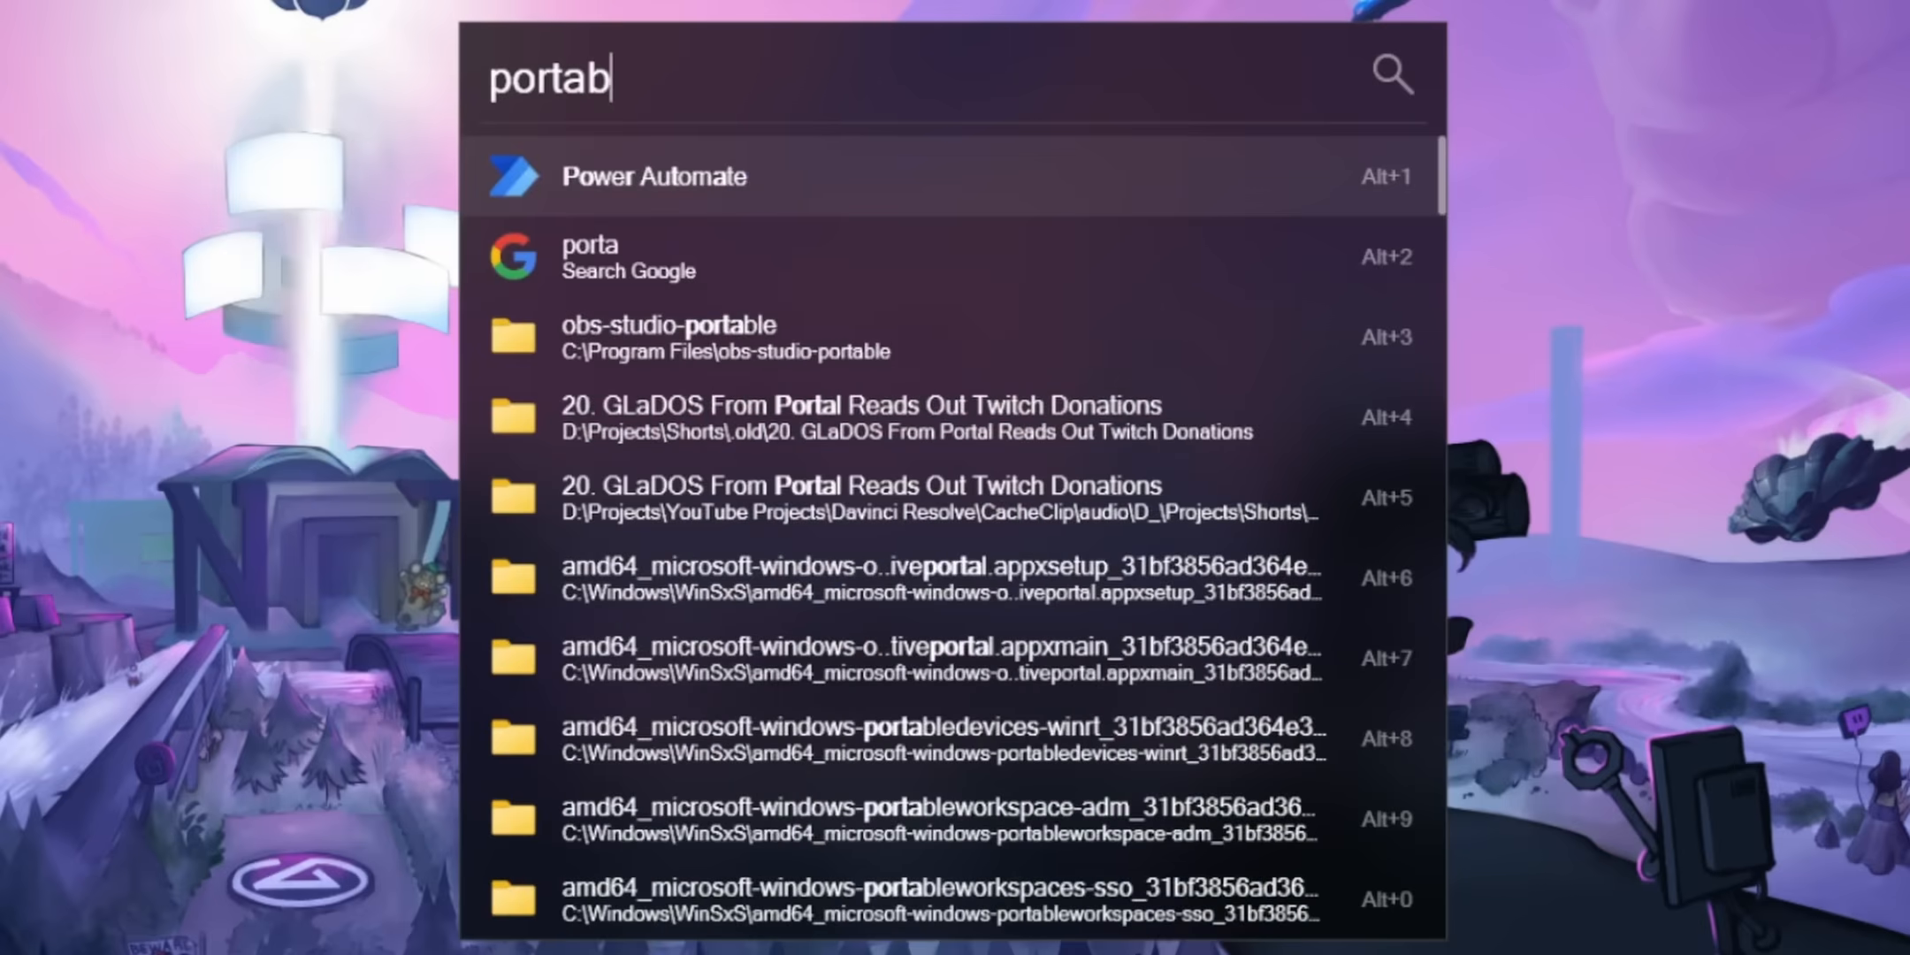
text(le)
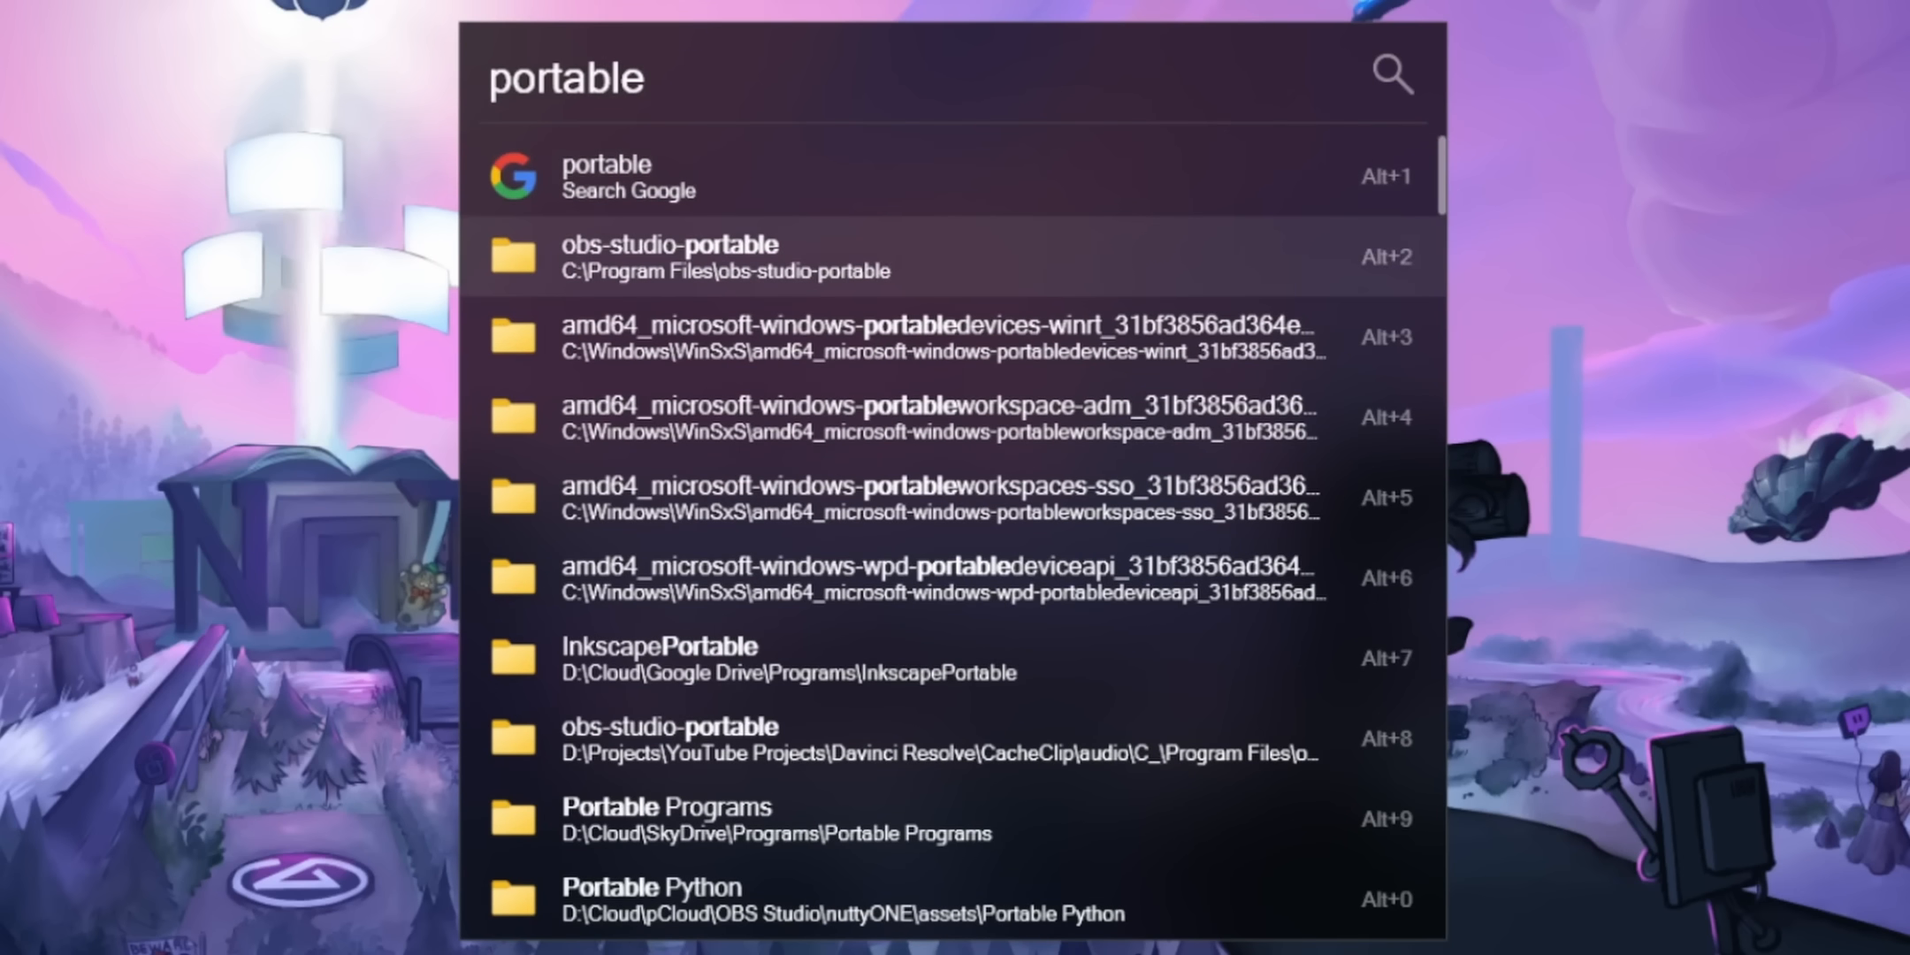
click(852, 257)
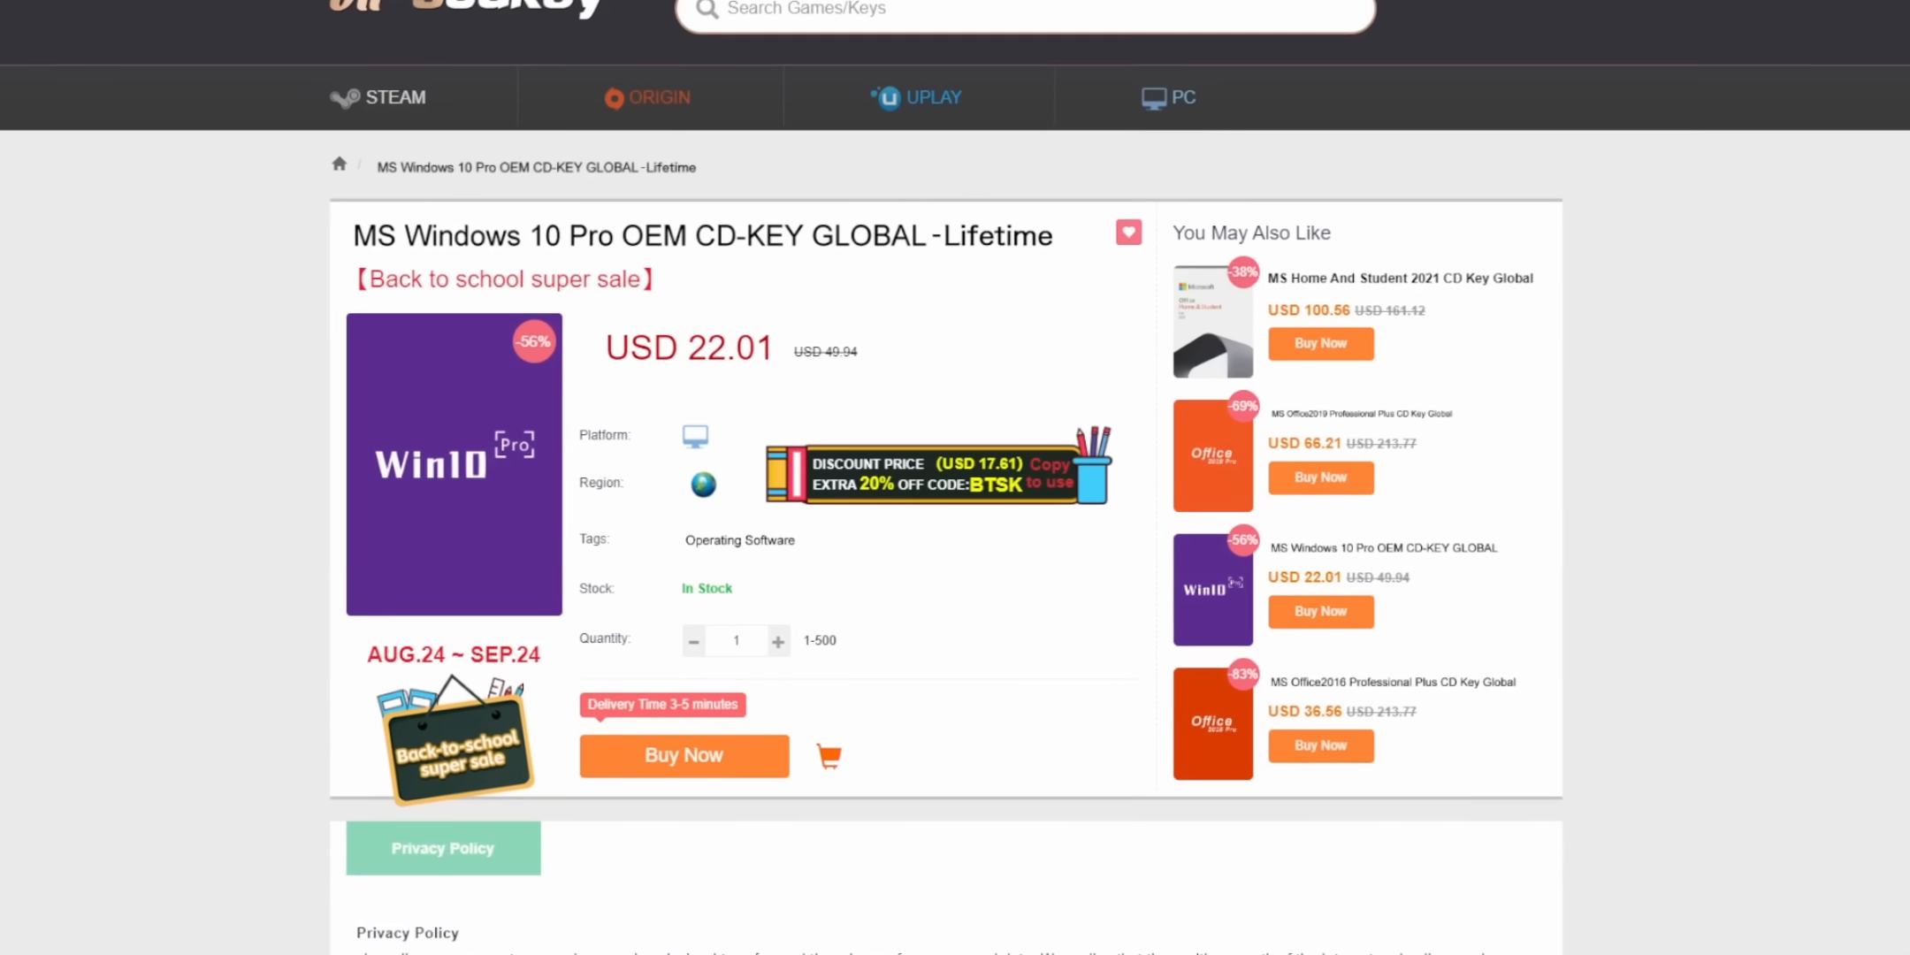
- Buy the Windows 10 Pro key via PayPal and apply promotion code 'nutty'
scroll(down, 3)
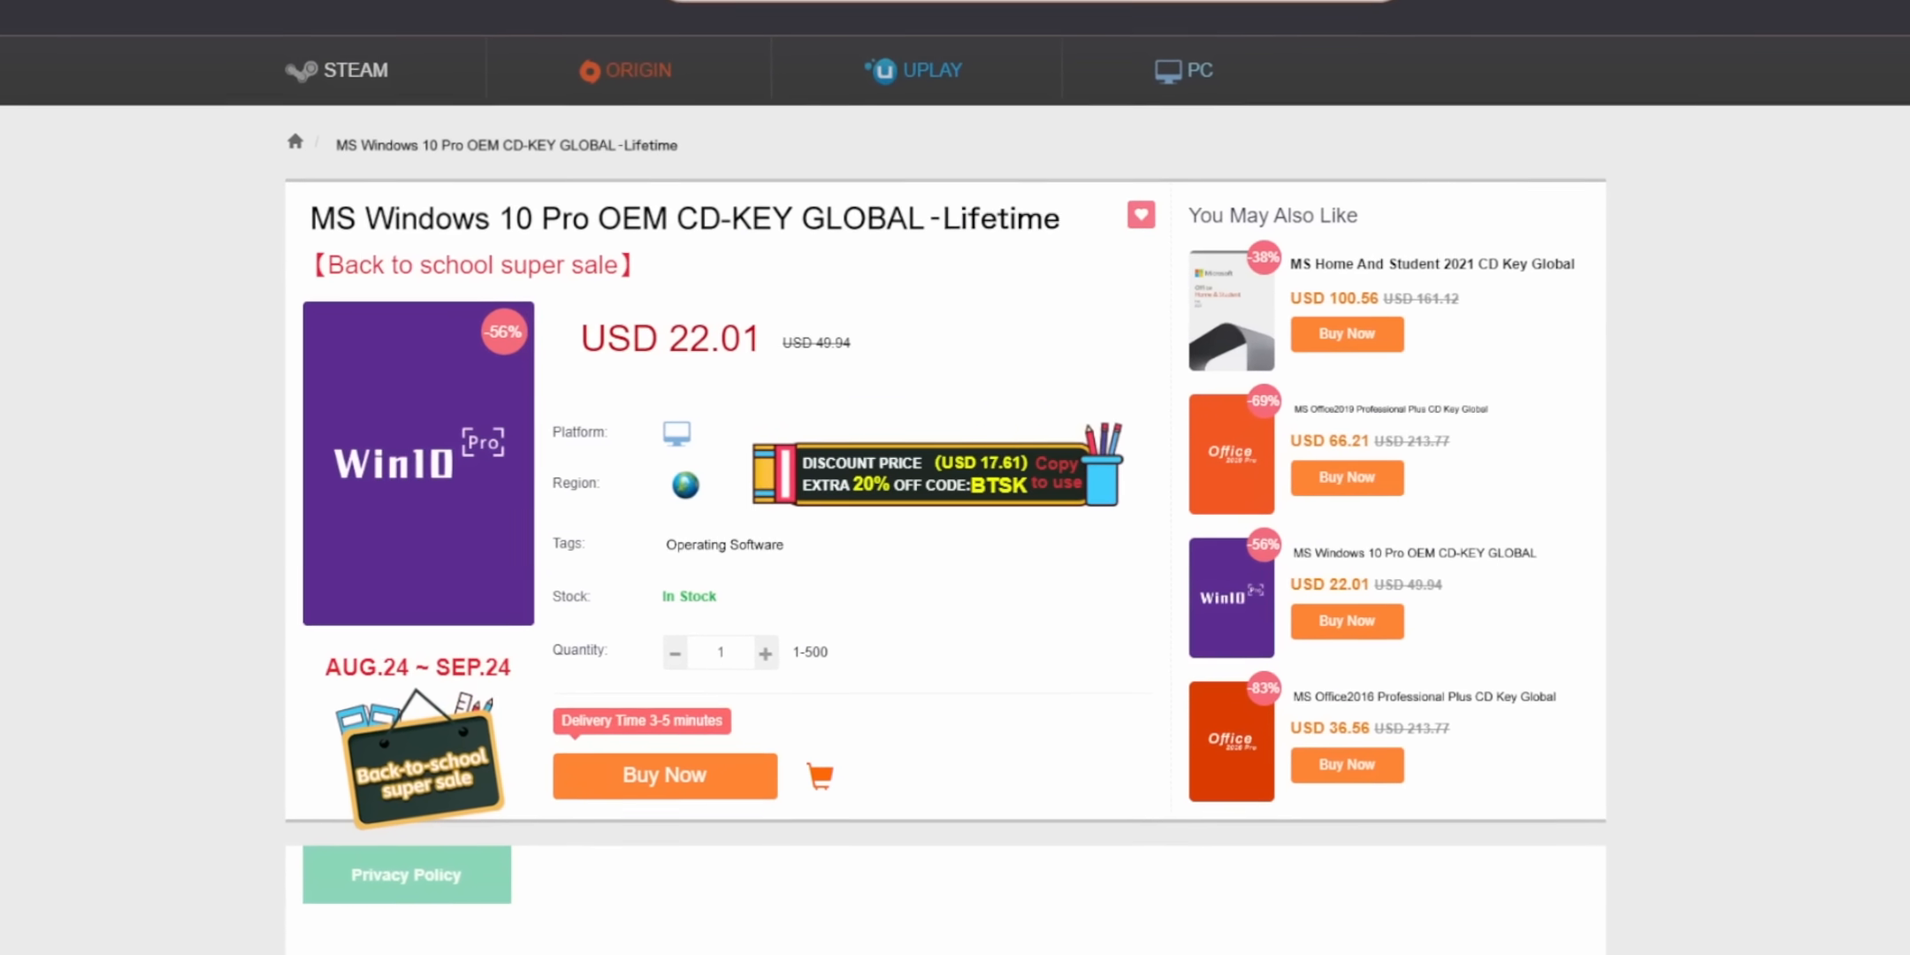
click(663, 777)
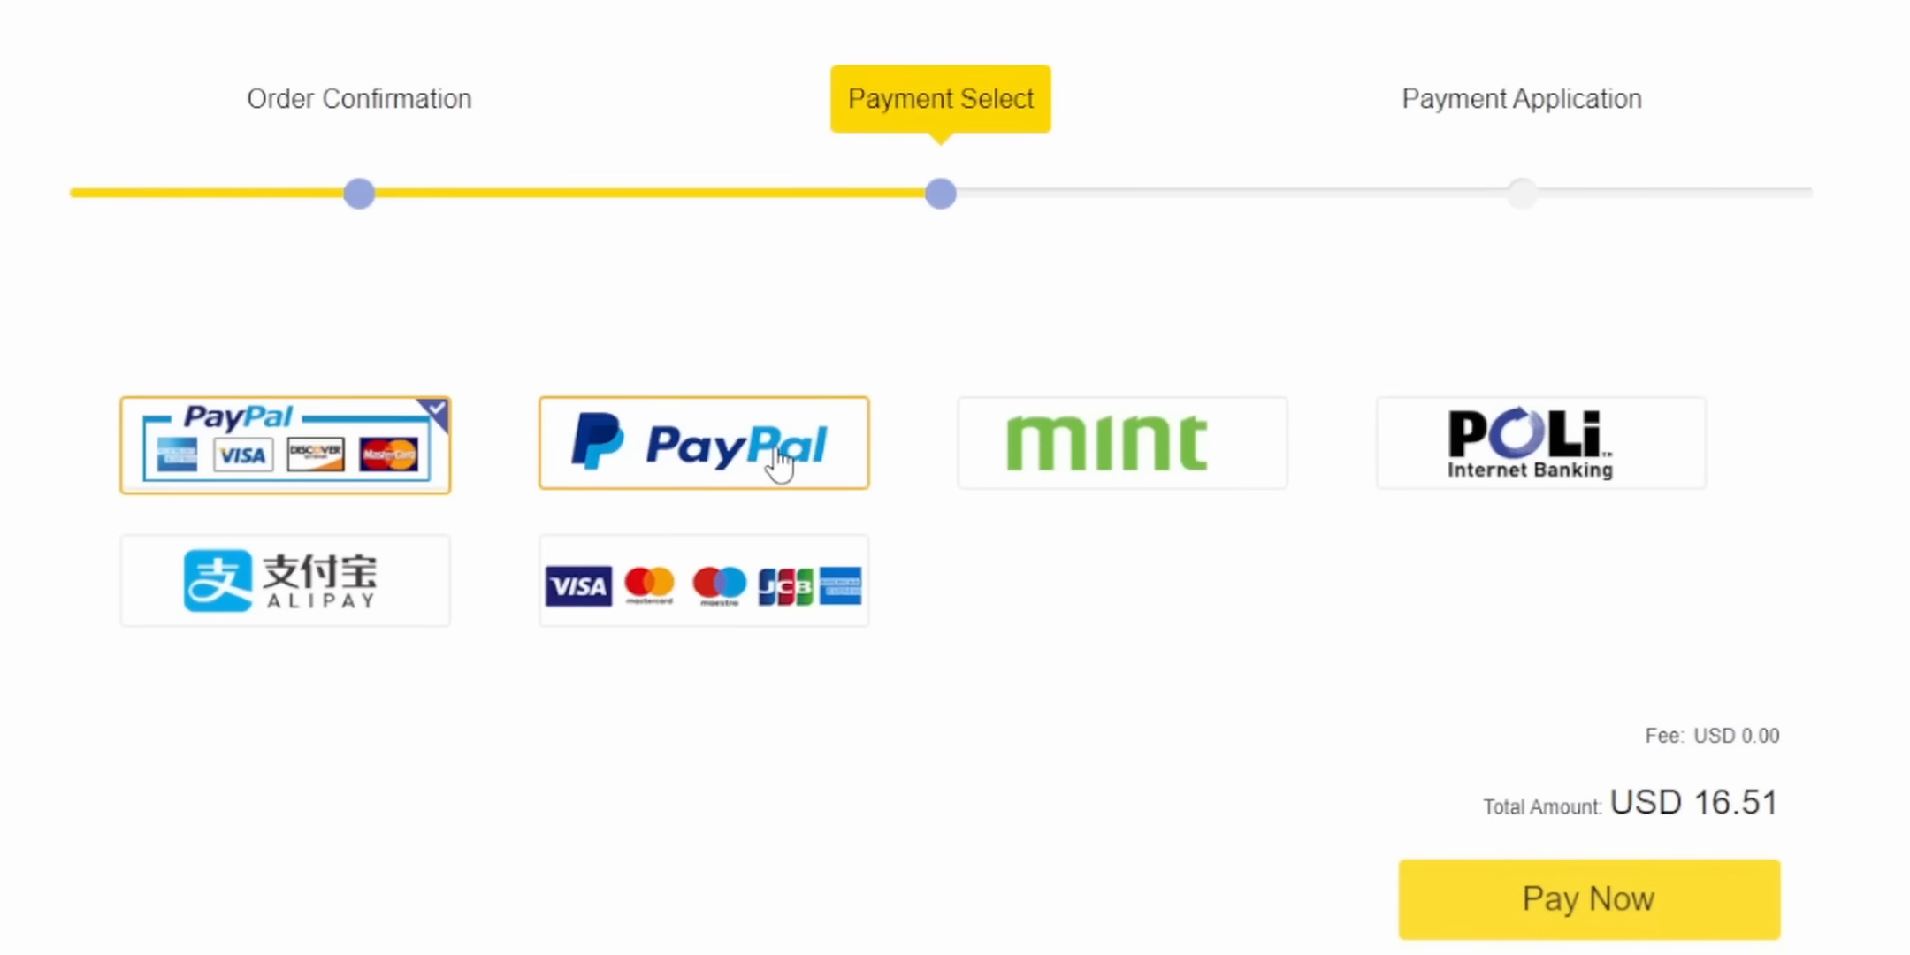
click(702, 442)
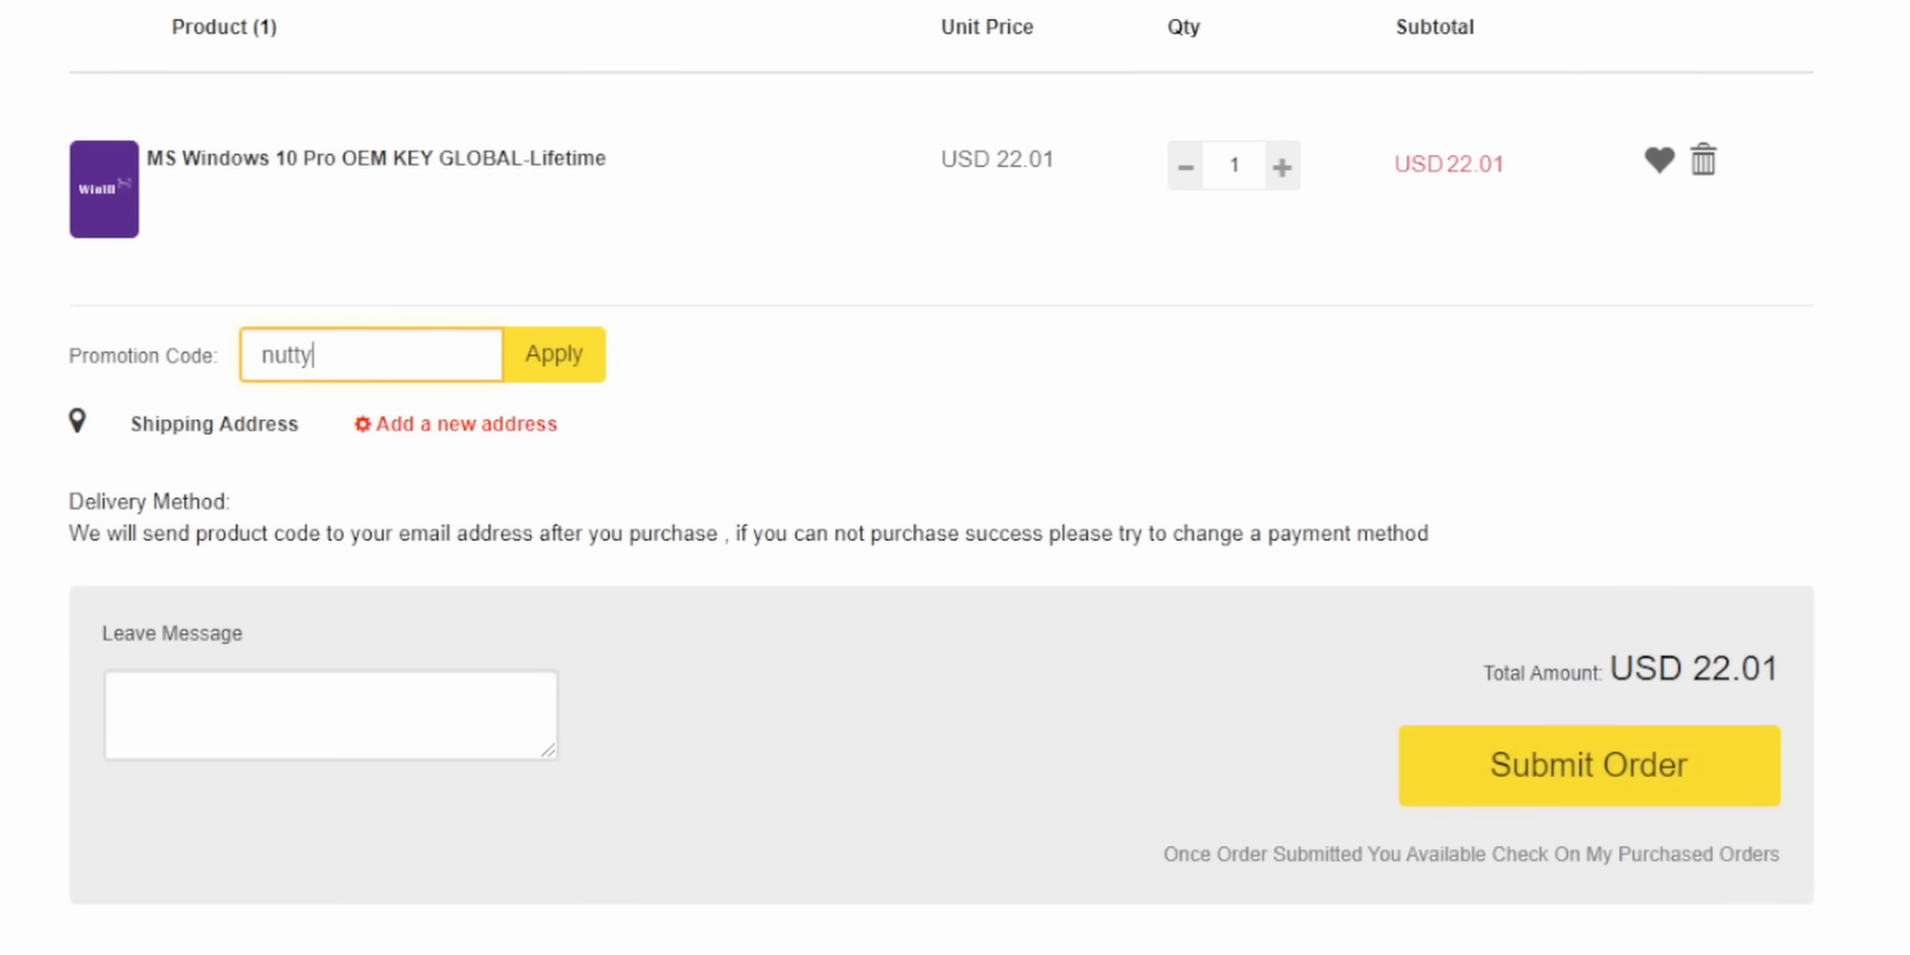
click(554, 354)
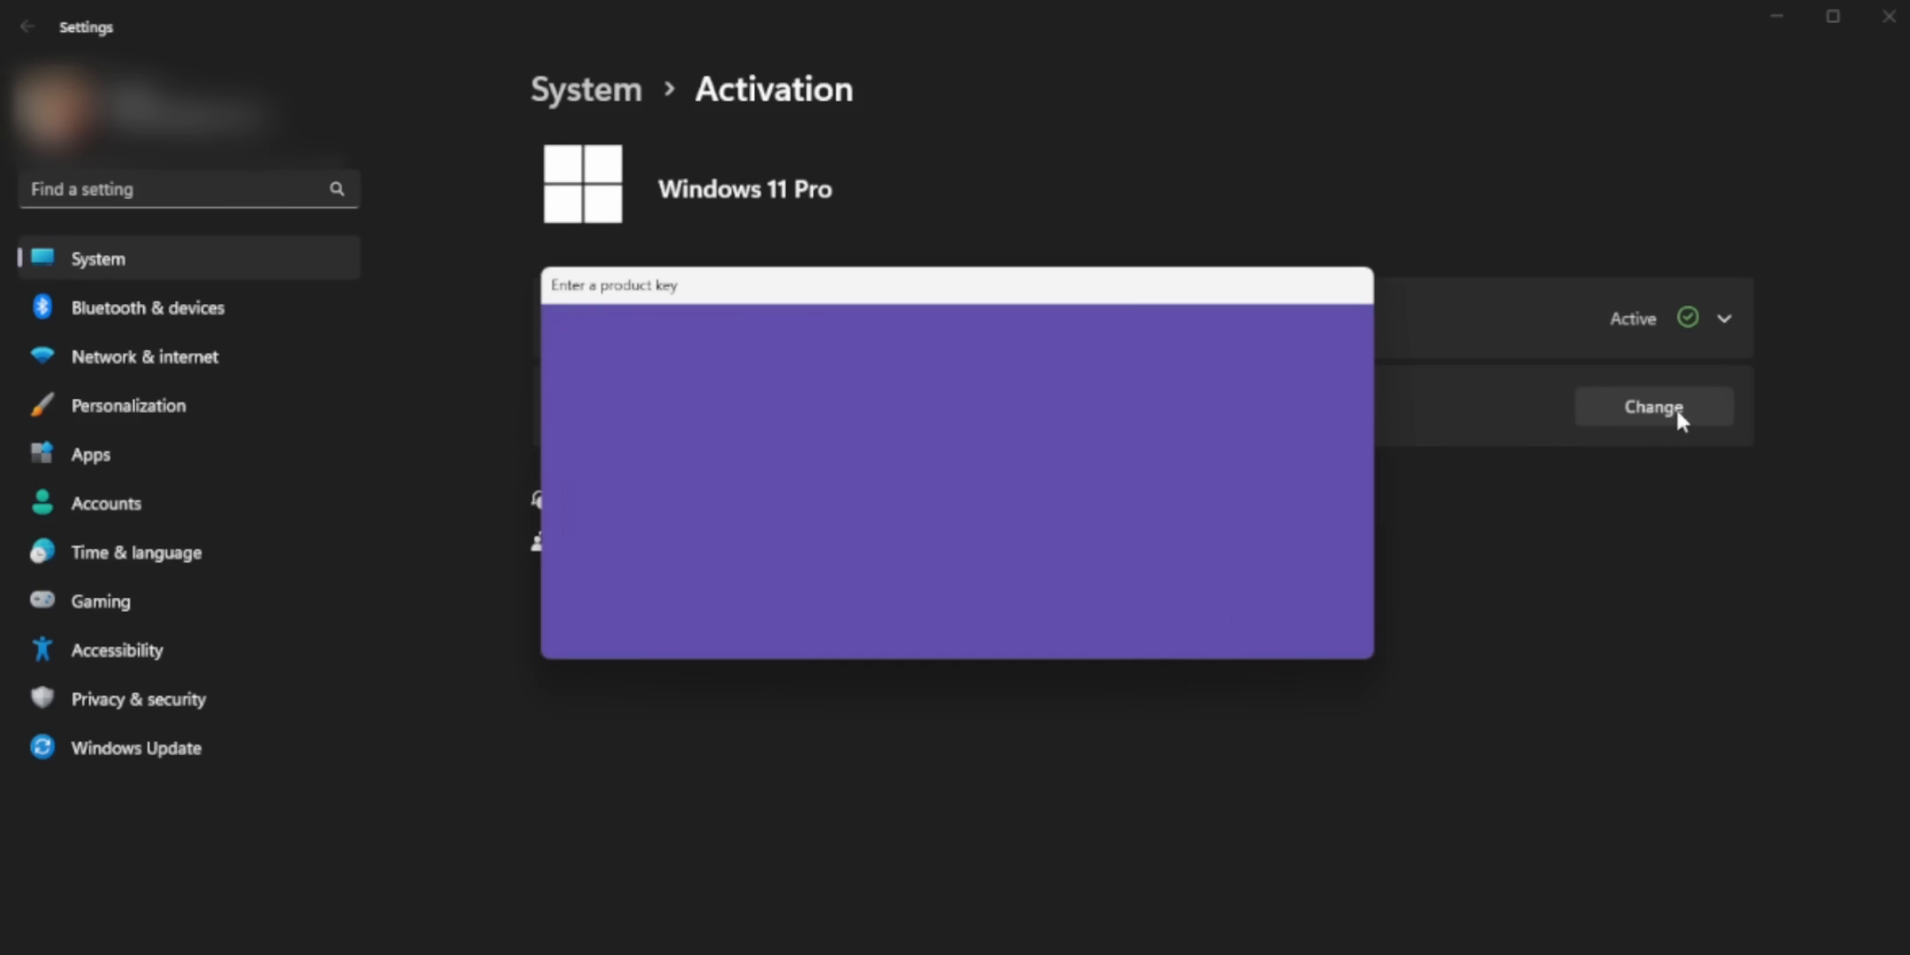
- Start entering a new product key from the Windows 11 Pro Activation page
click(1653, 405)
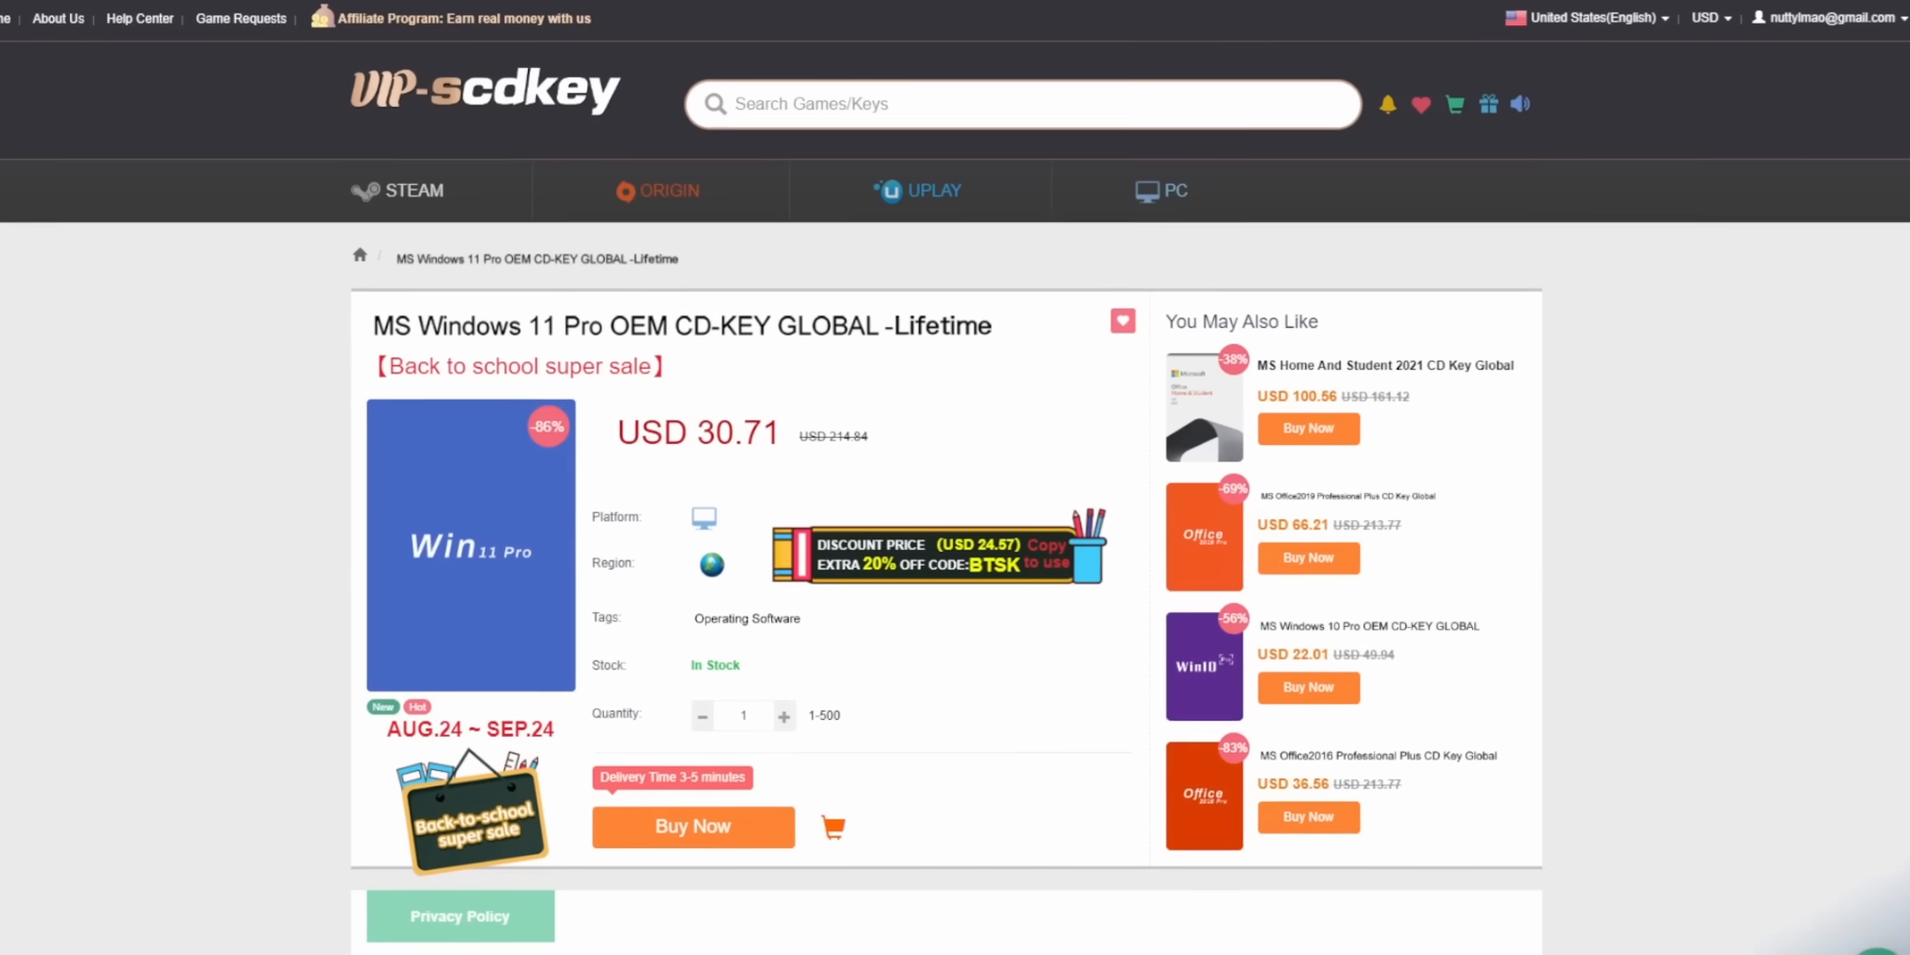
- View the Windows 11 Pro OEM key product page priced at USD 30.71
scroll(down, 3)
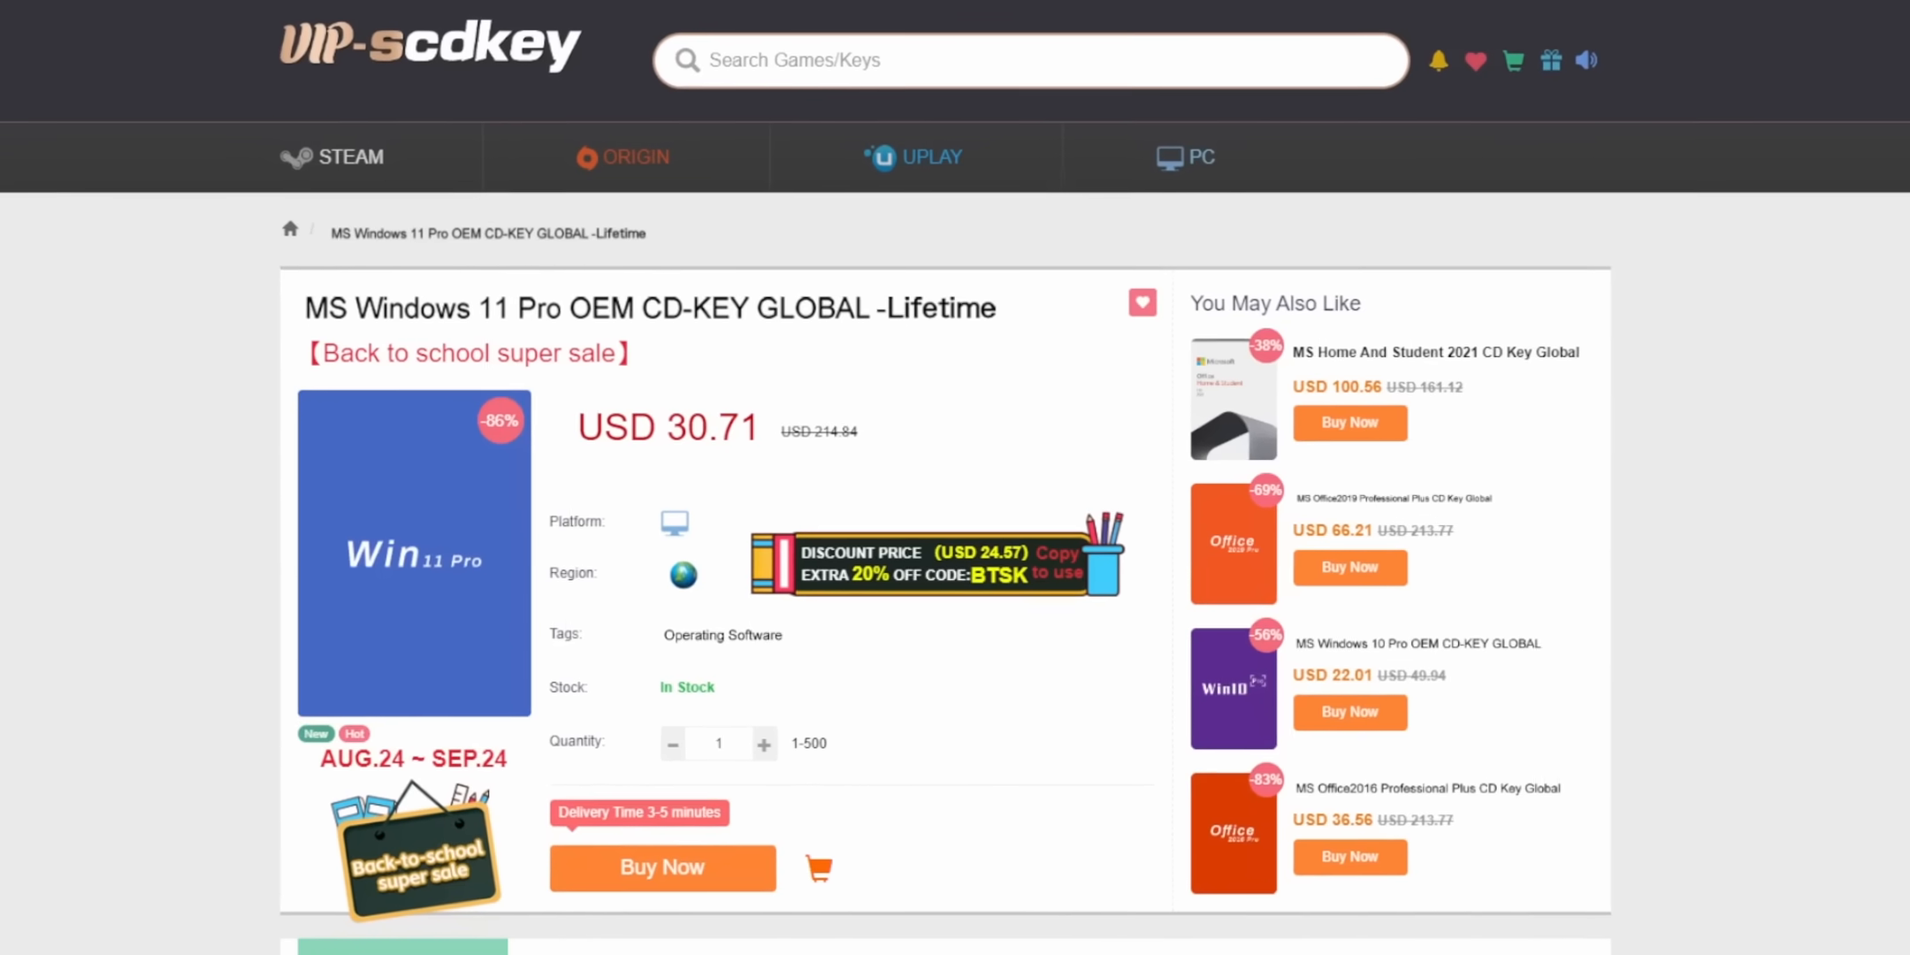
click(662, 866)
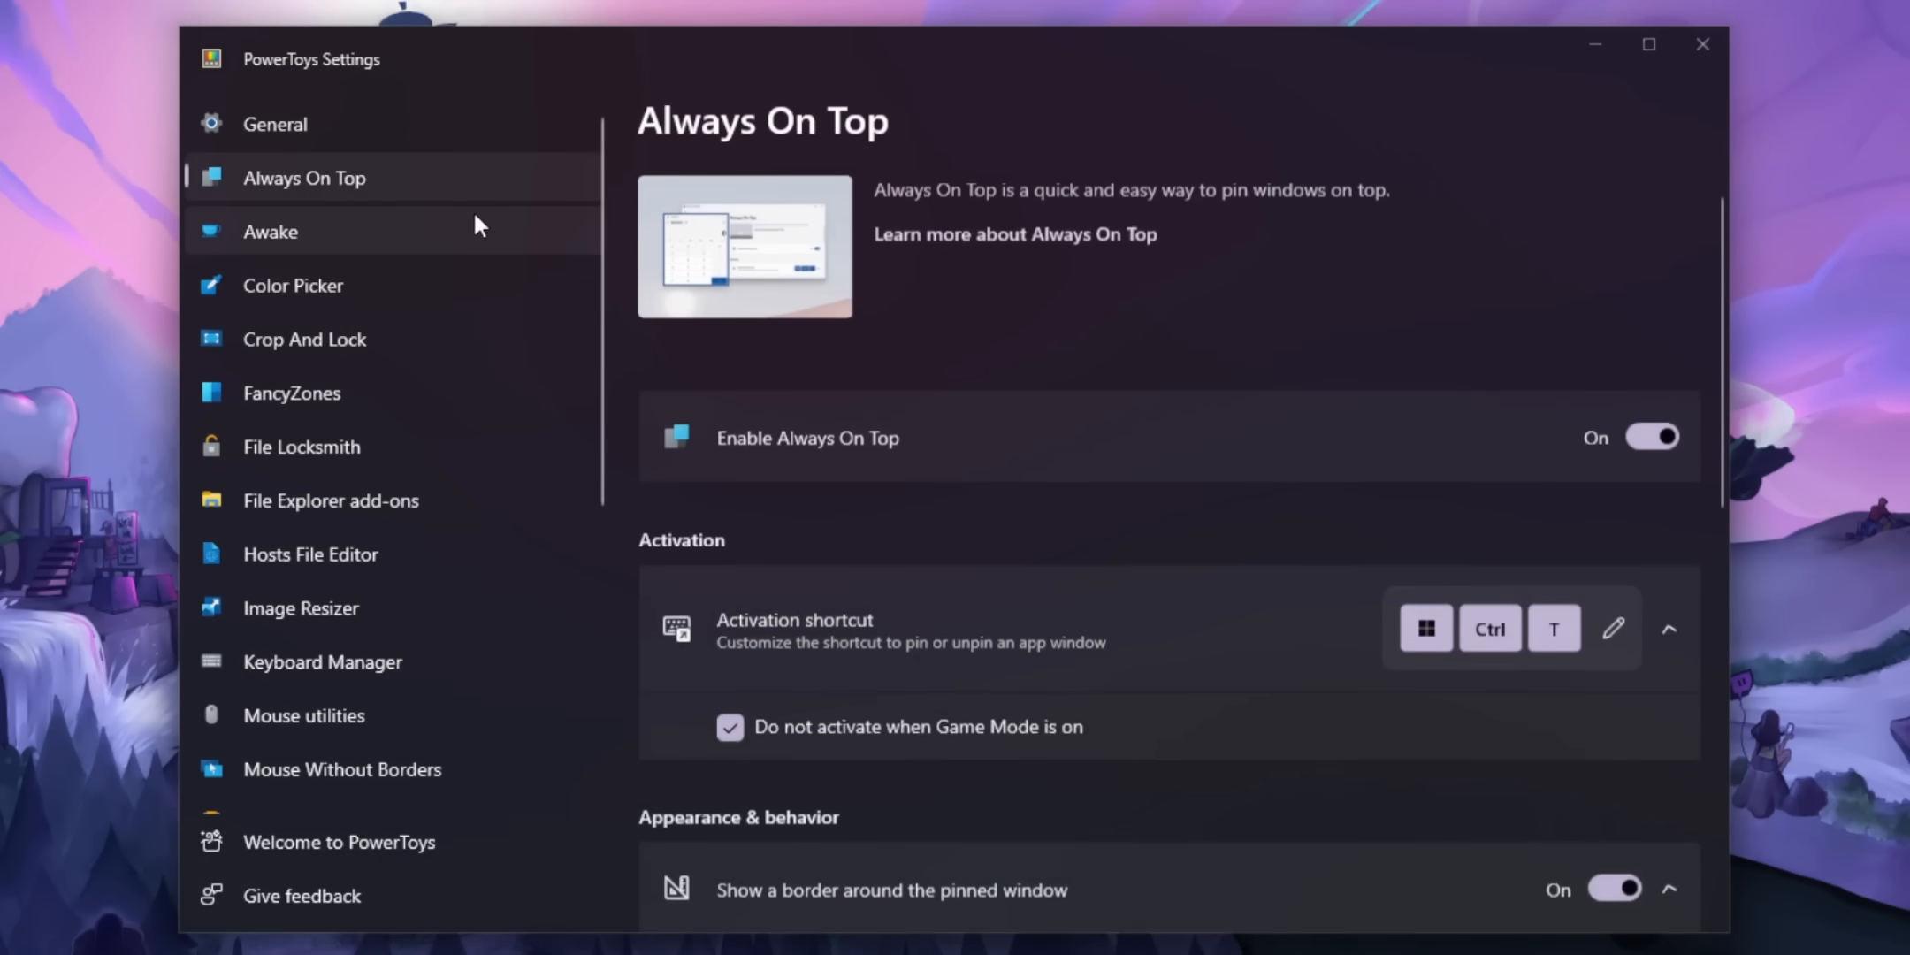
- View the Awake utility's settings, then move on to the Color Picker settings
click(270, 231)
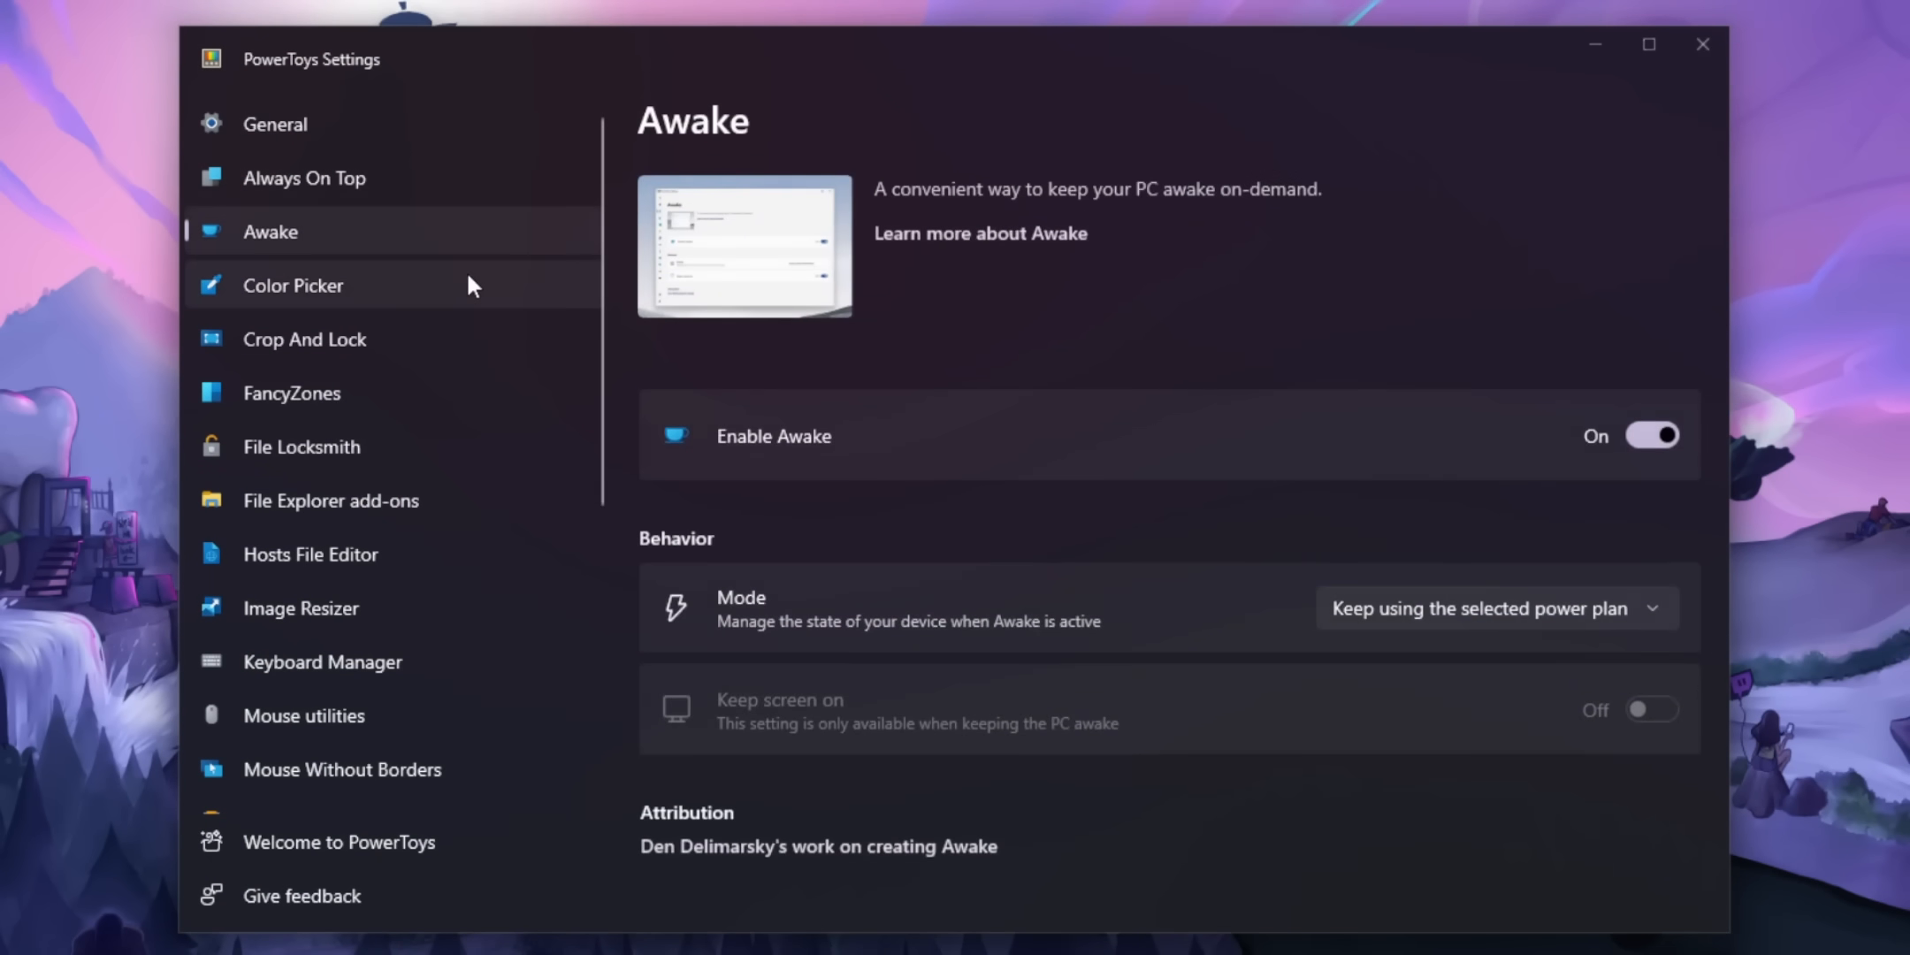
click(292, 285)
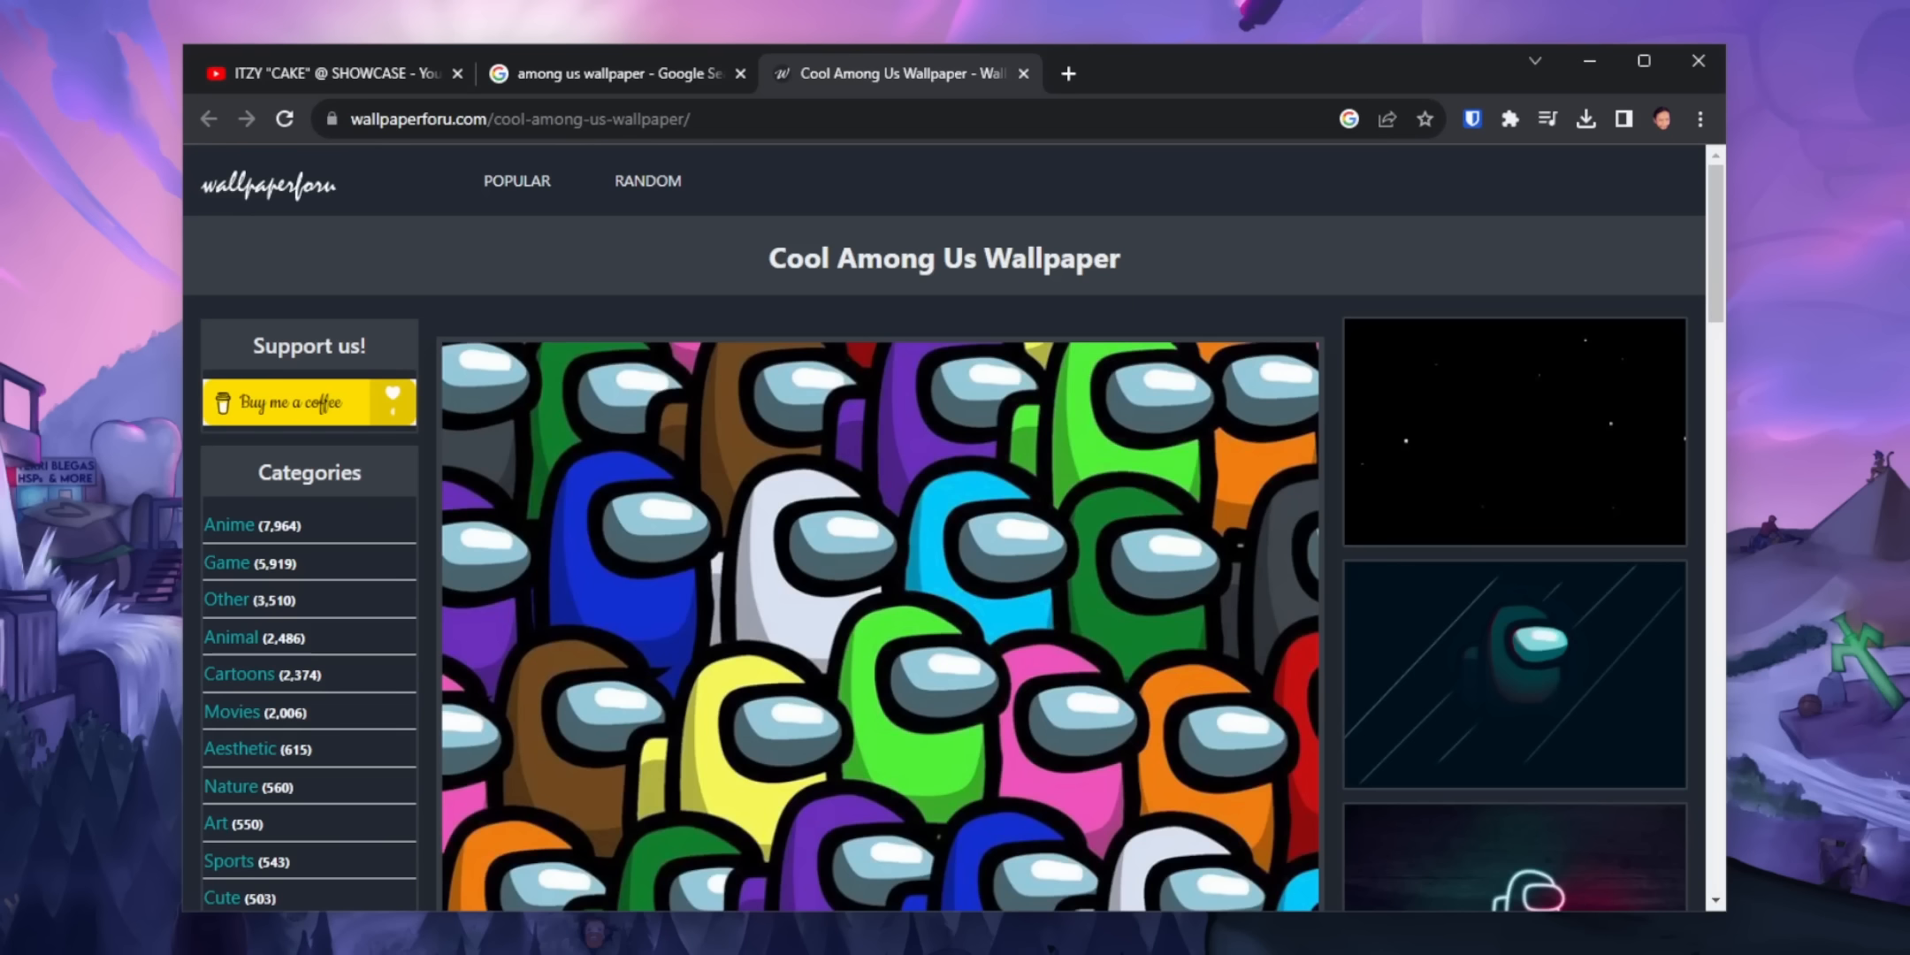
mouse_move(578, 663)
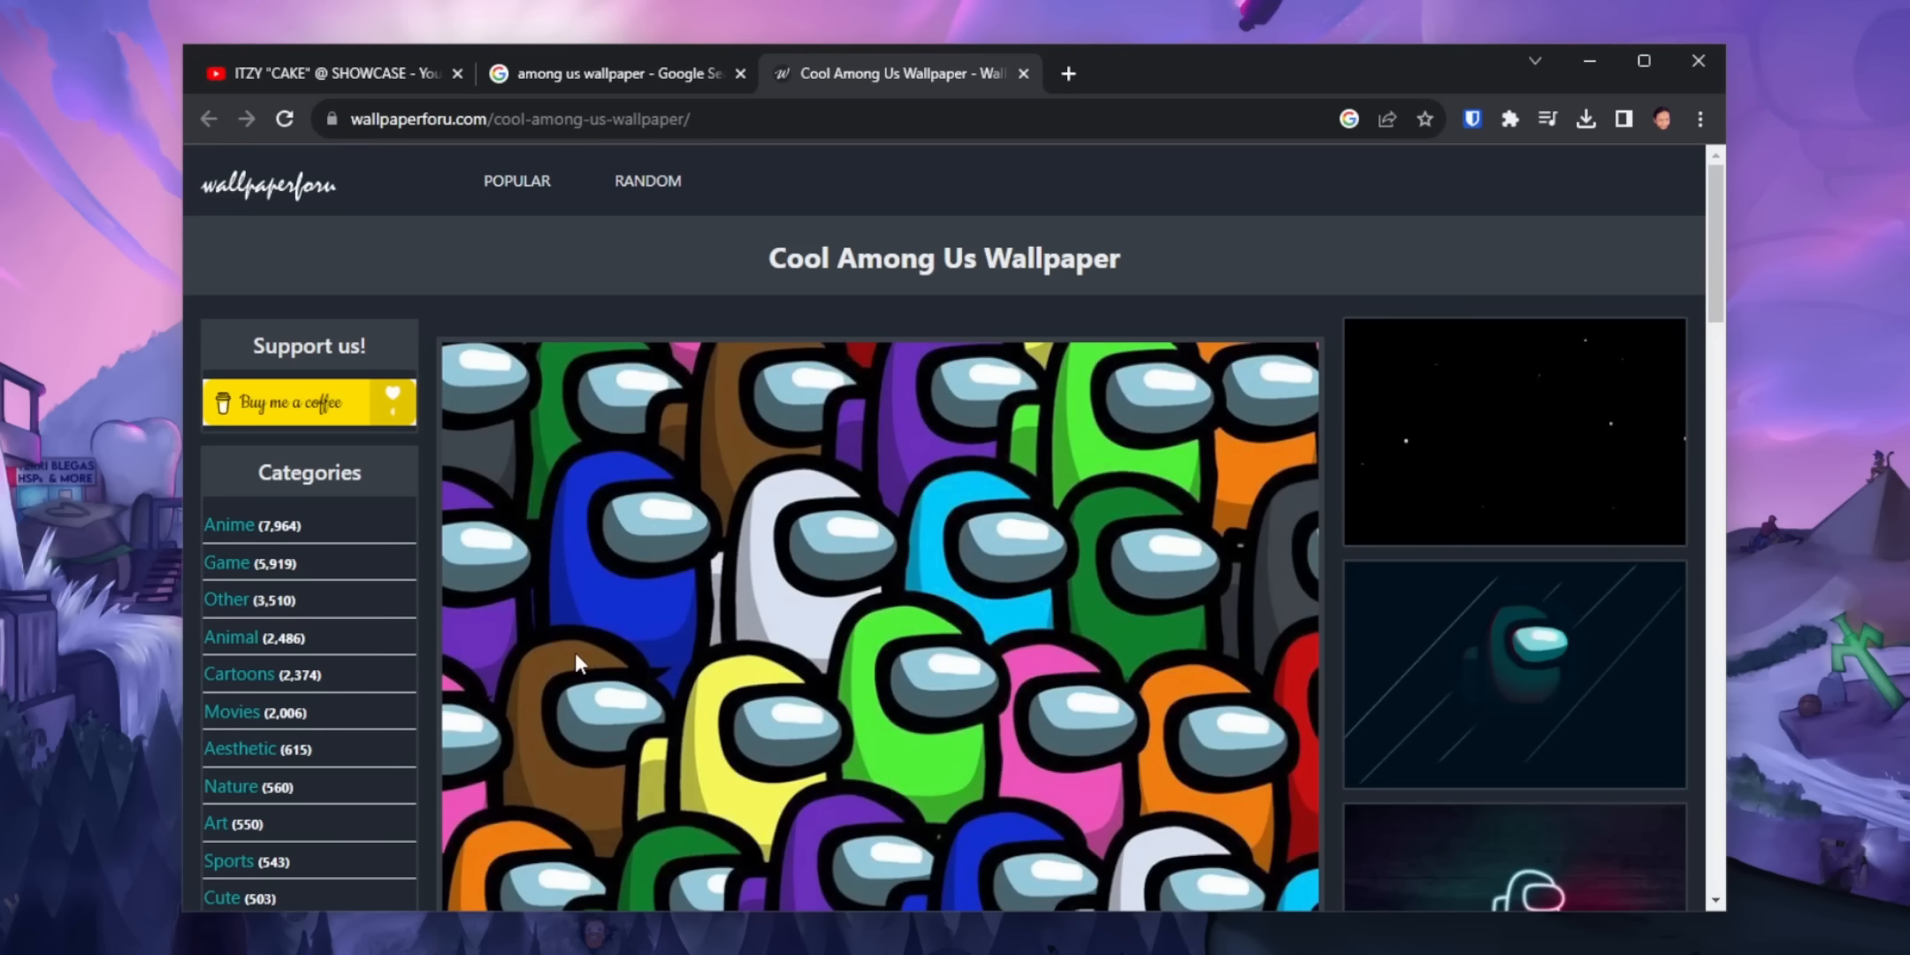
- Sample blue 132fd1 from the wallpaper with Win+Shift+C and edit the rectangle's fill in Affinity Designer
key(Win+Shift+C)
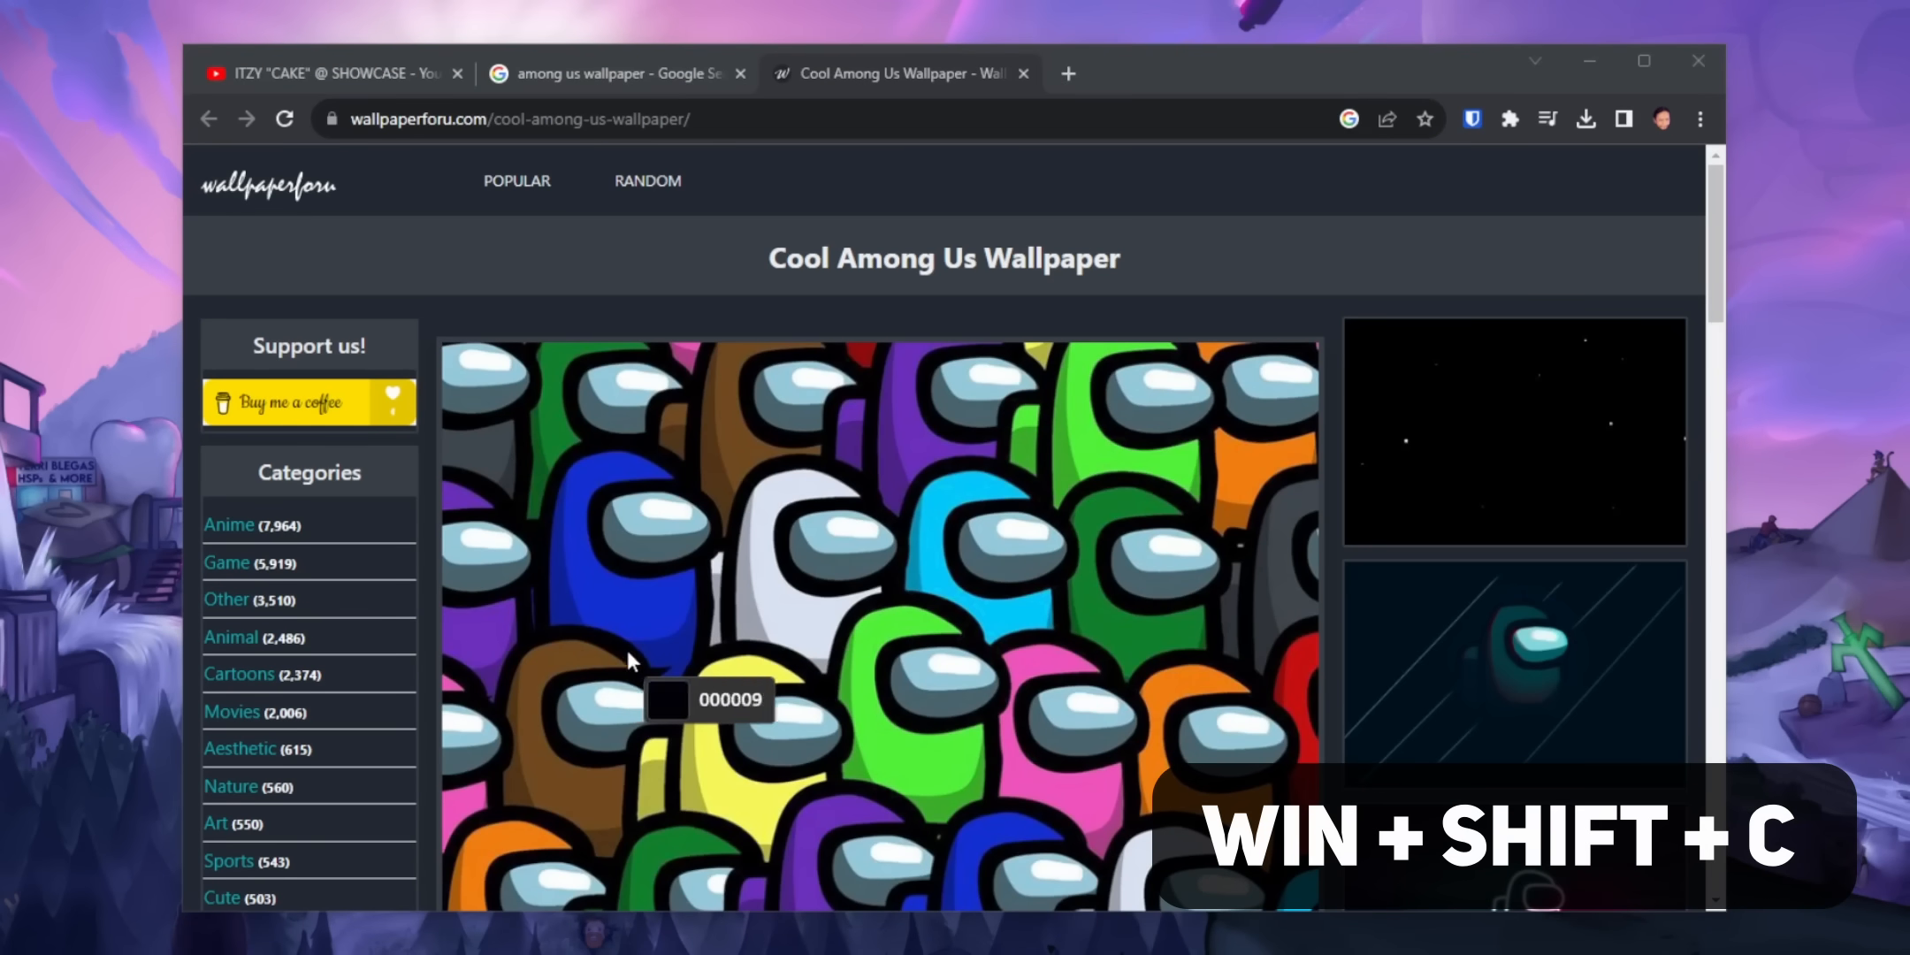
mouse_move(1230, 608)
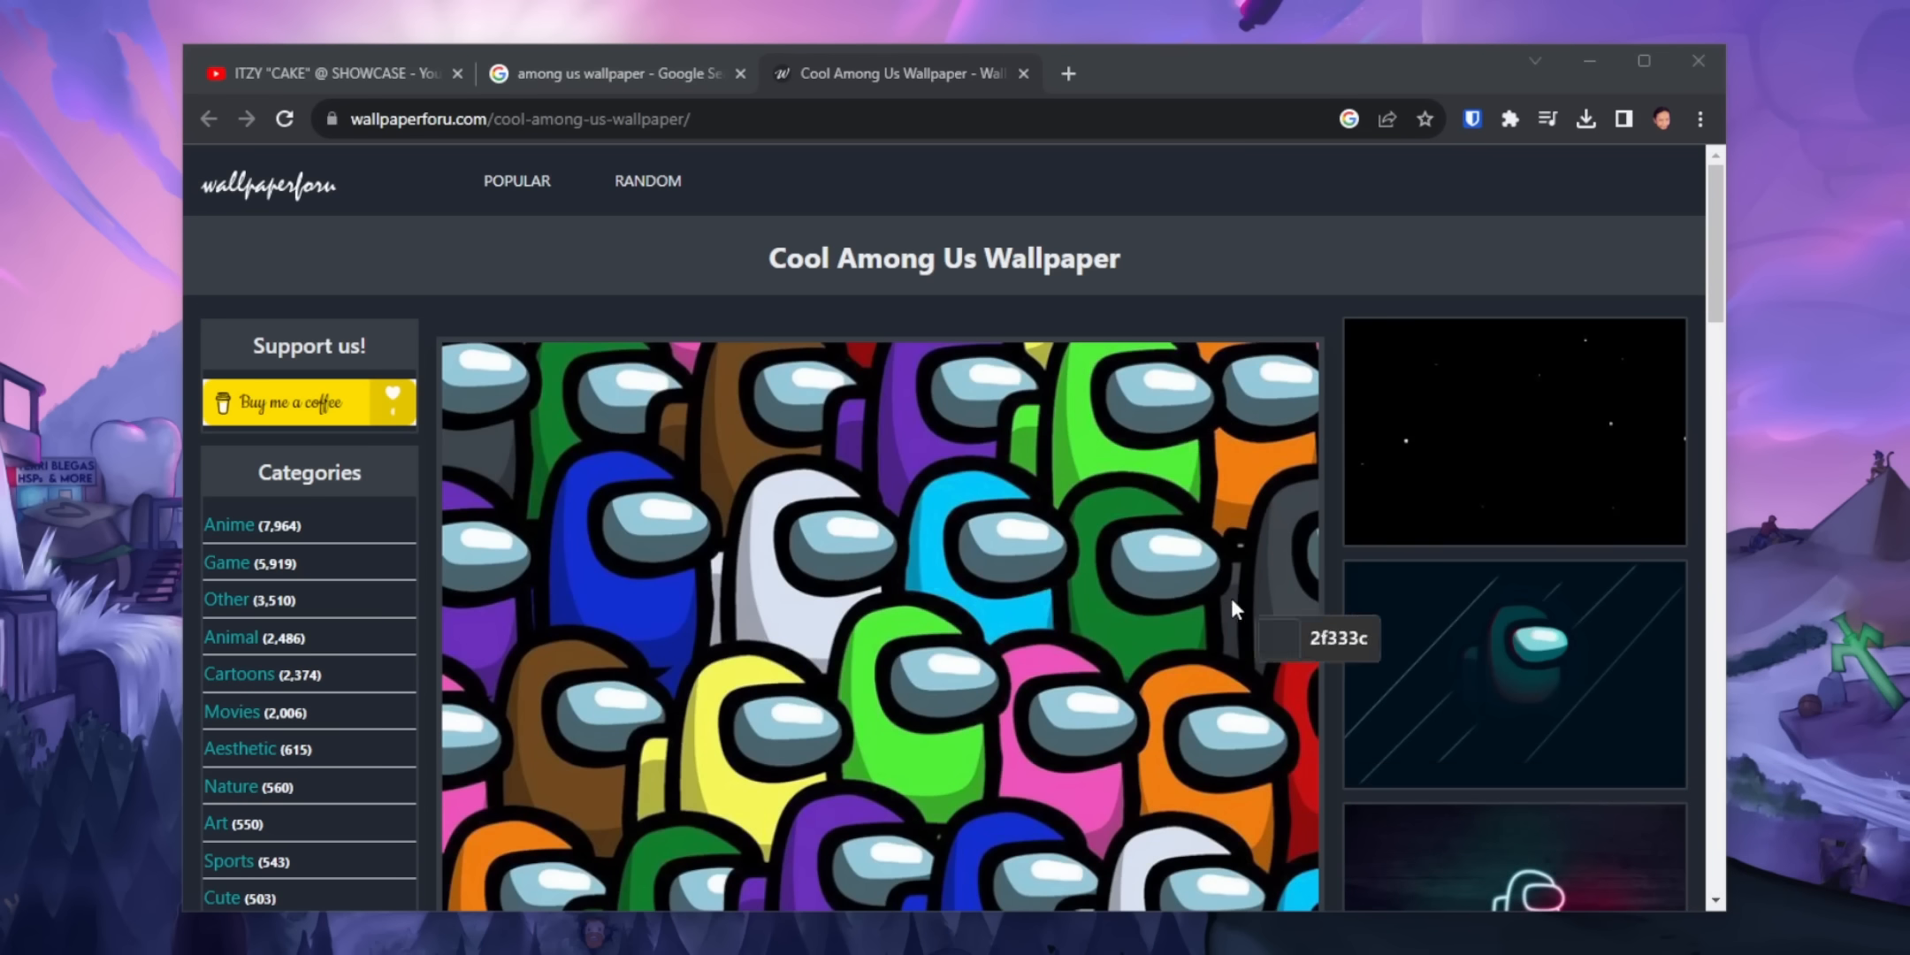
mouse_move(705, 441)
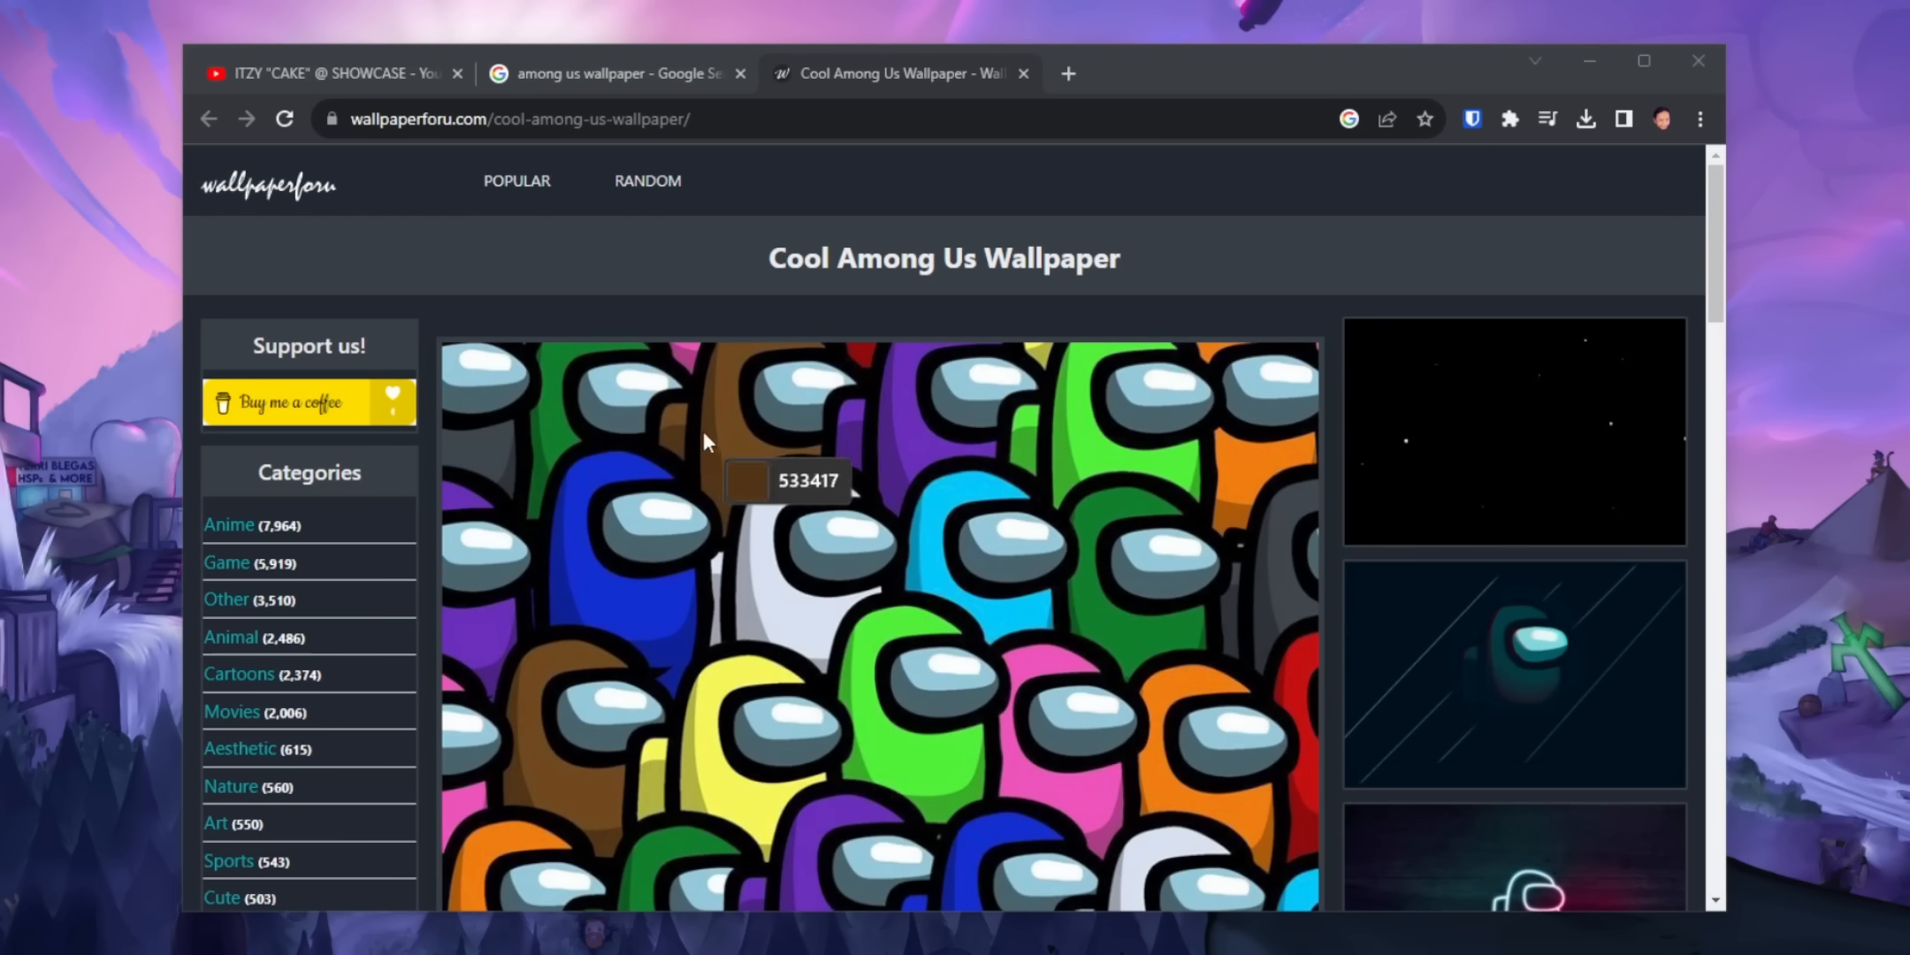
mouse_move(598, 645)
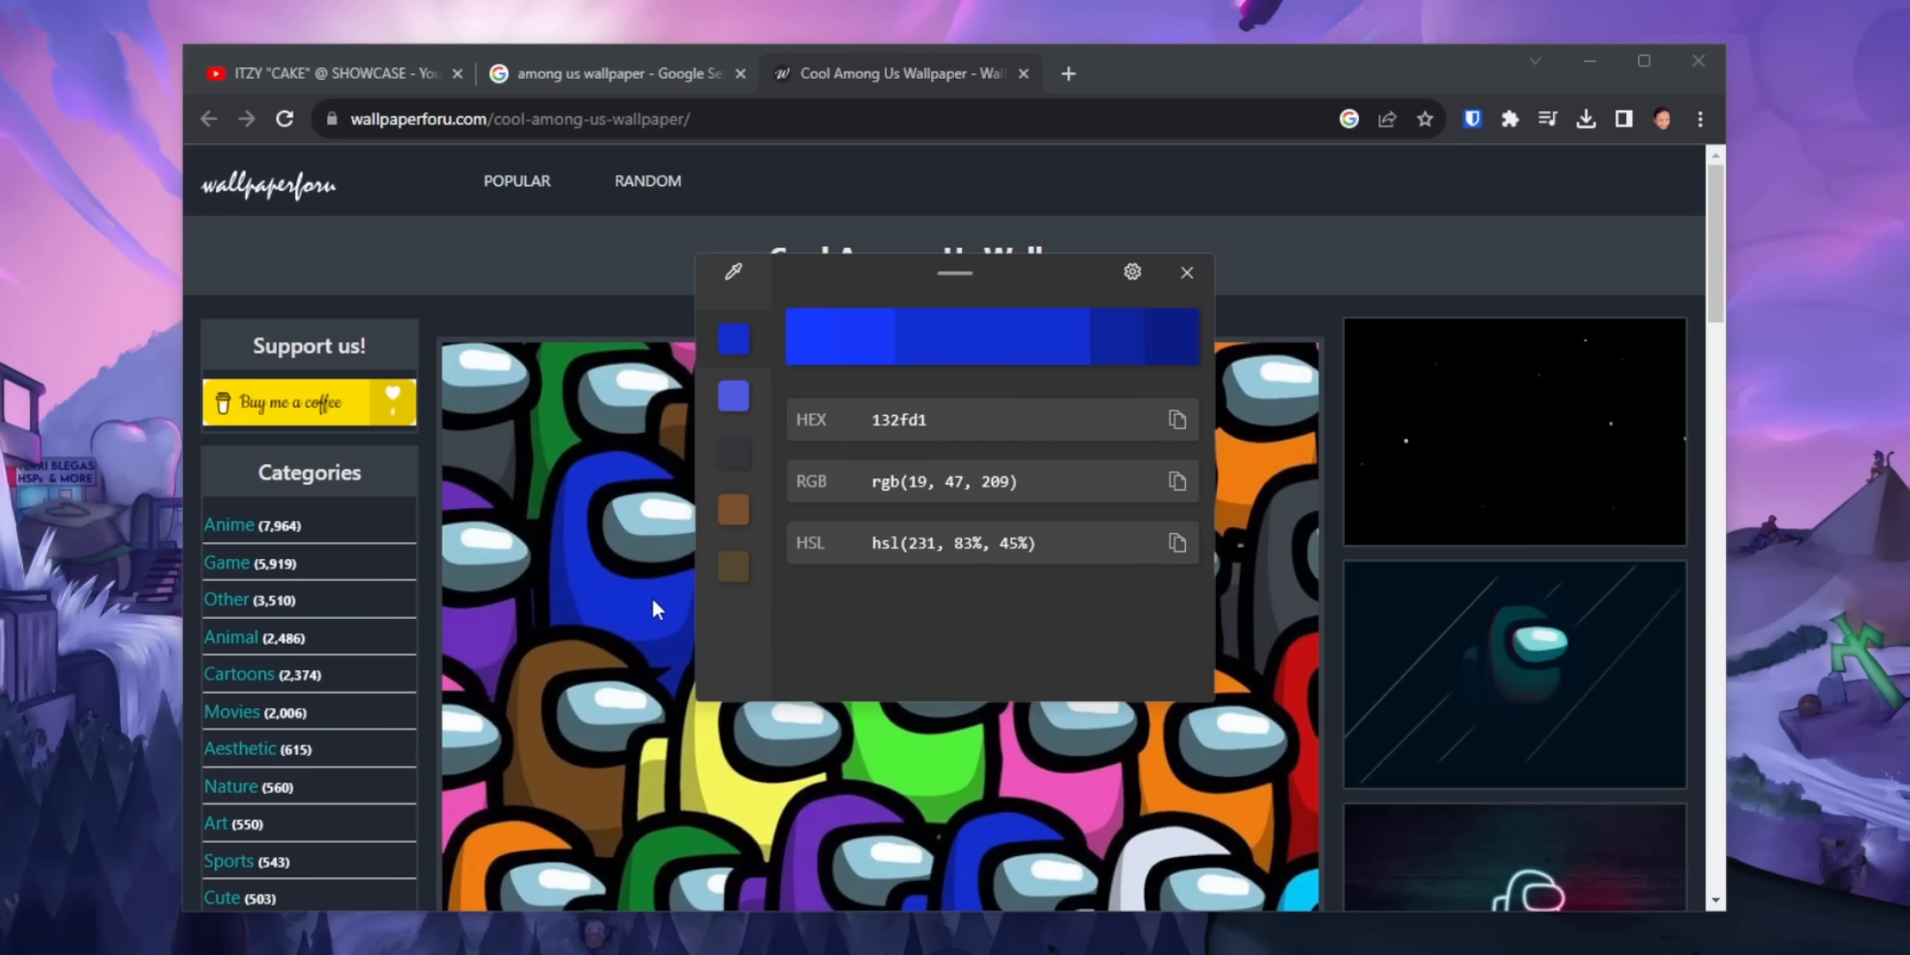
mouse_move(1192, 601)
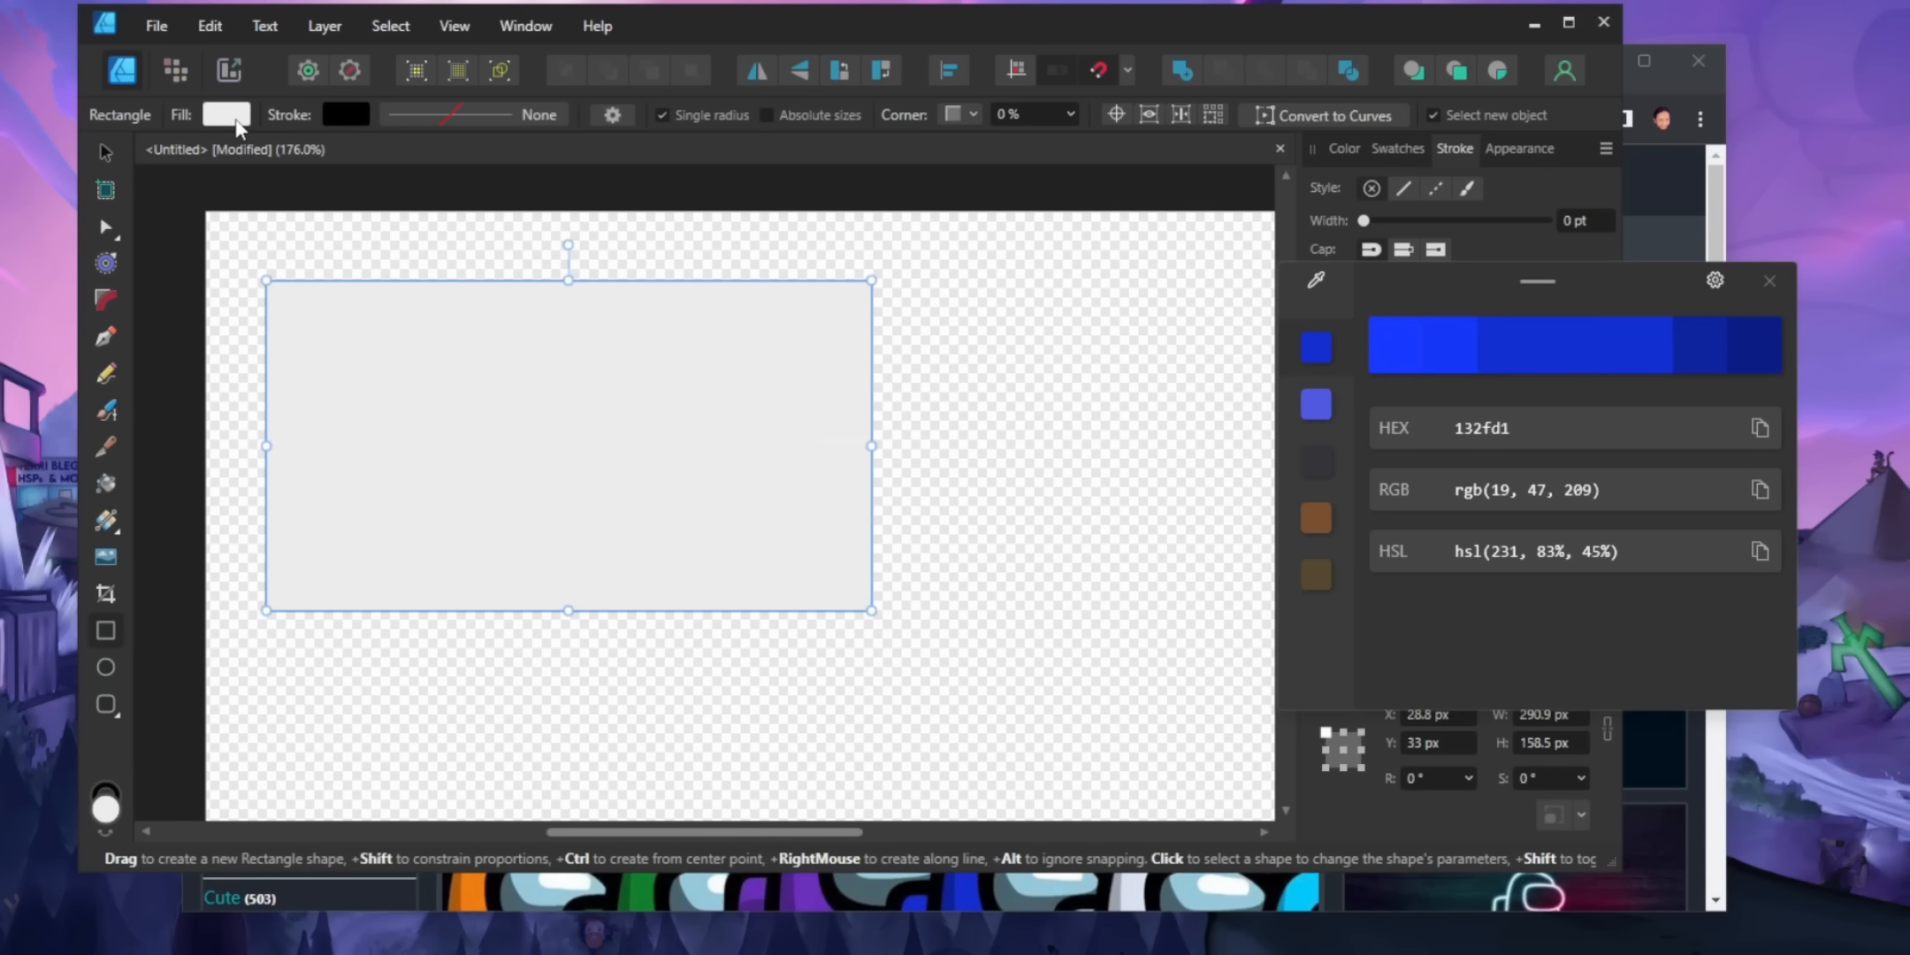
click(226, 113)
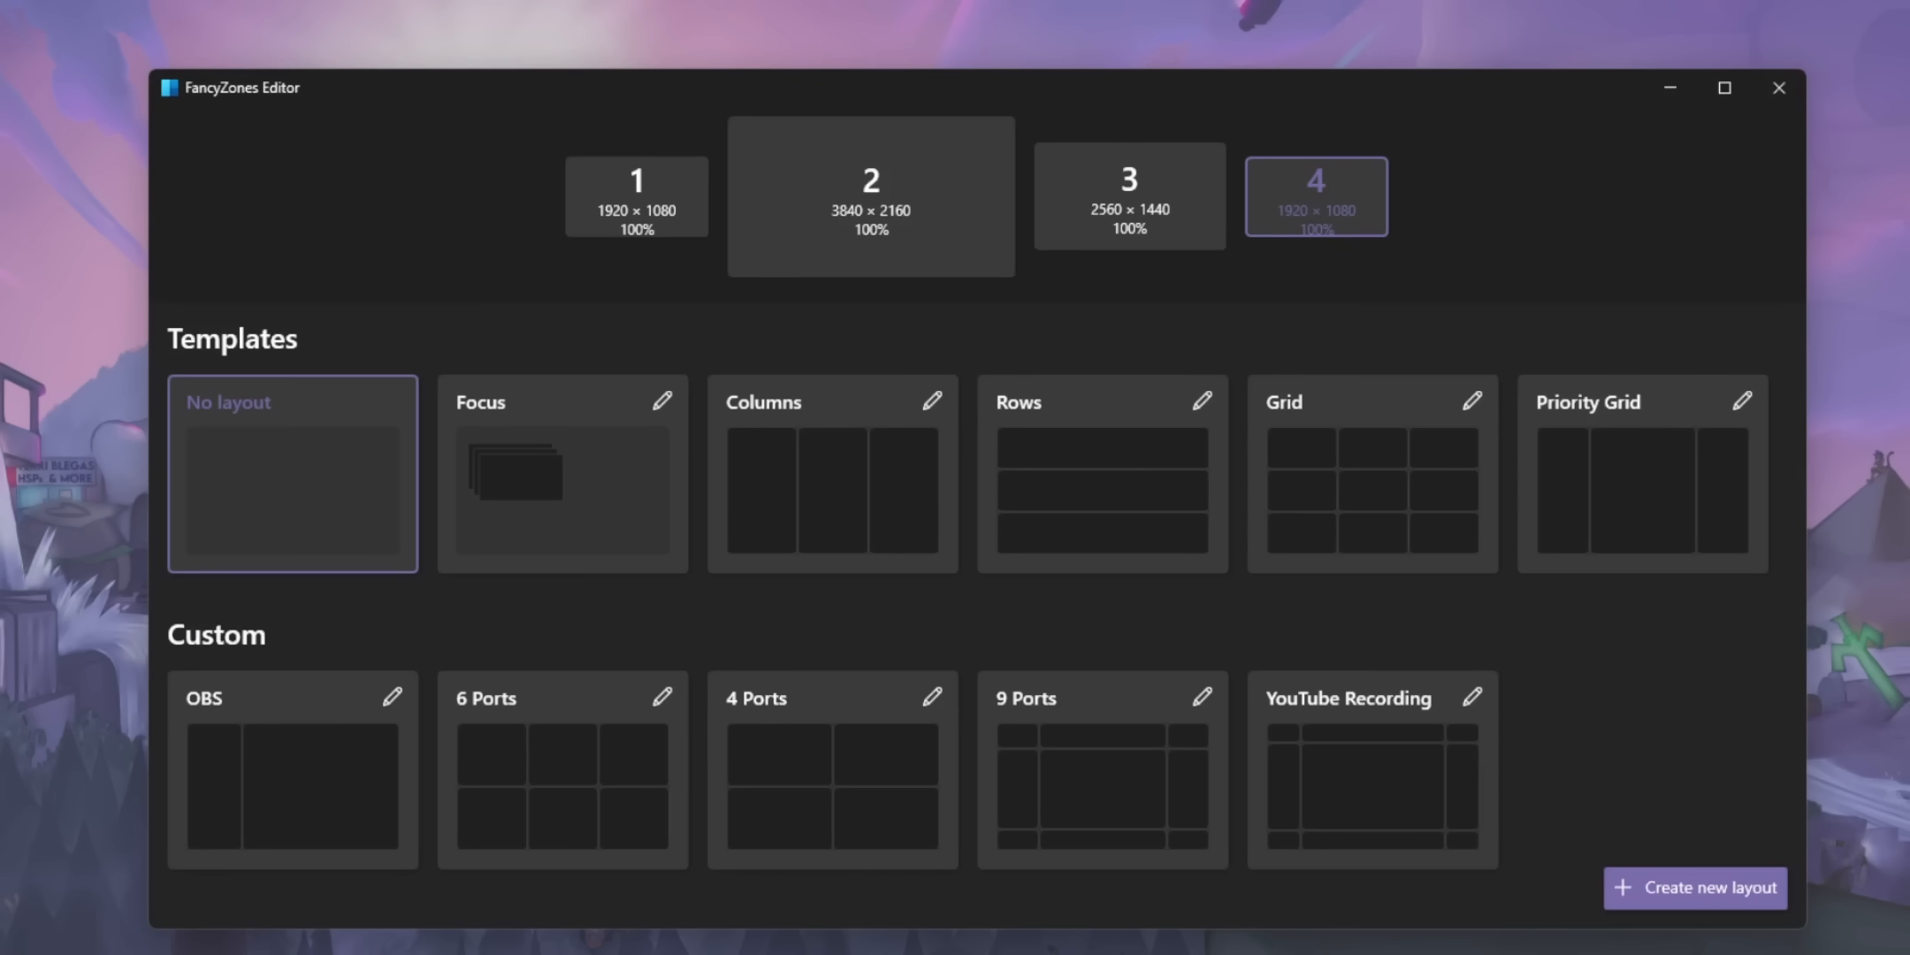
- Choose a zone layout template for a monitor in the FancyZones Editor
click(562, 472)
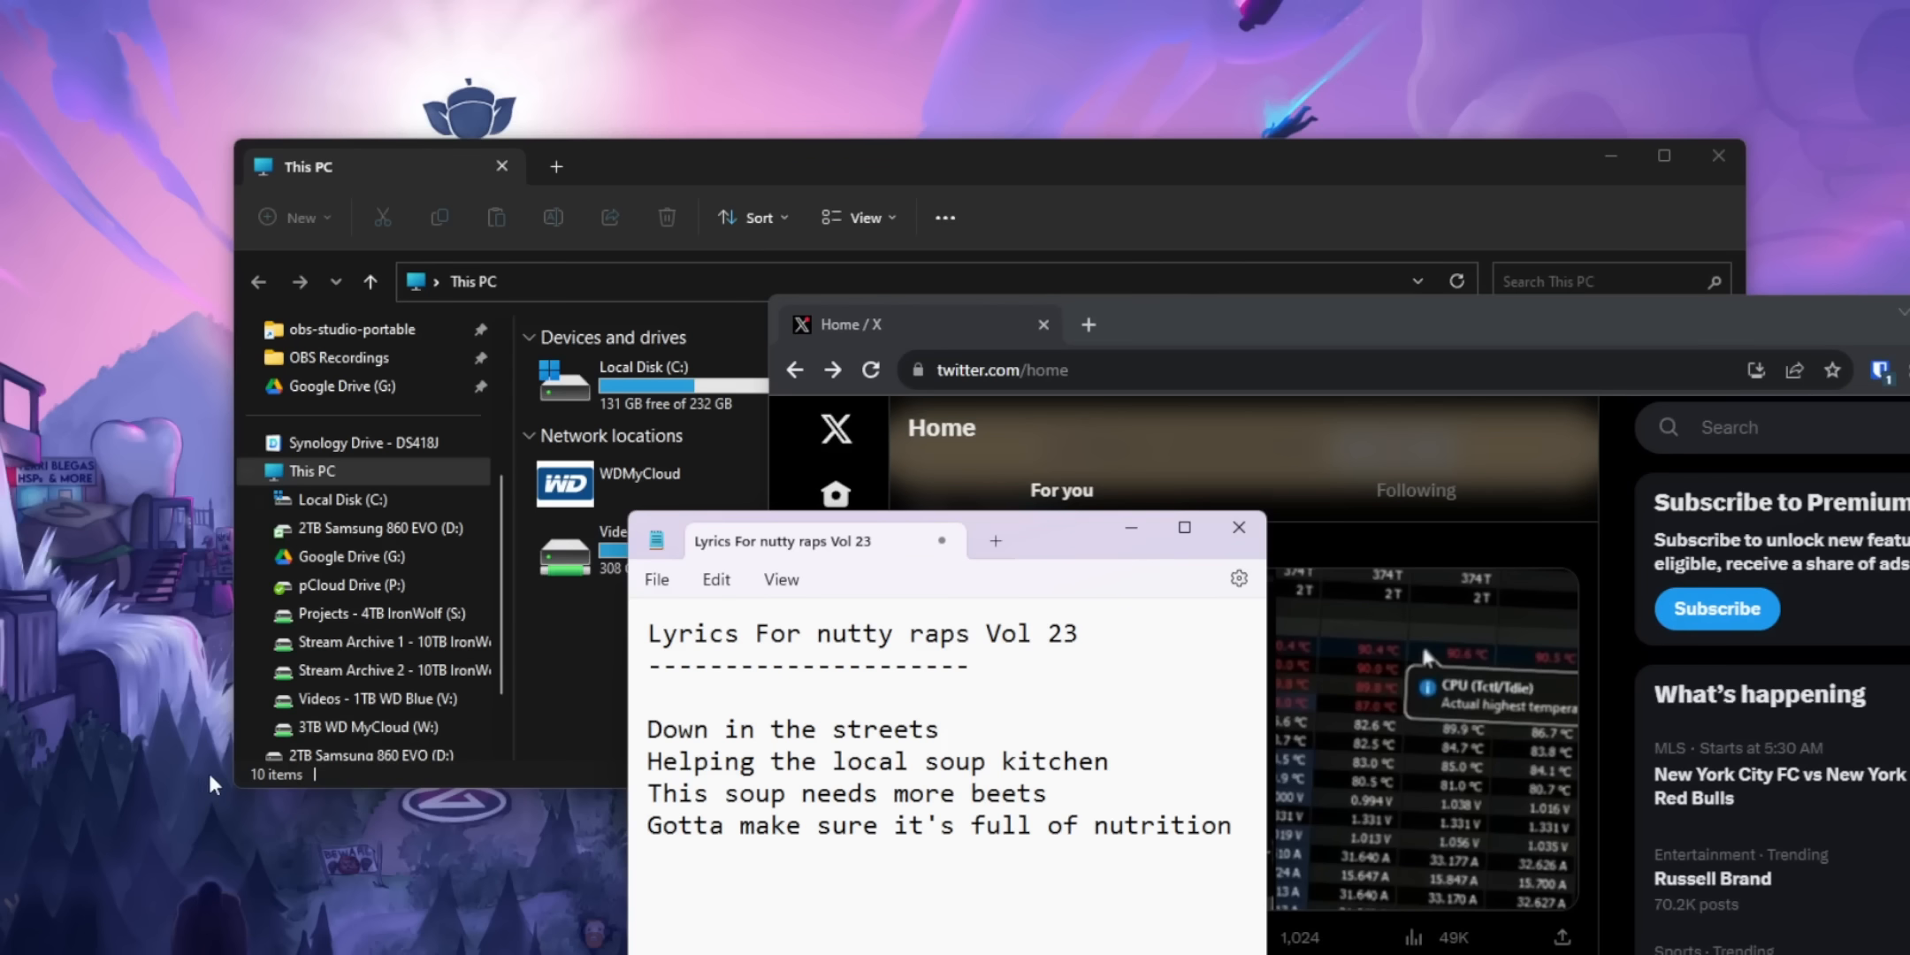
mouse_move(1082, 549)
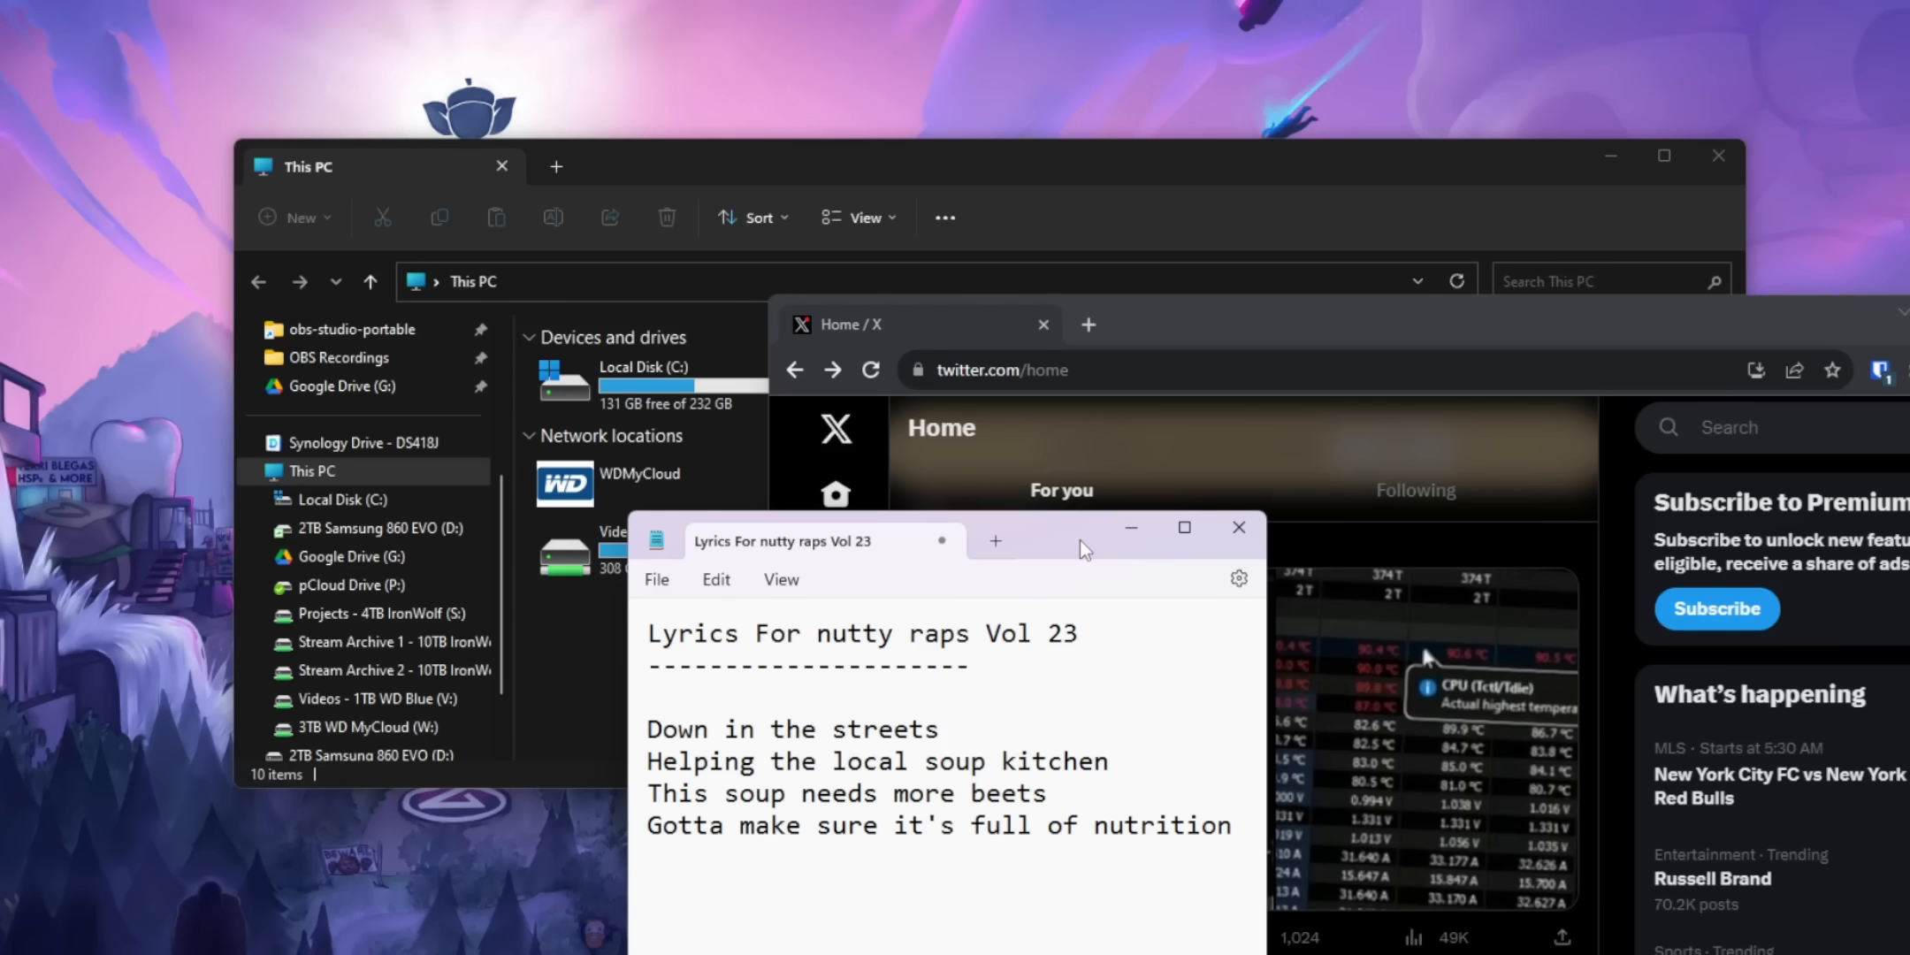